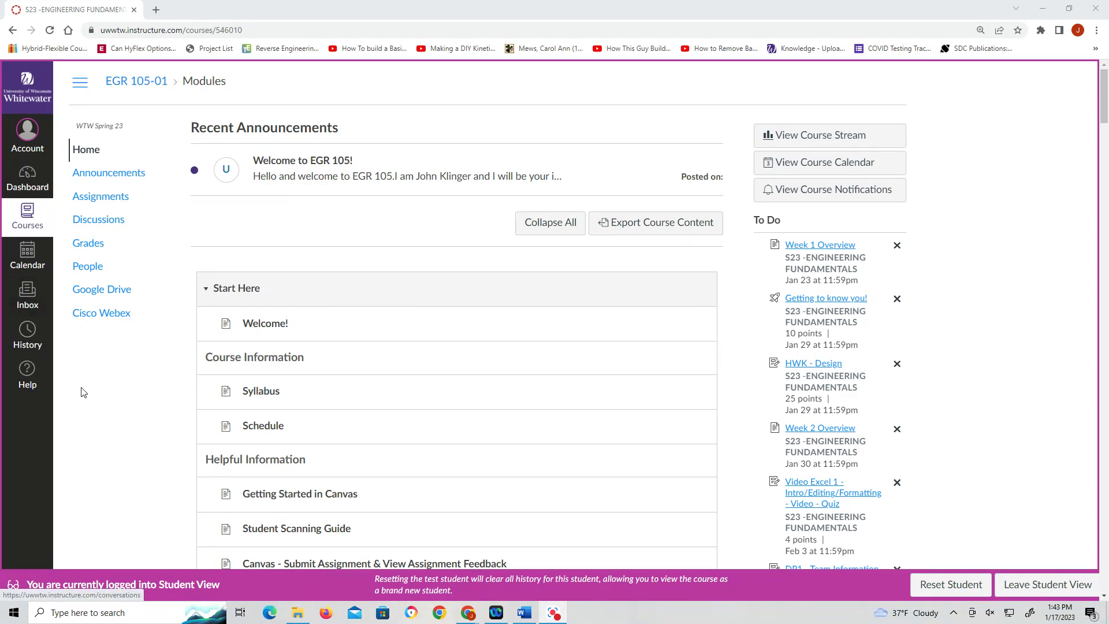
{"action": "mouse_move", "coordinate": [83, 340]}
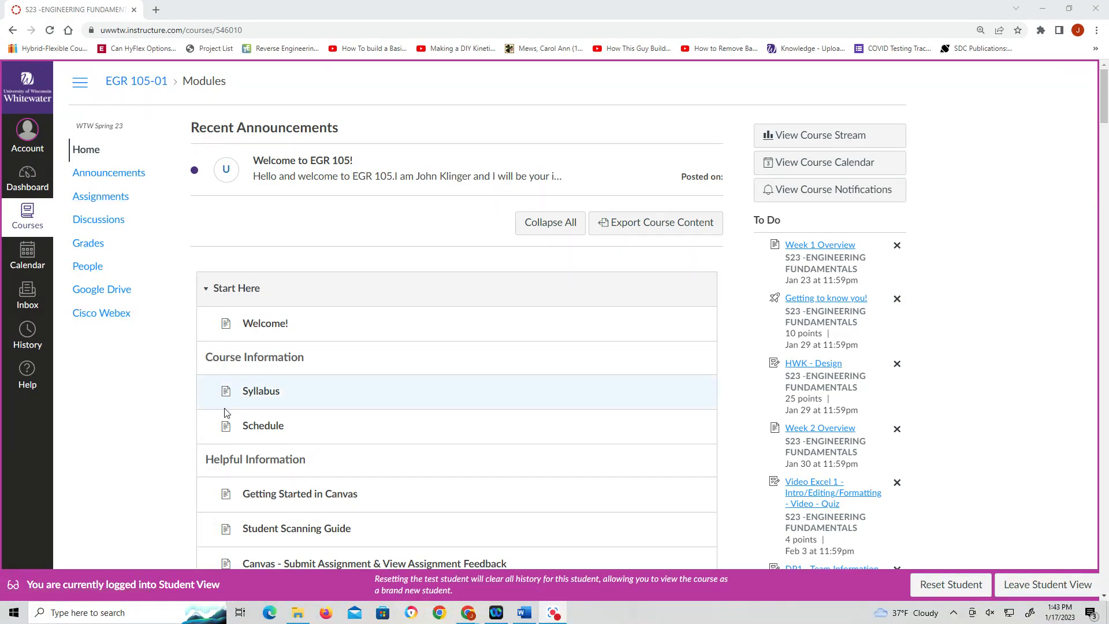
{"action": "mouse_move", "coordinate": [103, 190]}
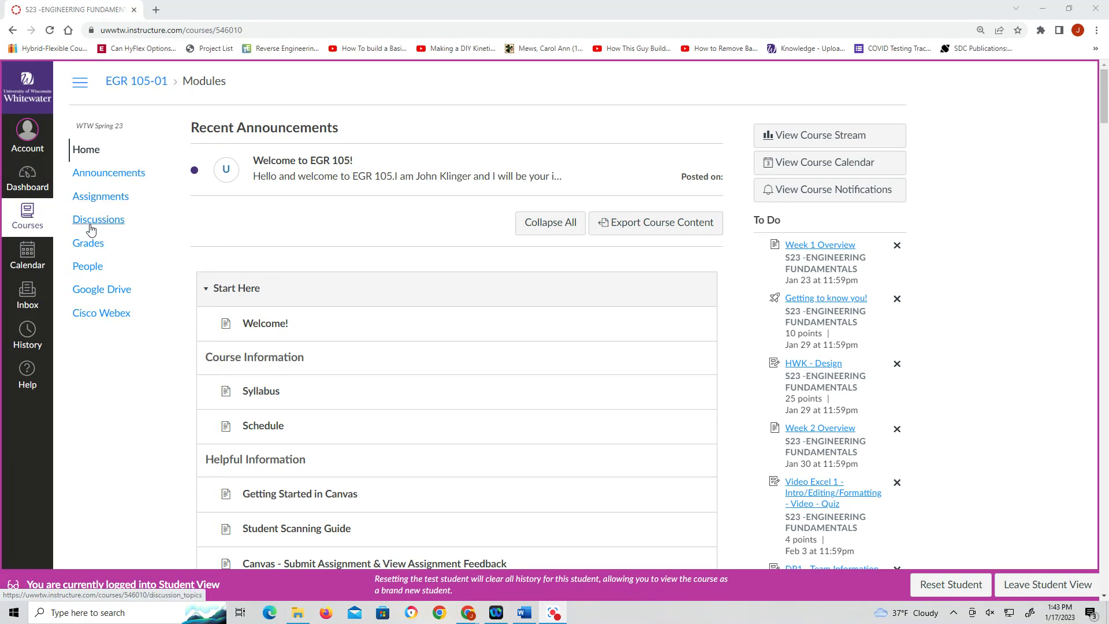
{"action": "mouse_move", "coordinate": [172, 367]}
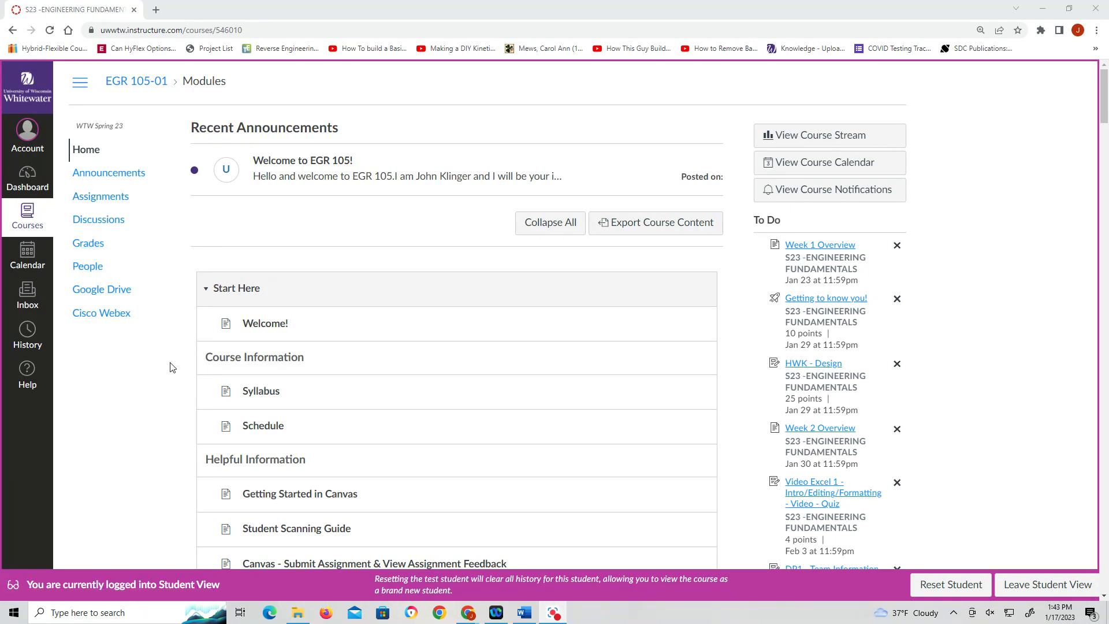
{"action": "mouse_move", "coordinate": [402, 225]}
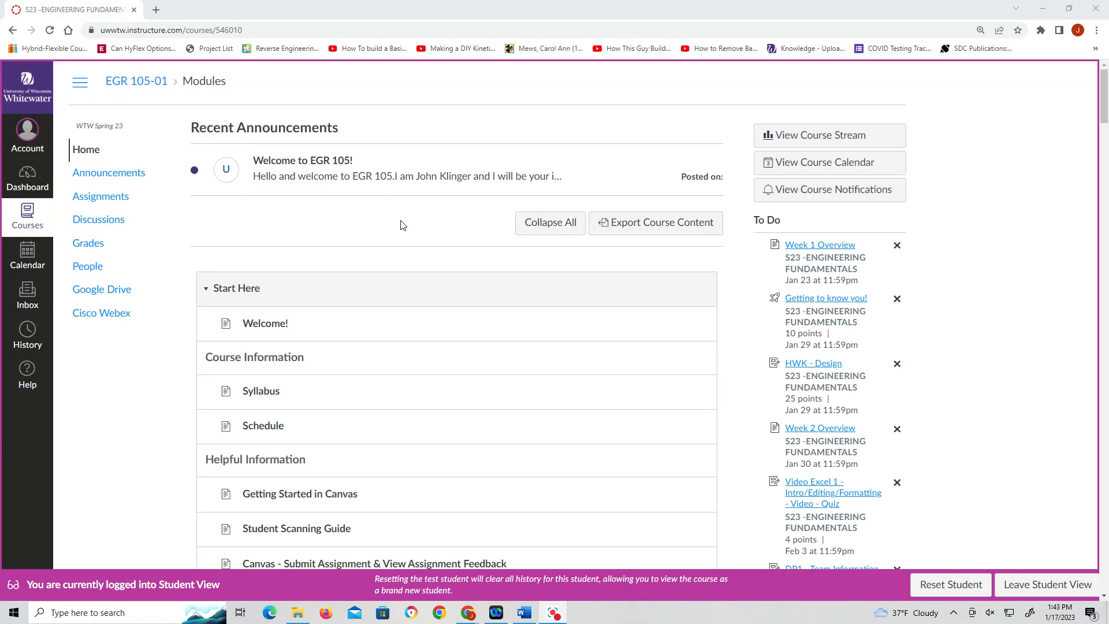
Scroll the course home down to the Helpful Information module and its guide pages
{"action": "scroll", "scroll_direction": "down", "scroll_amount": 3}
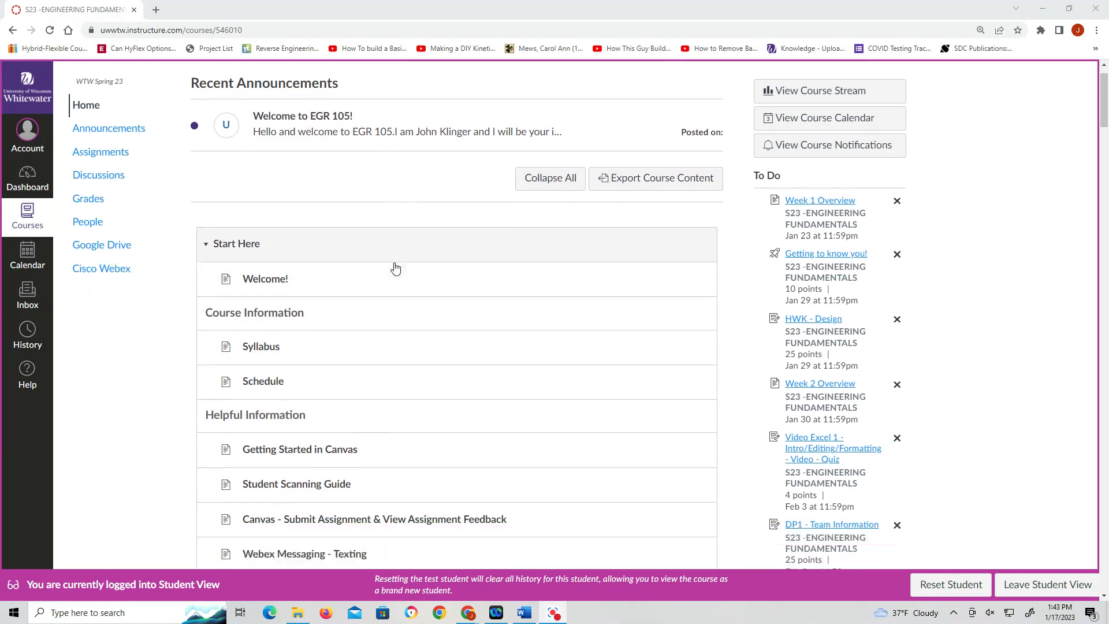
{"action": "scroll", "scroll_direction": "down", "scroll_amount": 3}
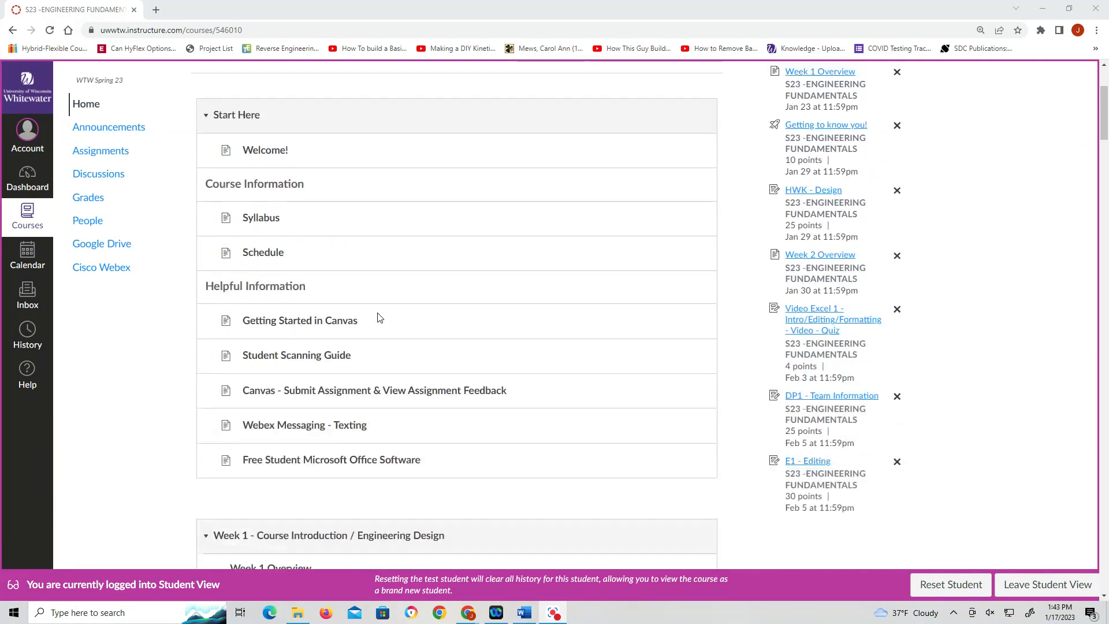
{"action": "mouse_move", "coordinate": [208, 146]}
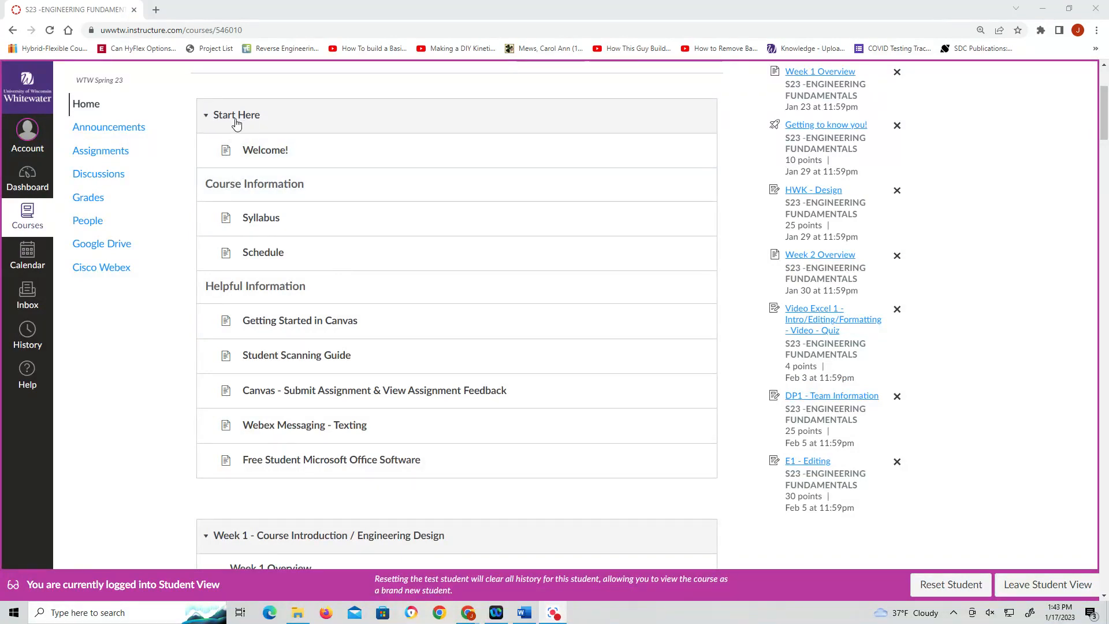
{"action": "mouse_move", "coordinate": [275, 157]}
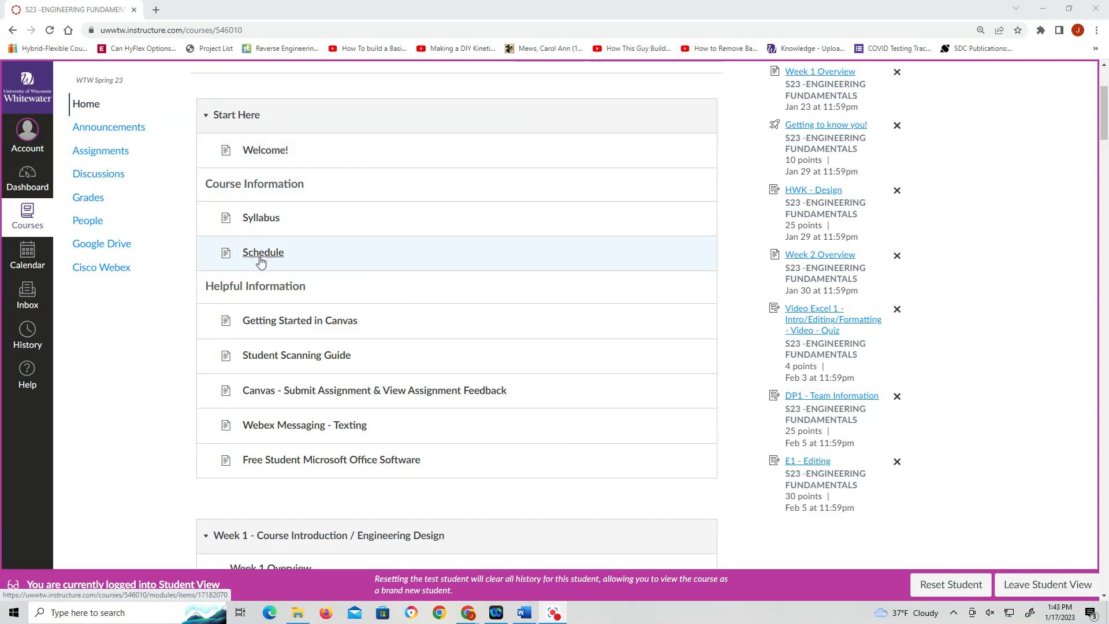
{"action": "mouse_move", "coordinate": [417, 320]}
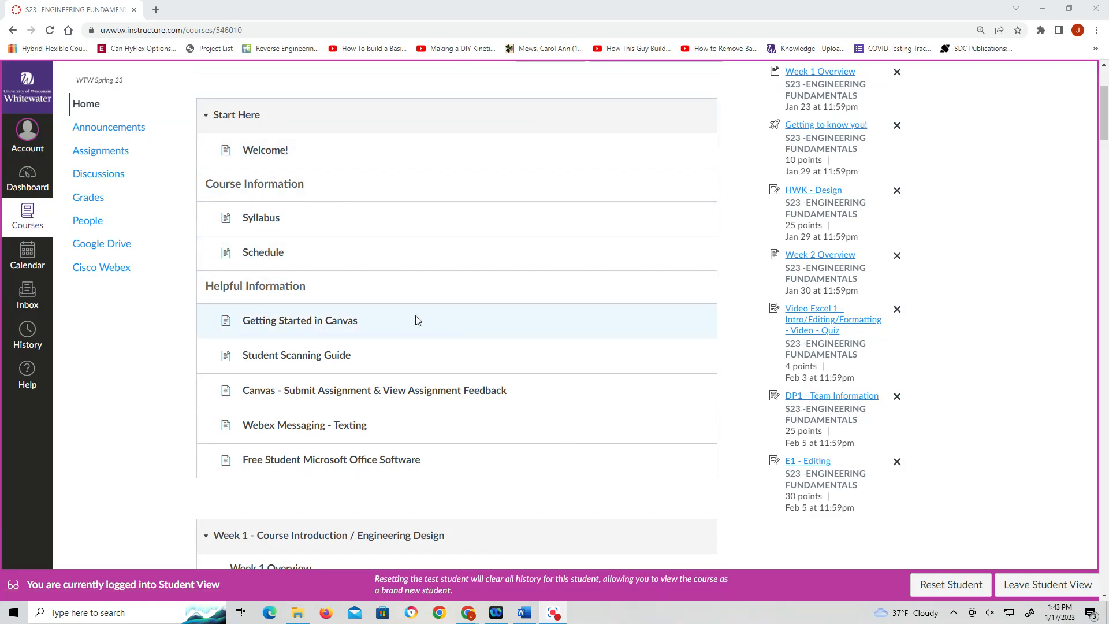
{"action": "scroll", "scroll_direction": "down", "scroll_amount": 3}
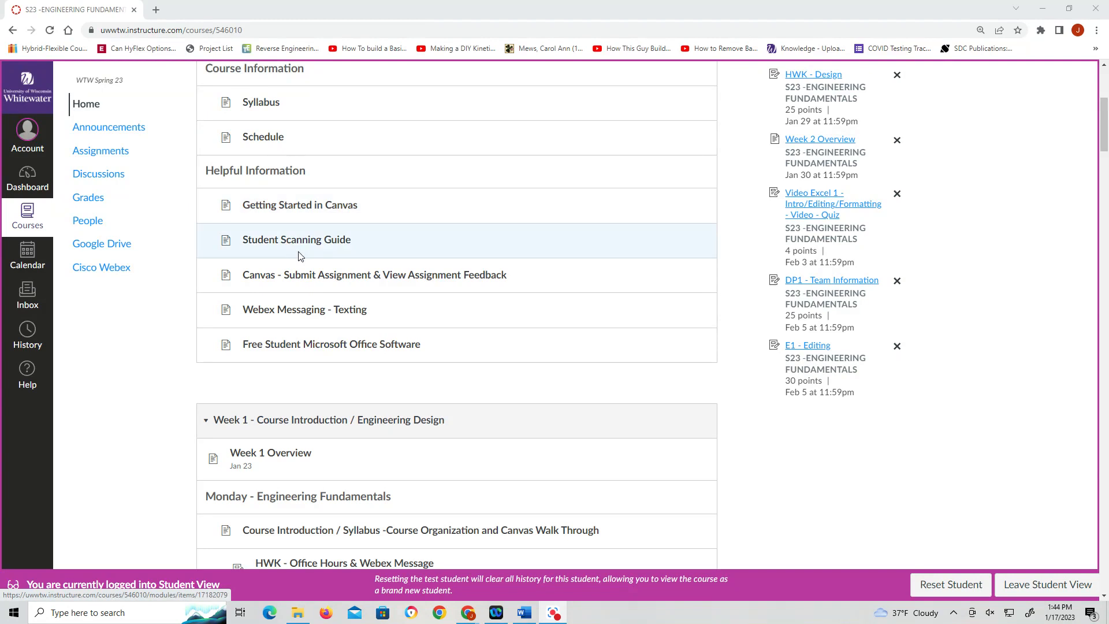
{"action": "mouse_move", "coordinate": [312, 246]}
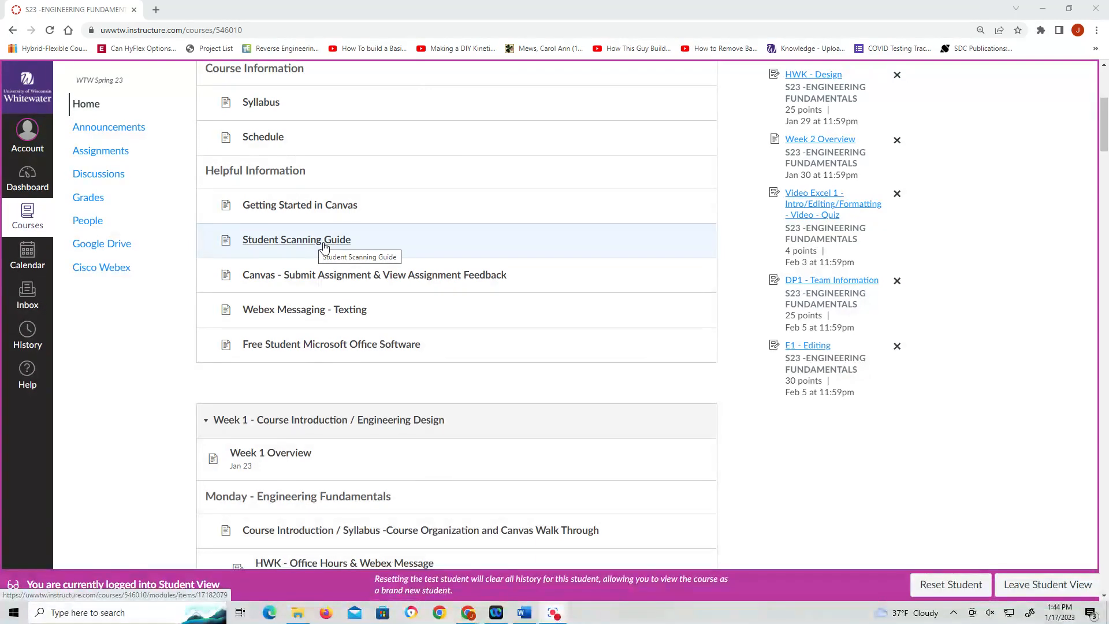
{"action": "mouse_move", "coordinate": [363, 261]}
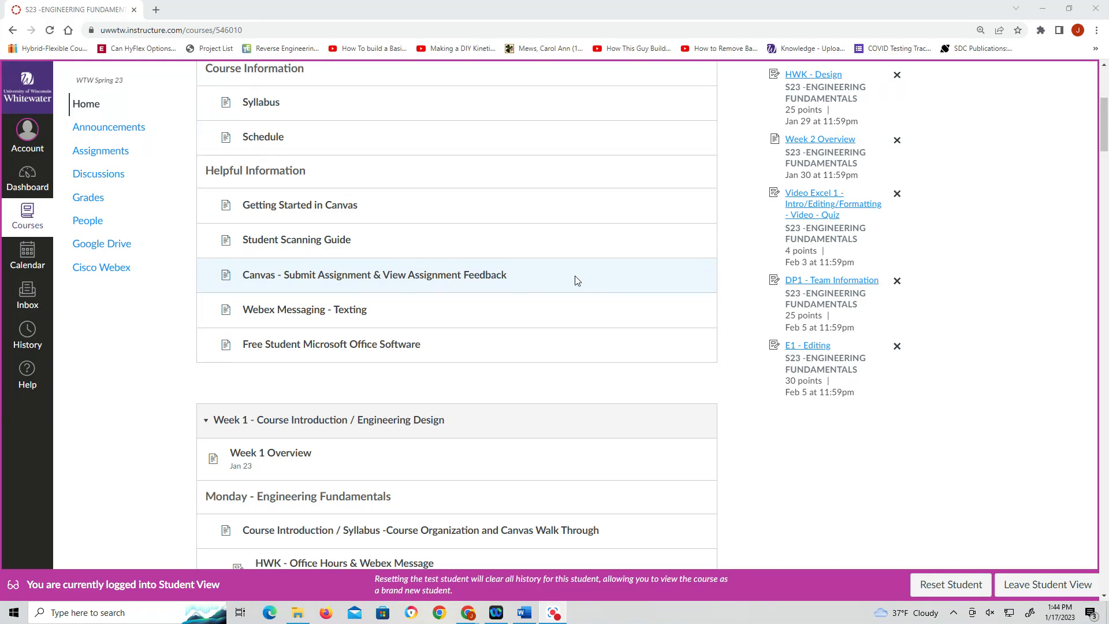
{"action": "mouse_move", "coordinate": [564, 291]}
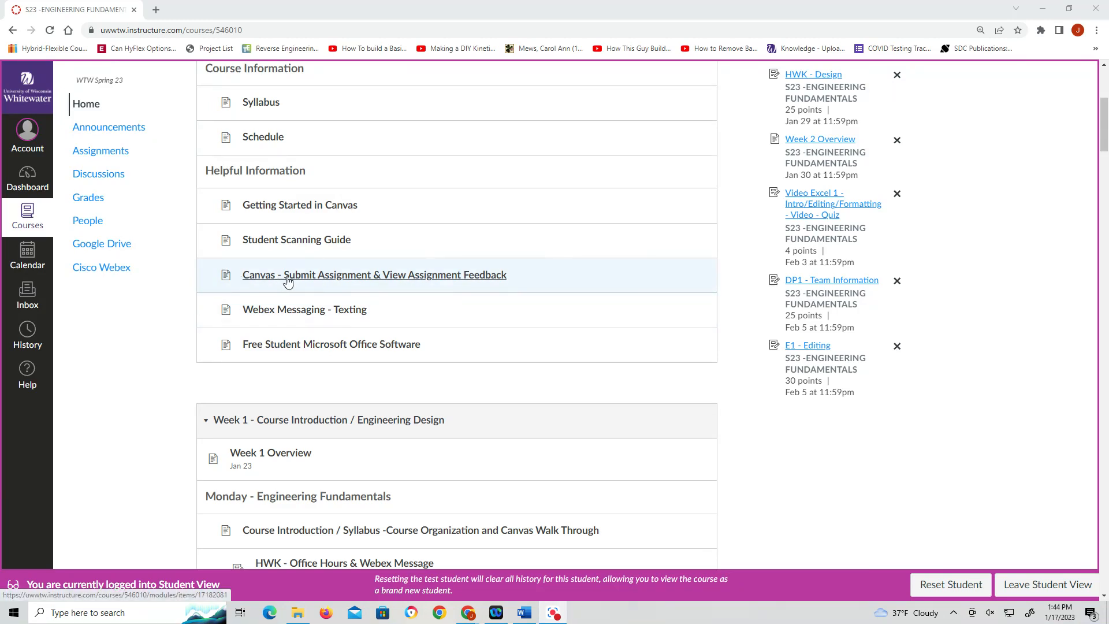
{"action": "mouse_move", "coordinate": [430, 281]}
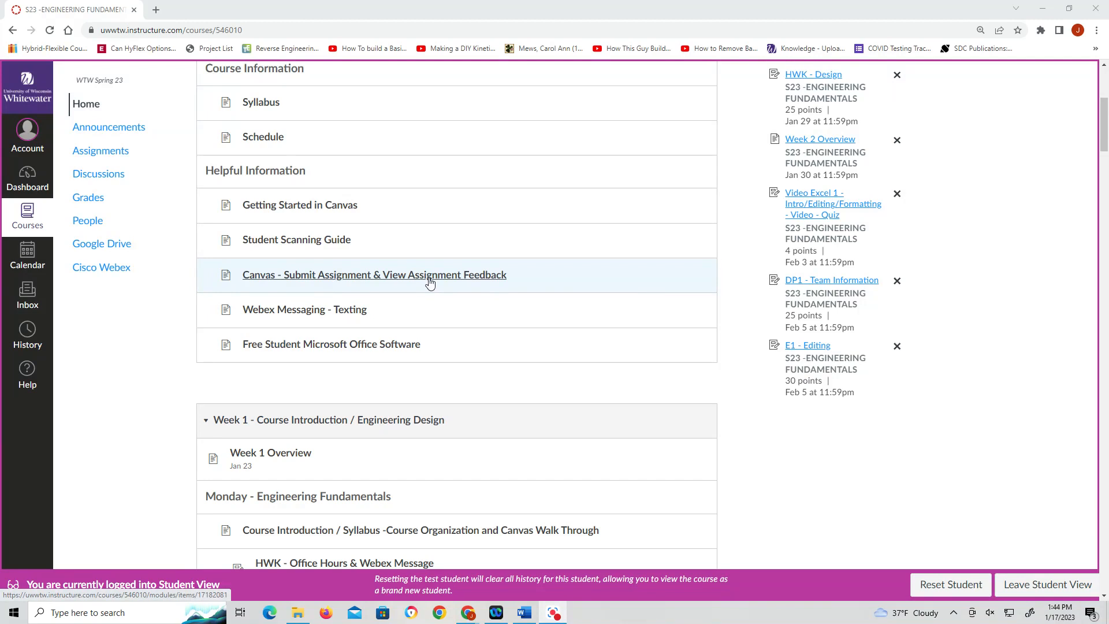
{"action": "mouse_move", "coordinate": [402, 286]}
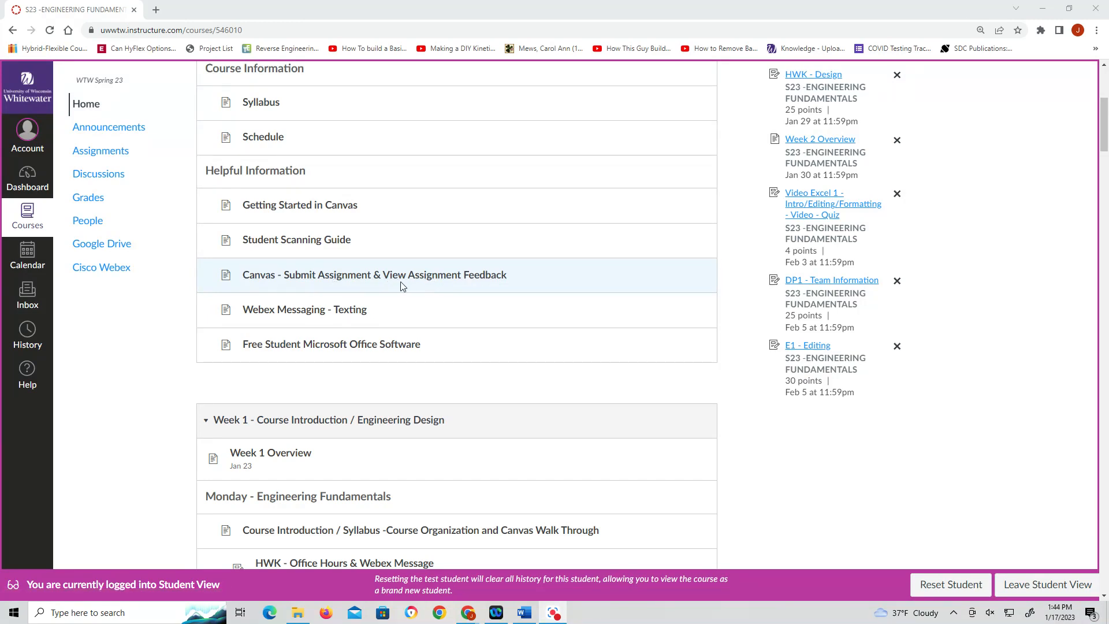
{"action": "mouse_move", "coordinate": [439, 280]}
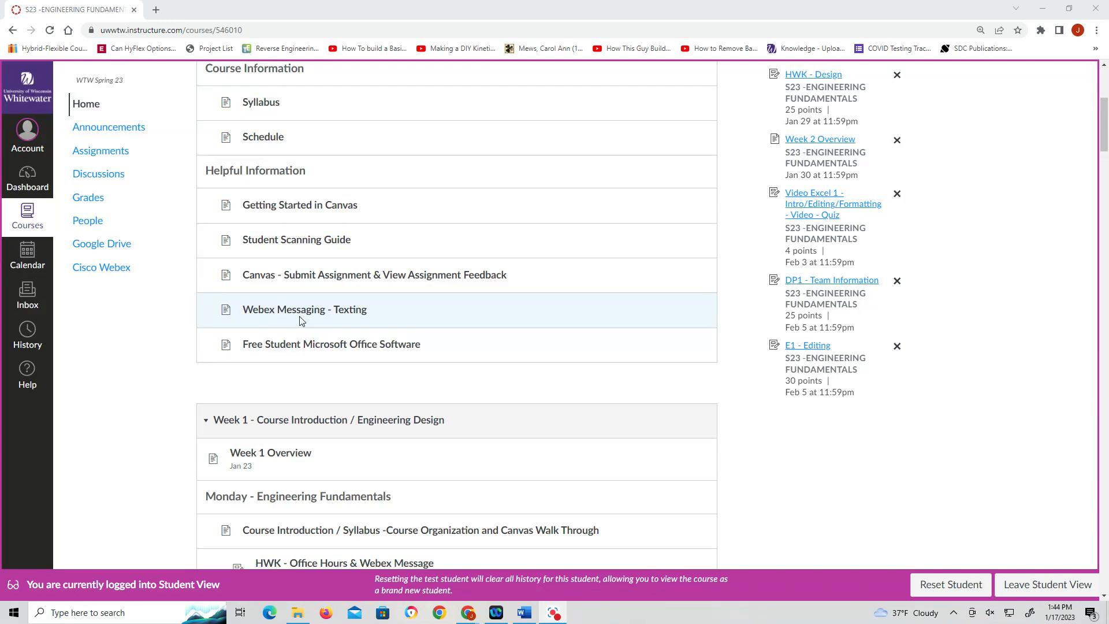
{"action": "mouse_move", "coordinate": [320, 320]}
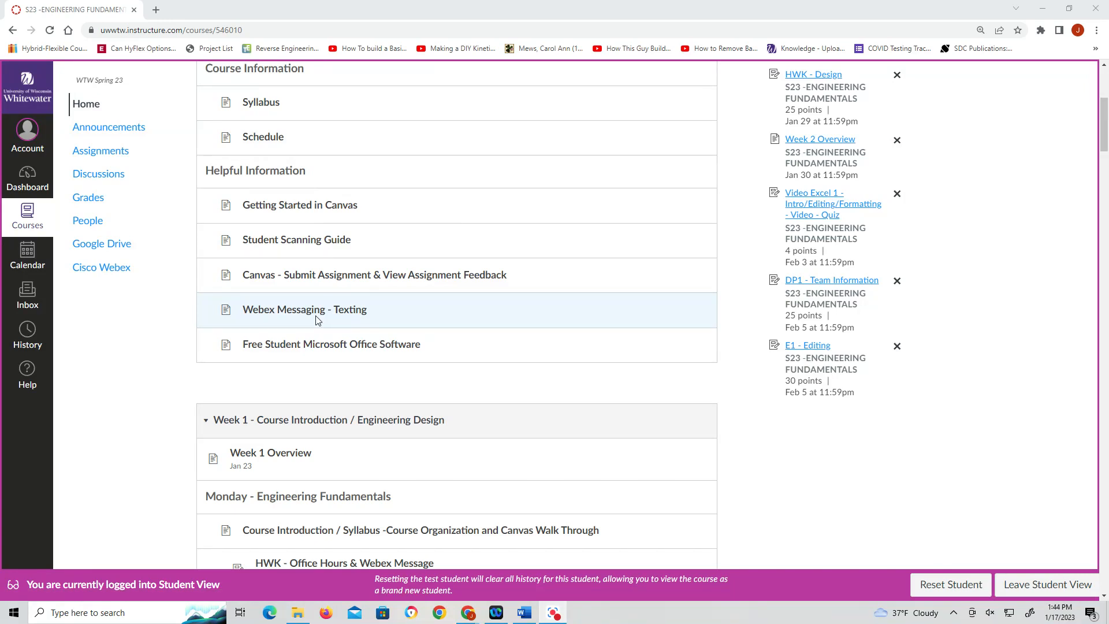
{"action": "mouse_move", "coordinate": [344, 319]}
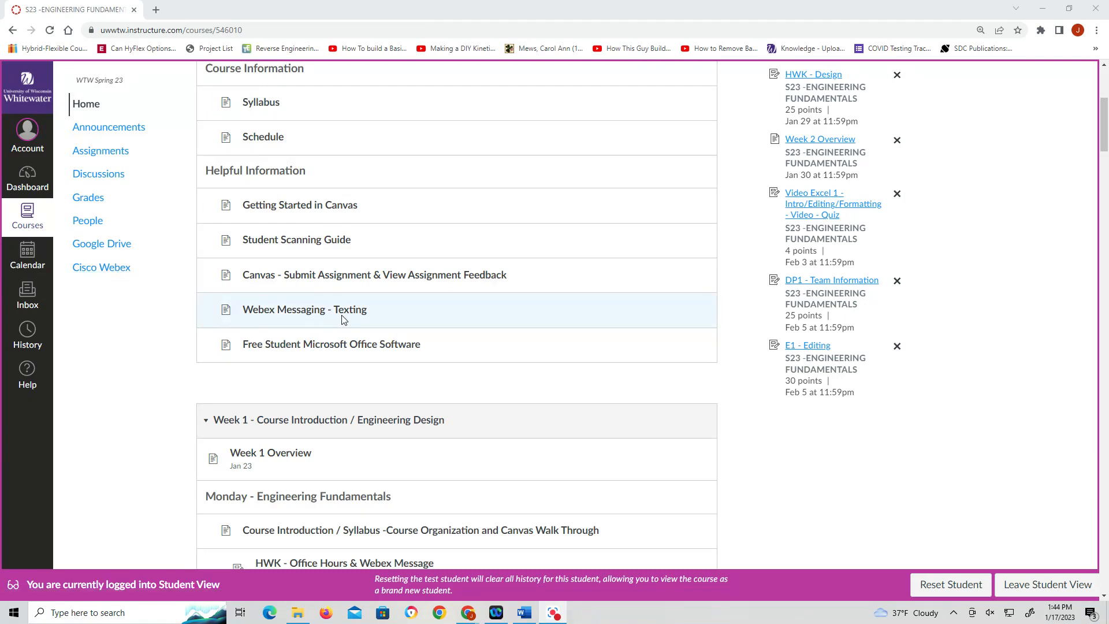
{"action": "mouse_move", "coordinate": [345, 315]}
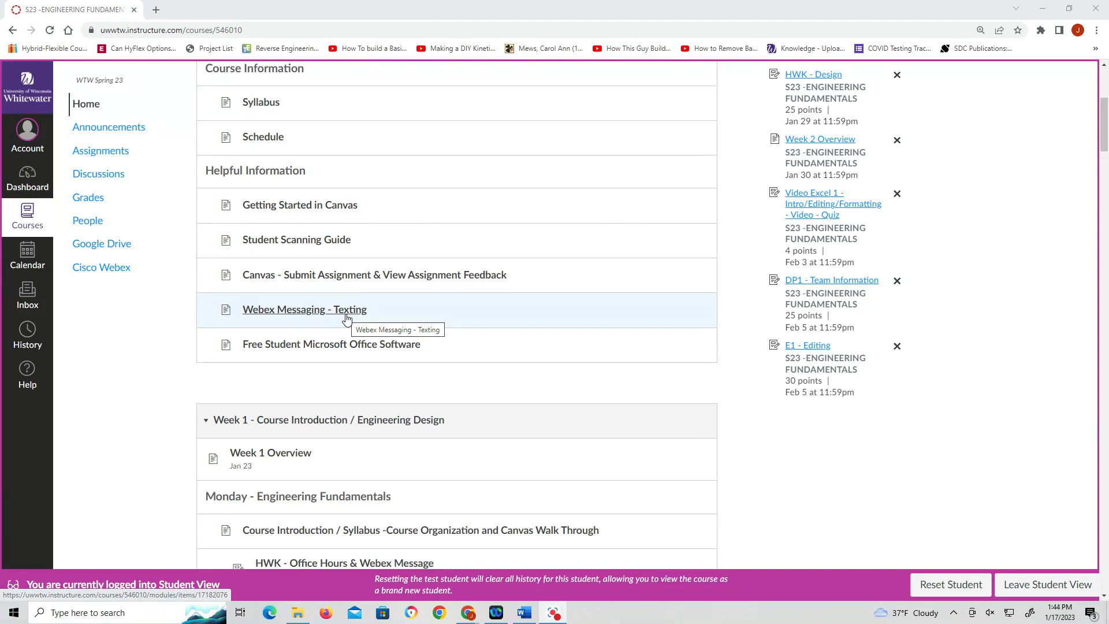
{"action": "mouse_move", "coordinate": [384, 385]}
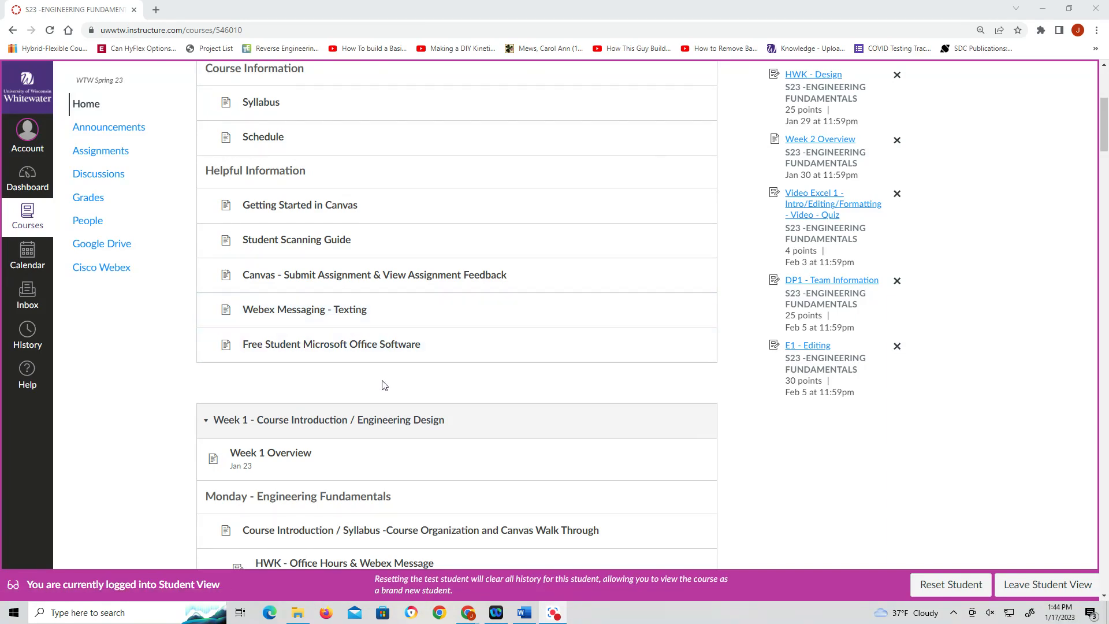
{"action": "mouse_move", "coordinate": [313, 320]}
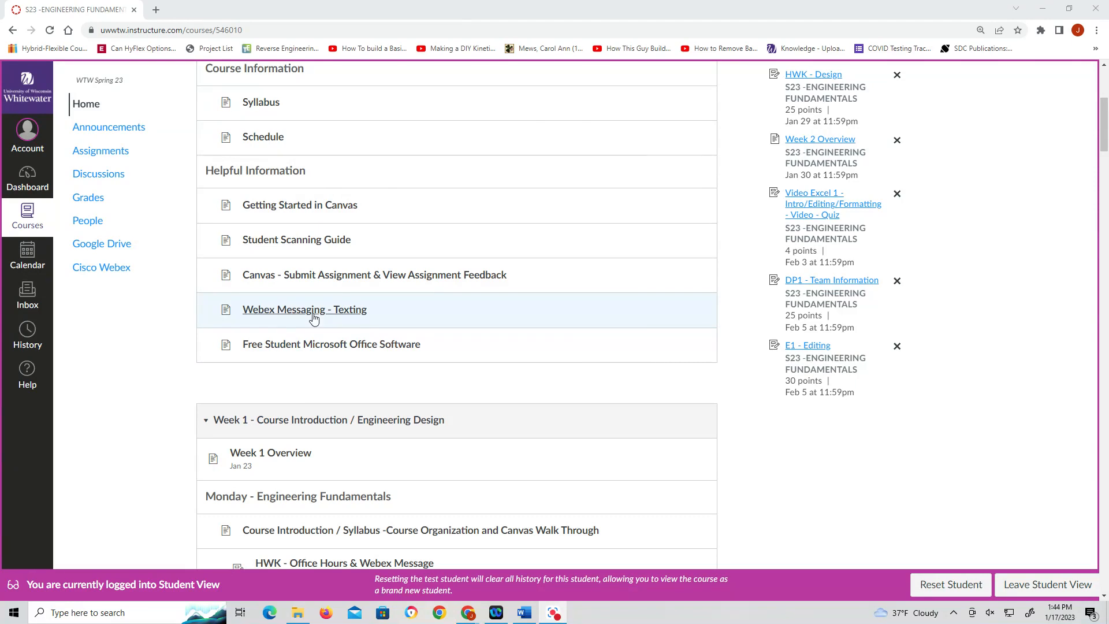
{"action": "mouse_move", "coordinate": [265, 361]}
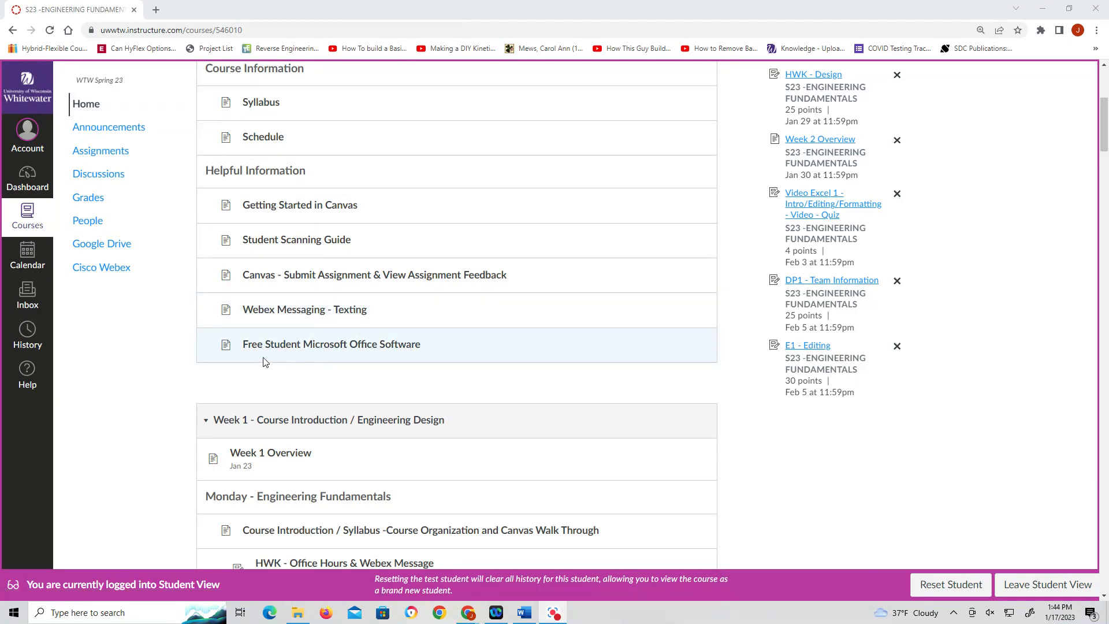
{"action": "mouse_move", "coordinate": [307, 356]}
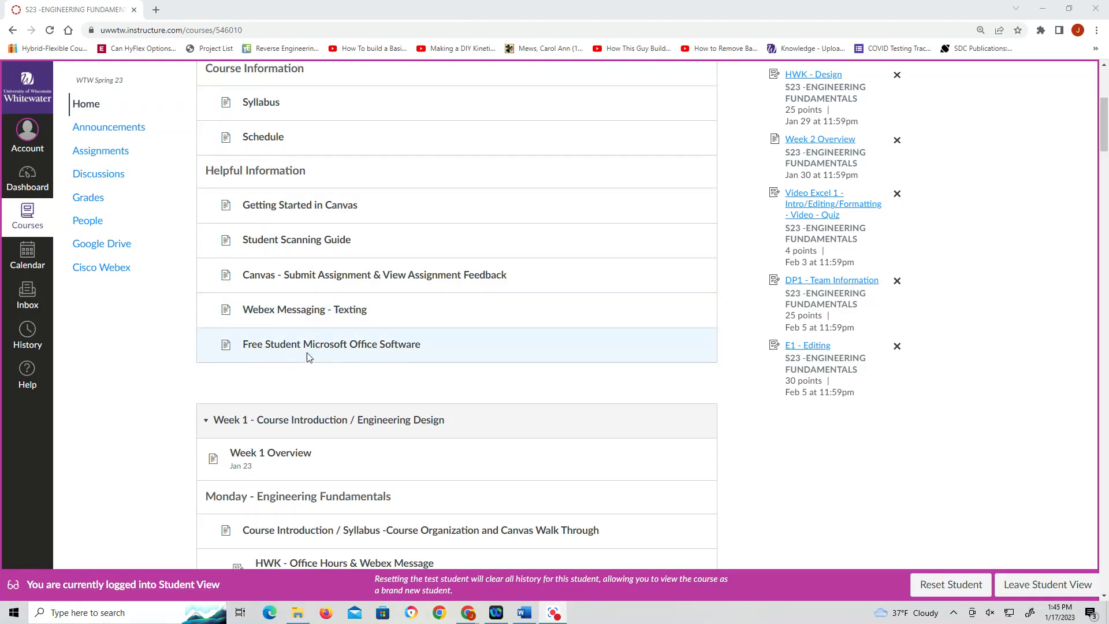
{"action": "mouse_move", "coordinate": [378, 361]}
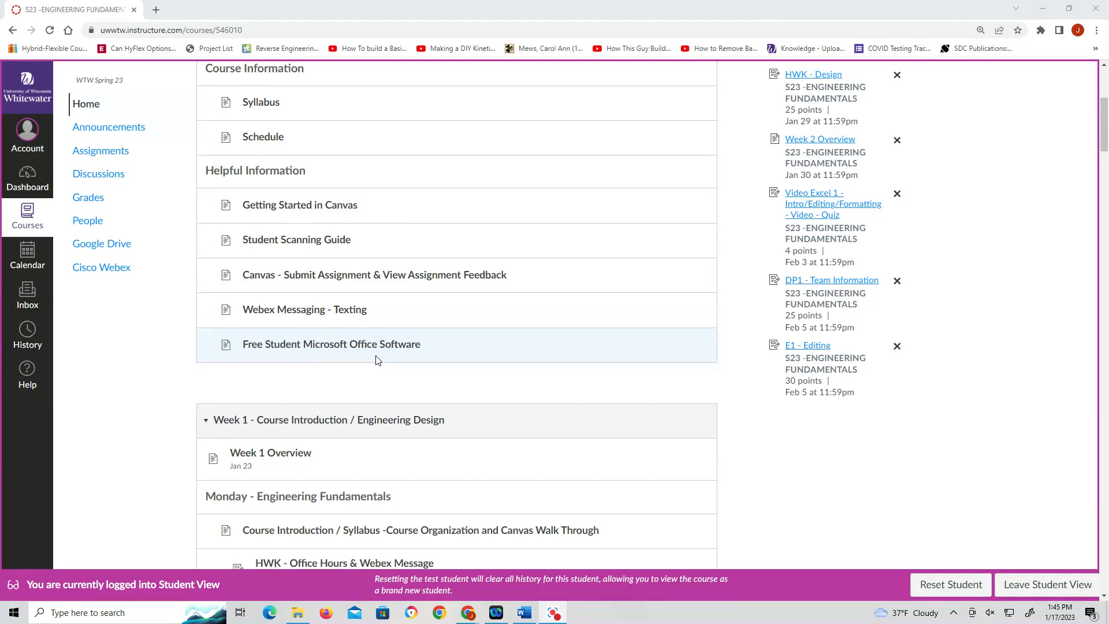
{"action": "scroll", "scroll_direction": "down", "scroll_amount": 3}
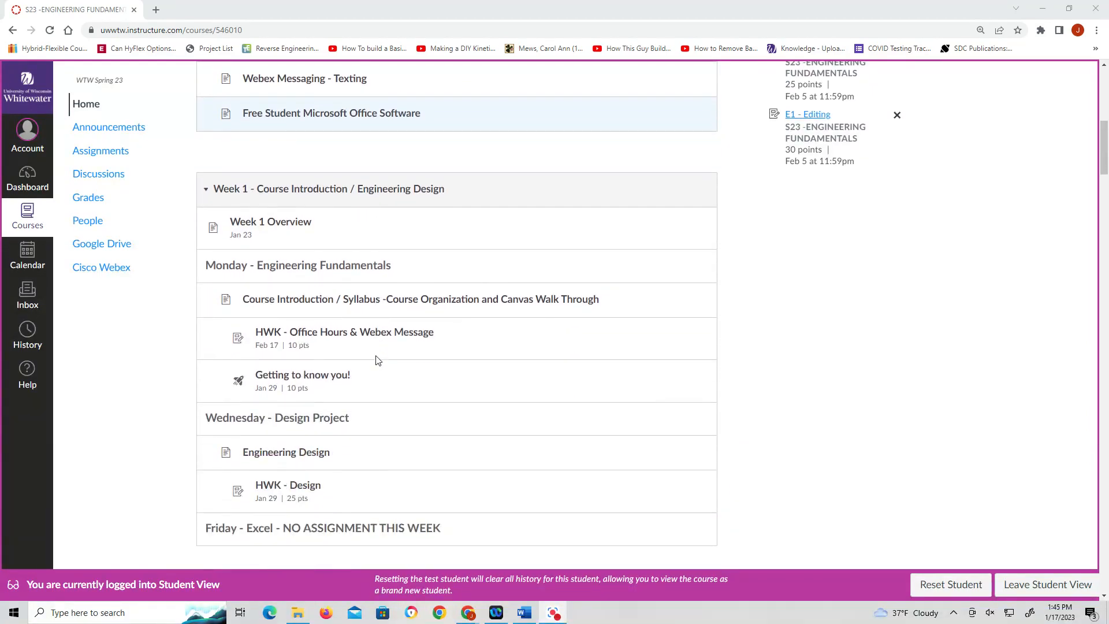
{"action": "scroll", "scroll_direction": "down", "scroll_amount": 3}
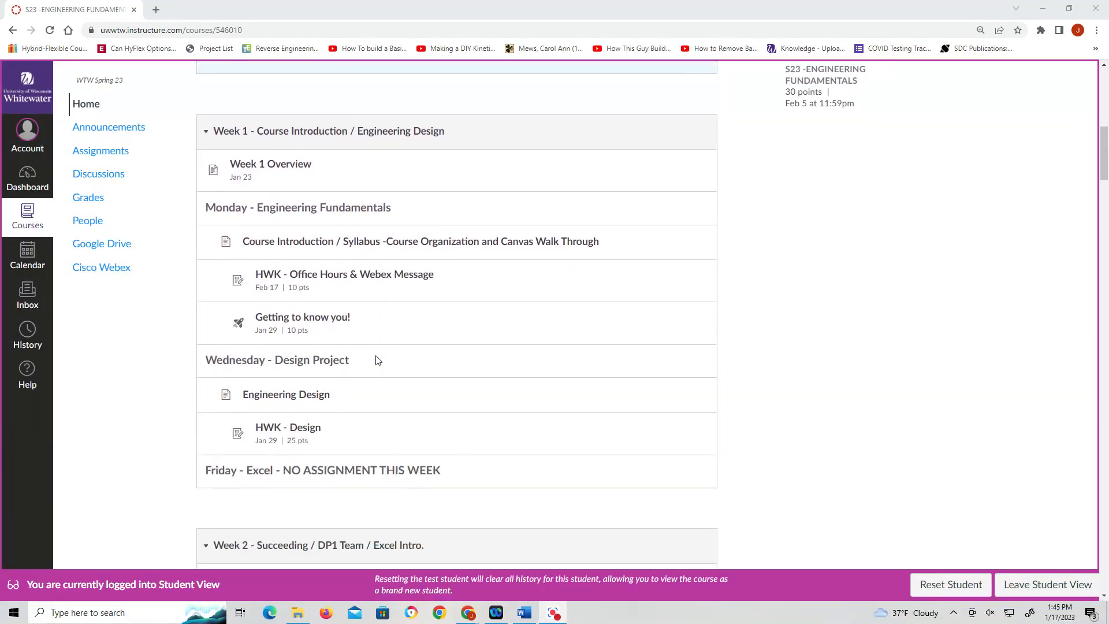
{"action": "mouse_move", "coordinate": [252, 139]}
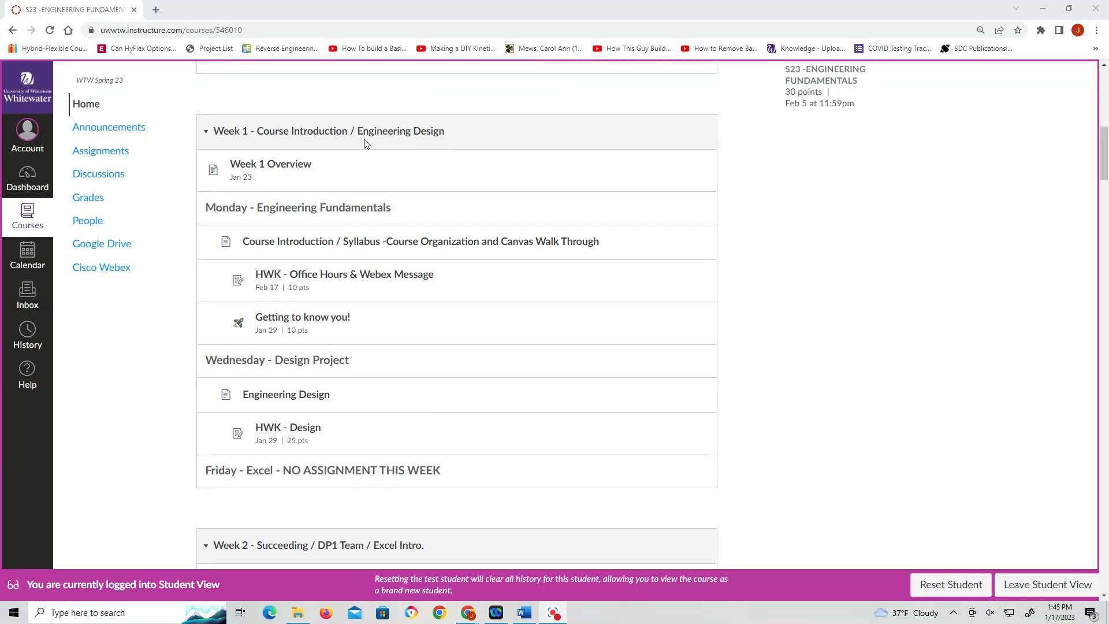
{"action": "mouse_move", "coordinate": [326, 337]}
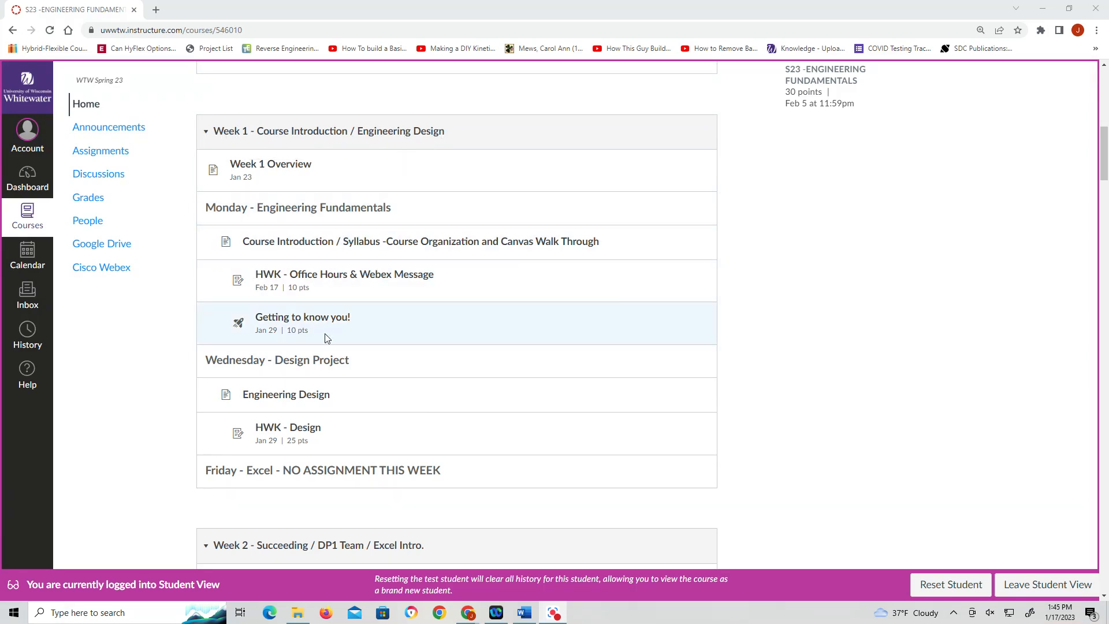
{"action": "mouse_move", "coordinate": [324, 381]}
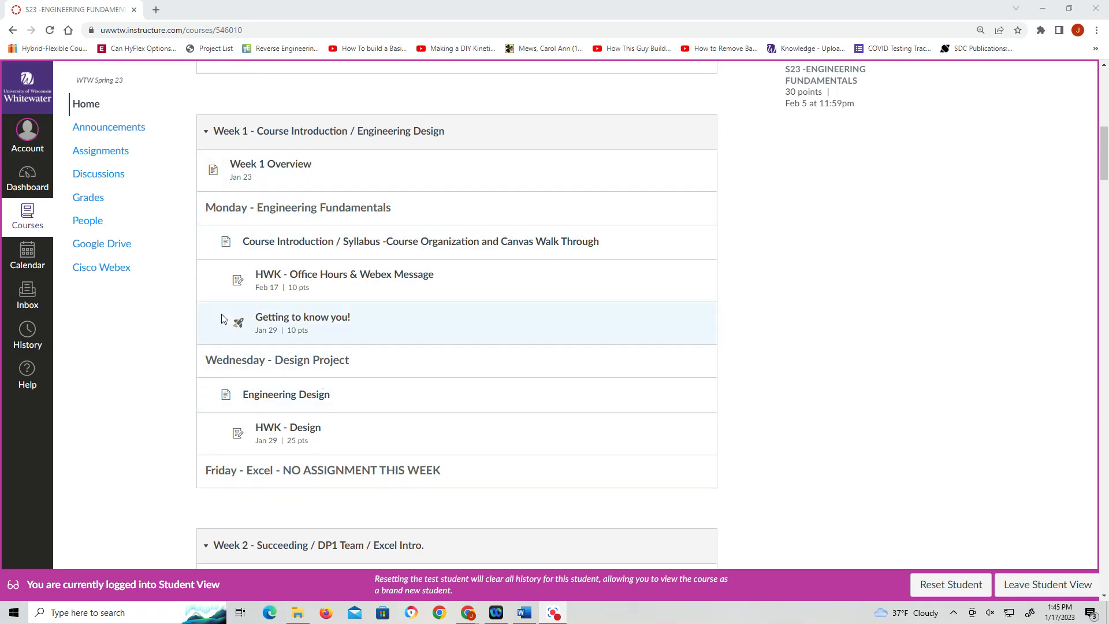
{"action": "mouse_move", "coordinate": [788, 393]}
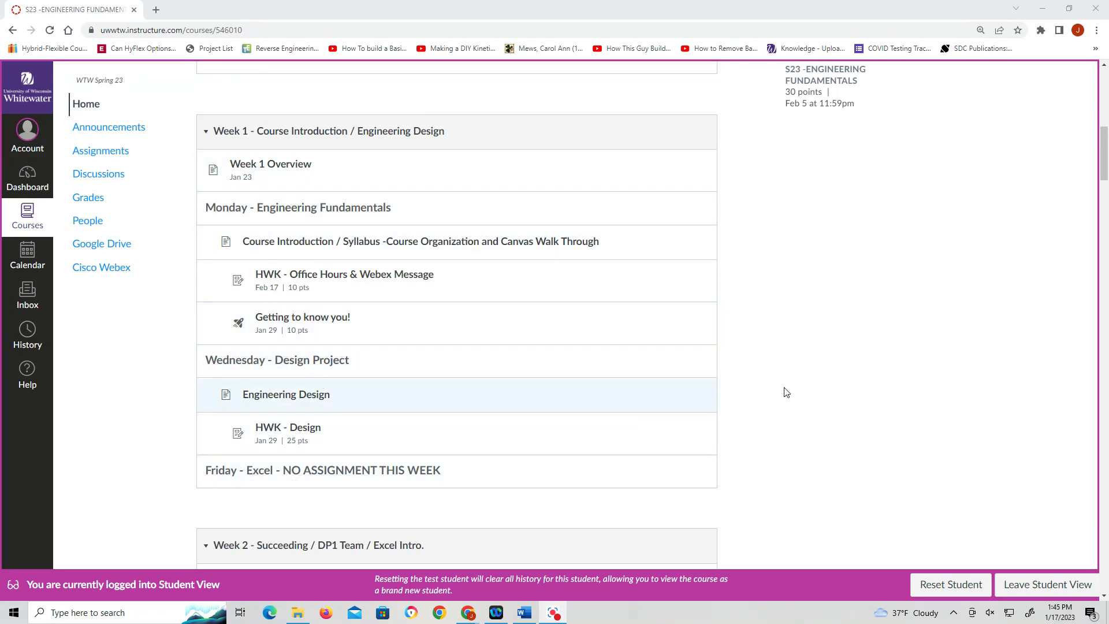
{"action": "mouse_move", "coordinate": [982, 361]}
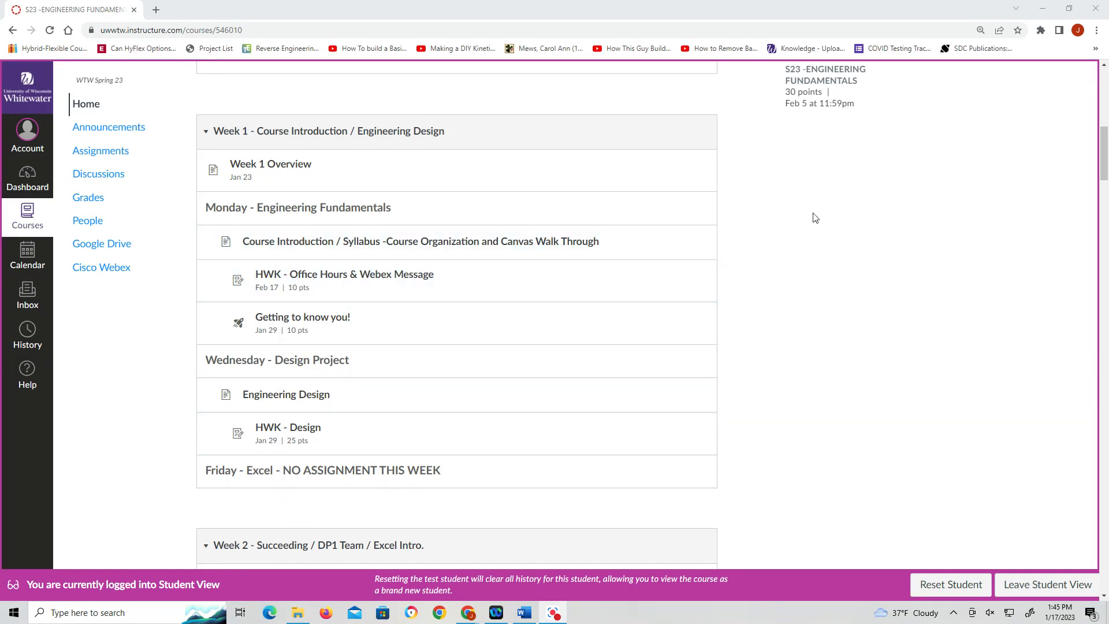
{"action": "scroll", "scroll_direction": "down", "scroll_amount": 3}
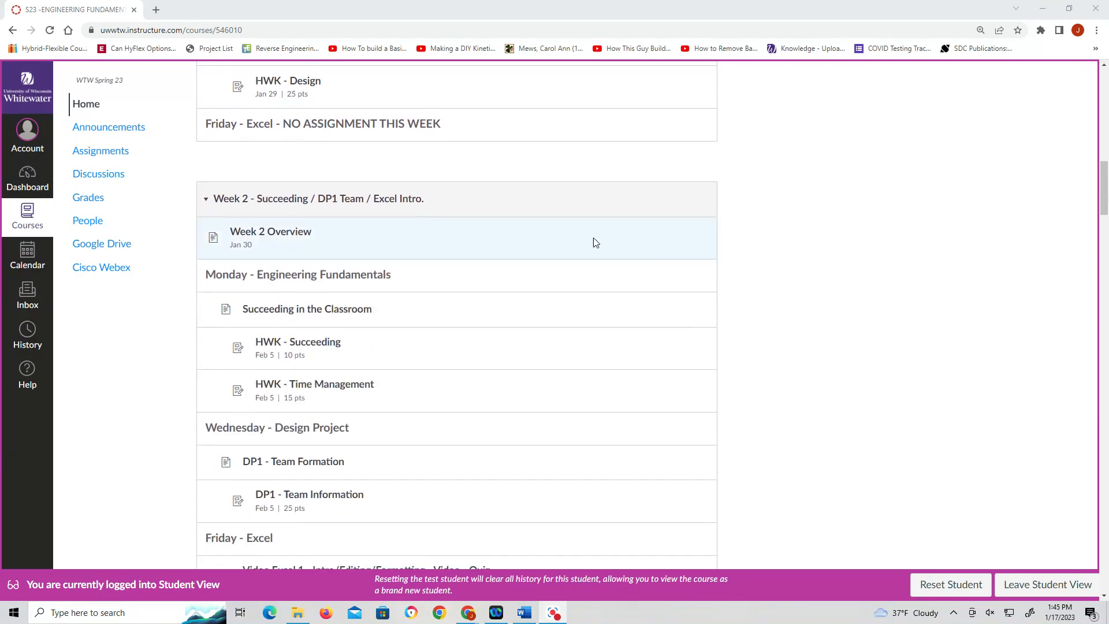
{"action": "scroll", "scroll_direction": "down", "scroll_amount": 3}
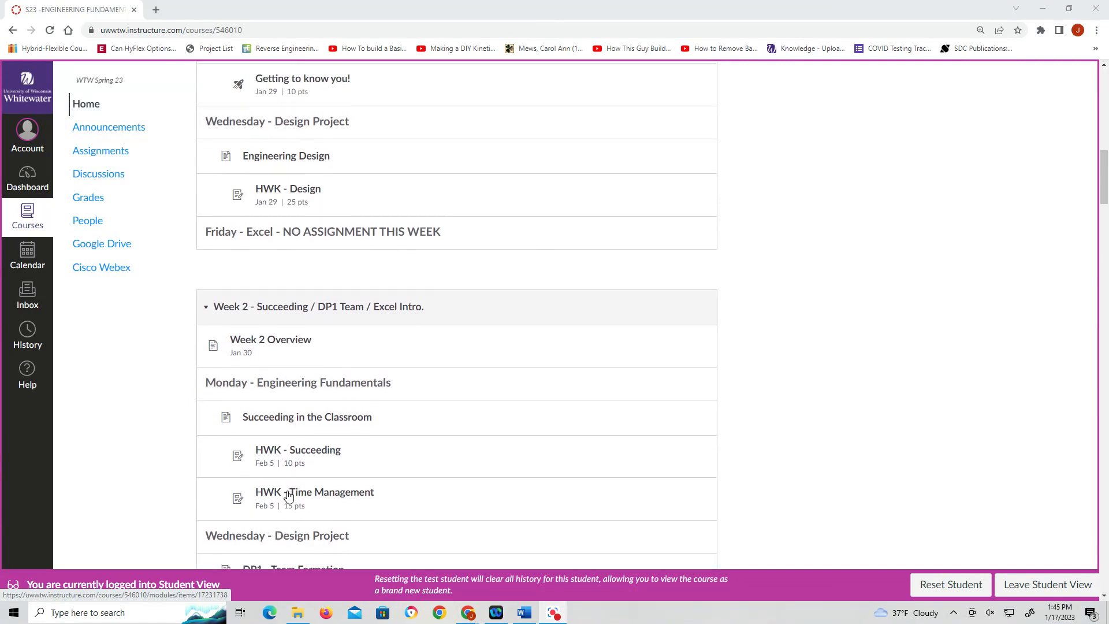
{"action": "scroll", "scroll_direction": "down", "scroll_amount": 3}
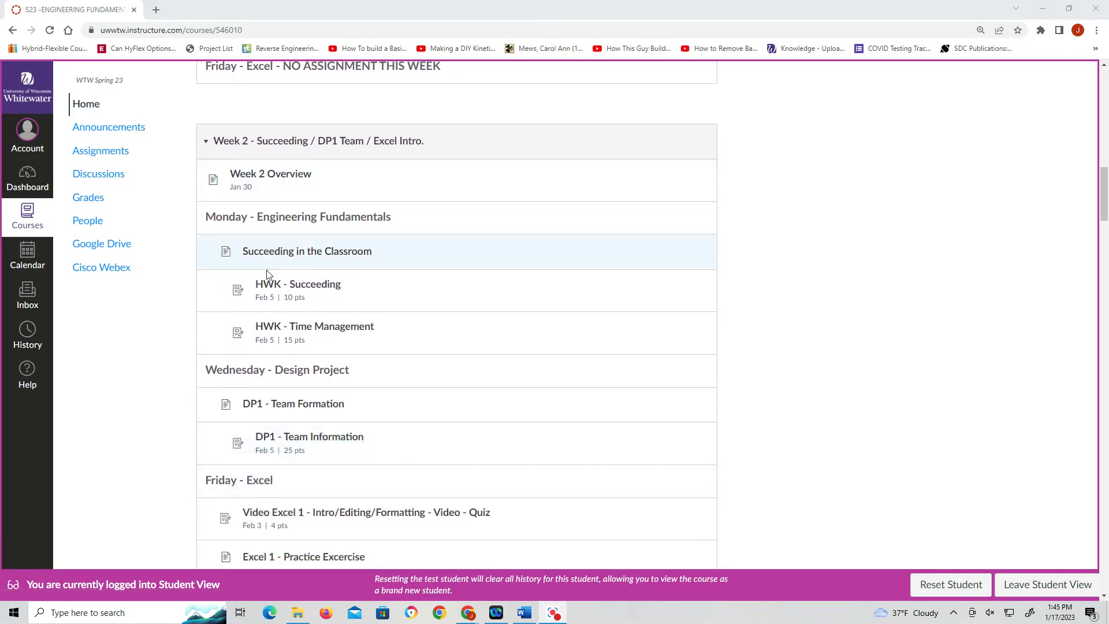
{"action": "mouse_move", "coordinate": [315, 226]}
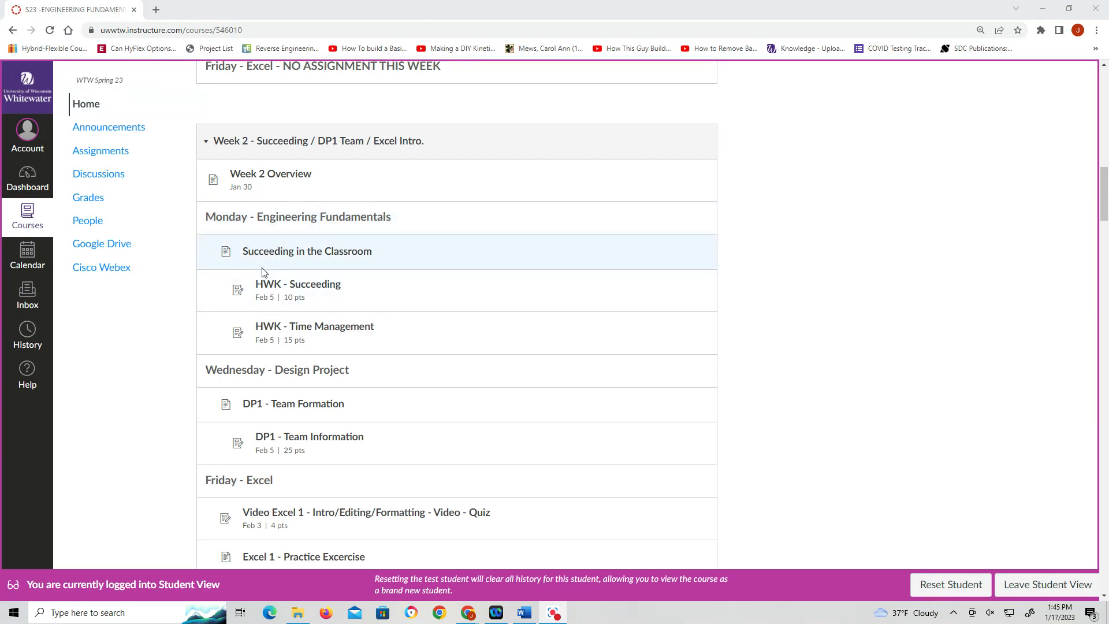
{"action": "mouse_move", "coordinate": [299, 254]}
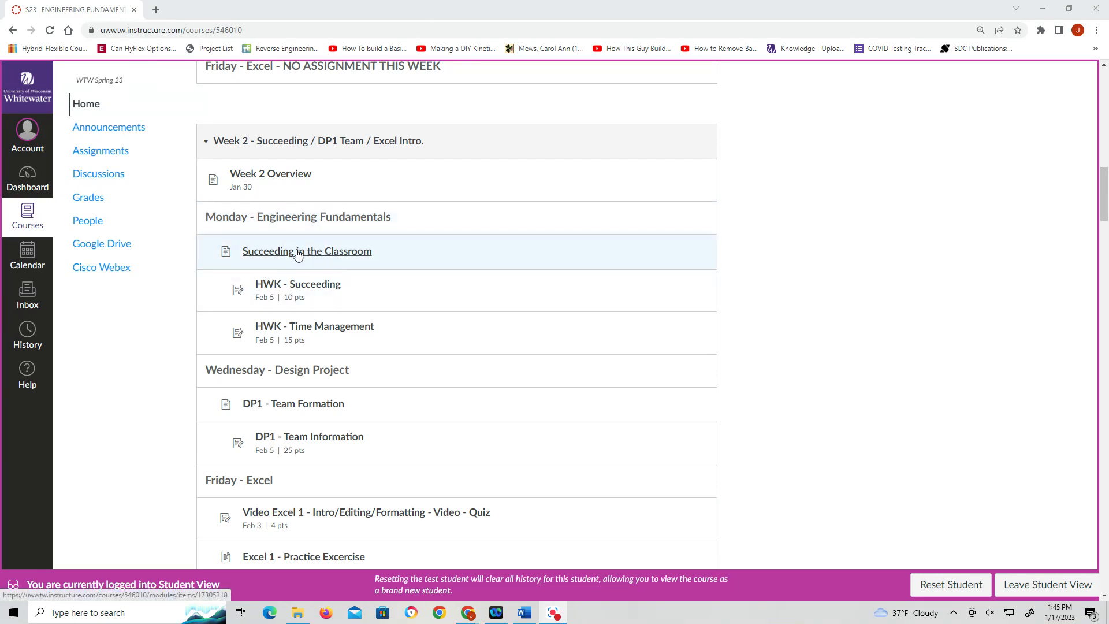
{"action": "mouse_move", "coordinate": [293, 272]}
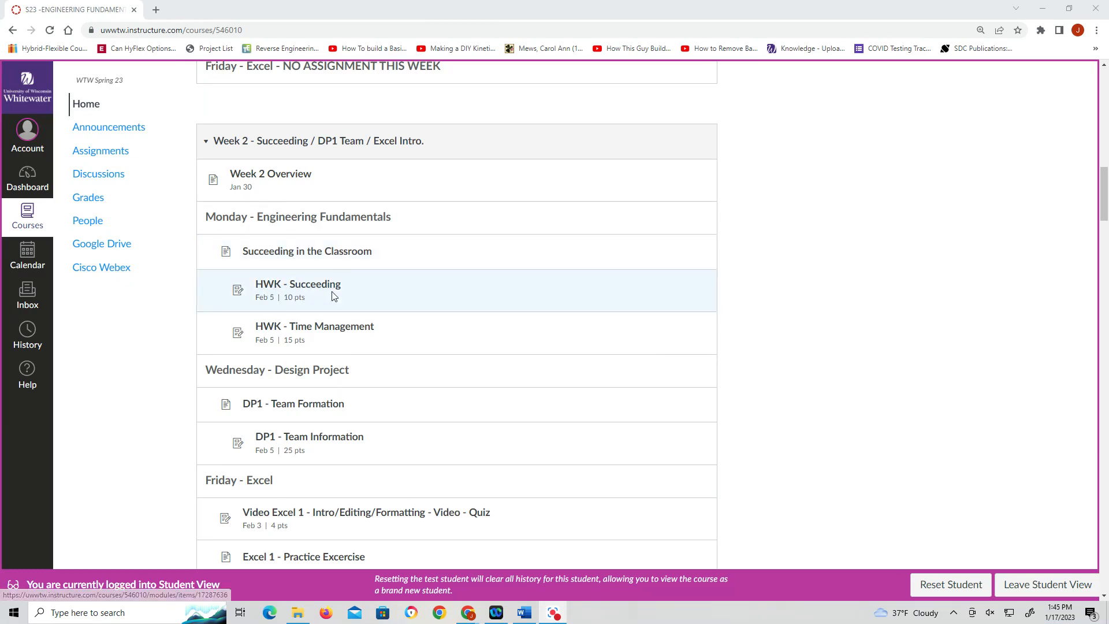
{"action": "mouse_move", "coordinate": [307, 332]}
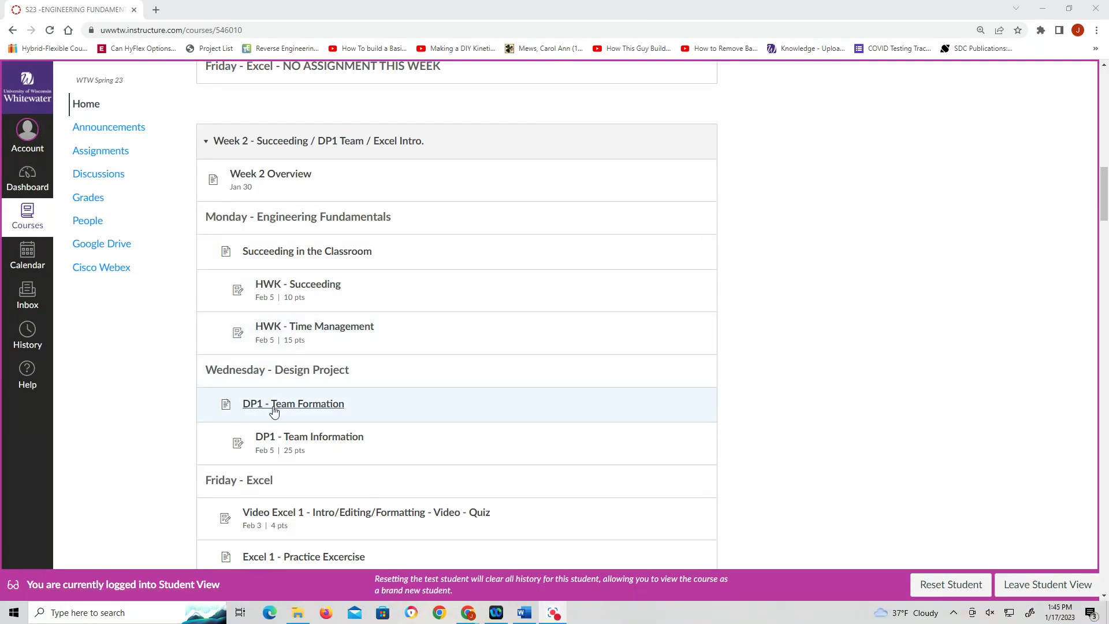
{"action": "mouse_move", "coordinate": [314, 385]}
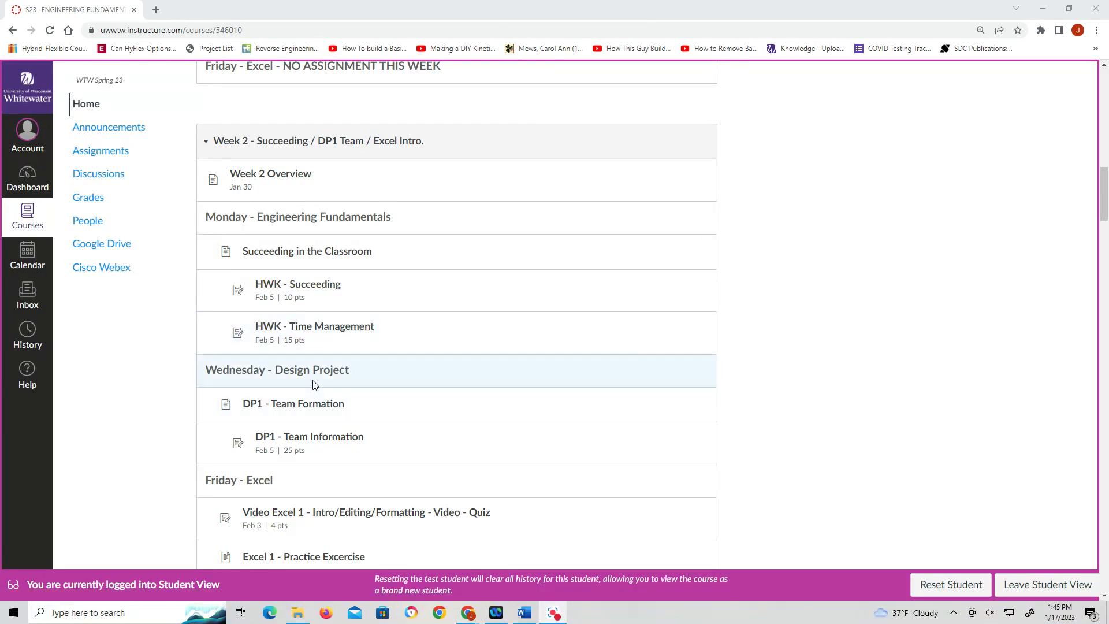
{"action": "mouse_move", "coordinate": [290, 442]}
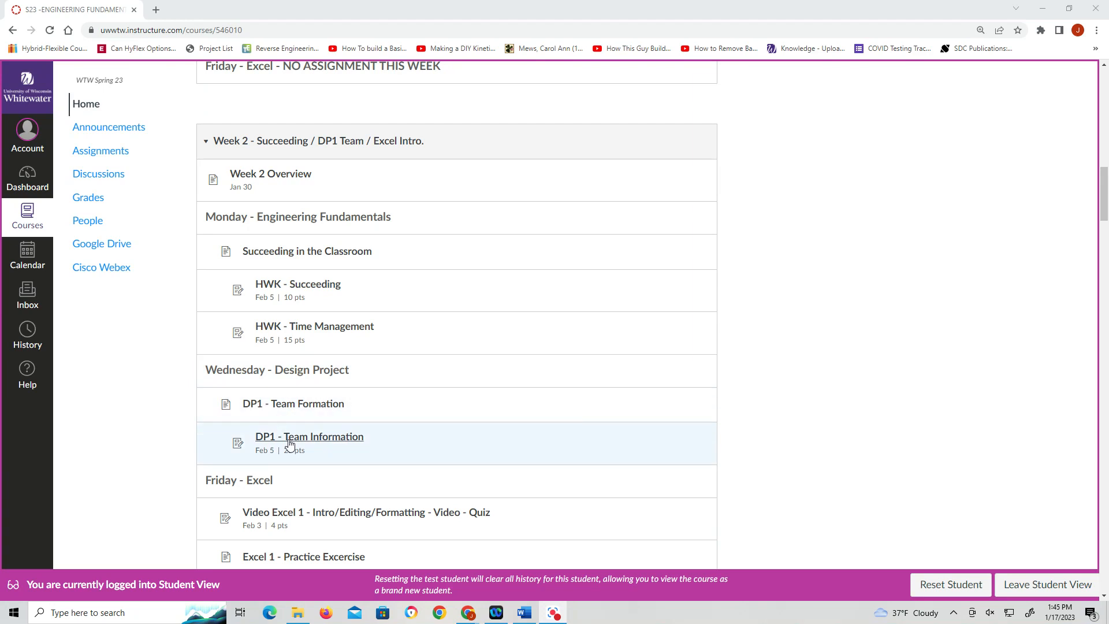
{"action": "scroll", "scroll_direction": "down", "scroll_amount": 3}
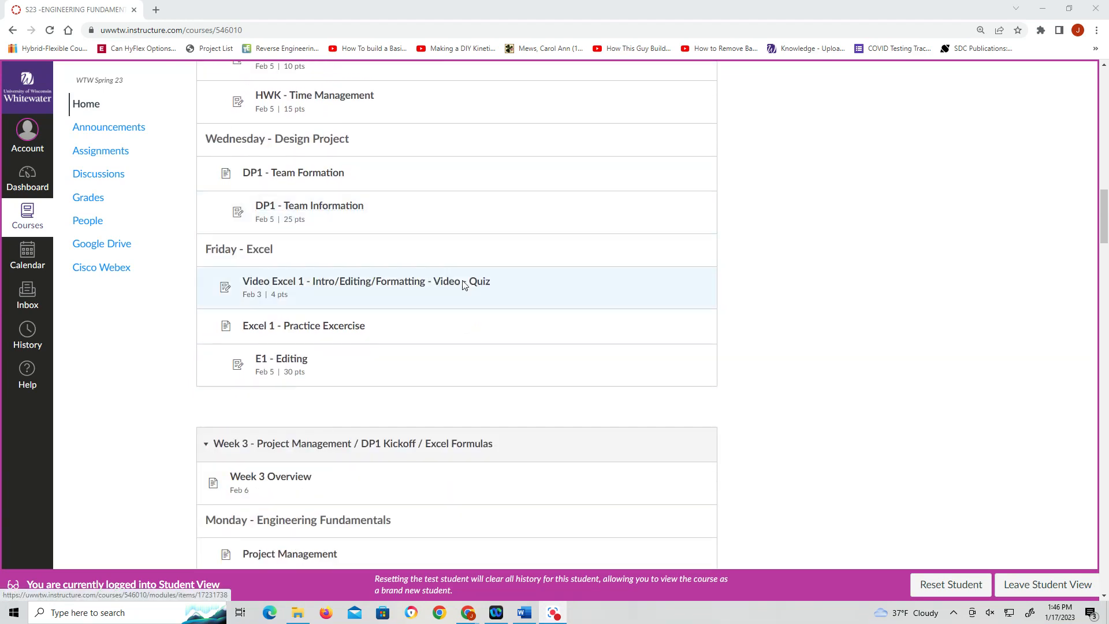
{"action": "mouse_move", "coordinate": [285, 284]}
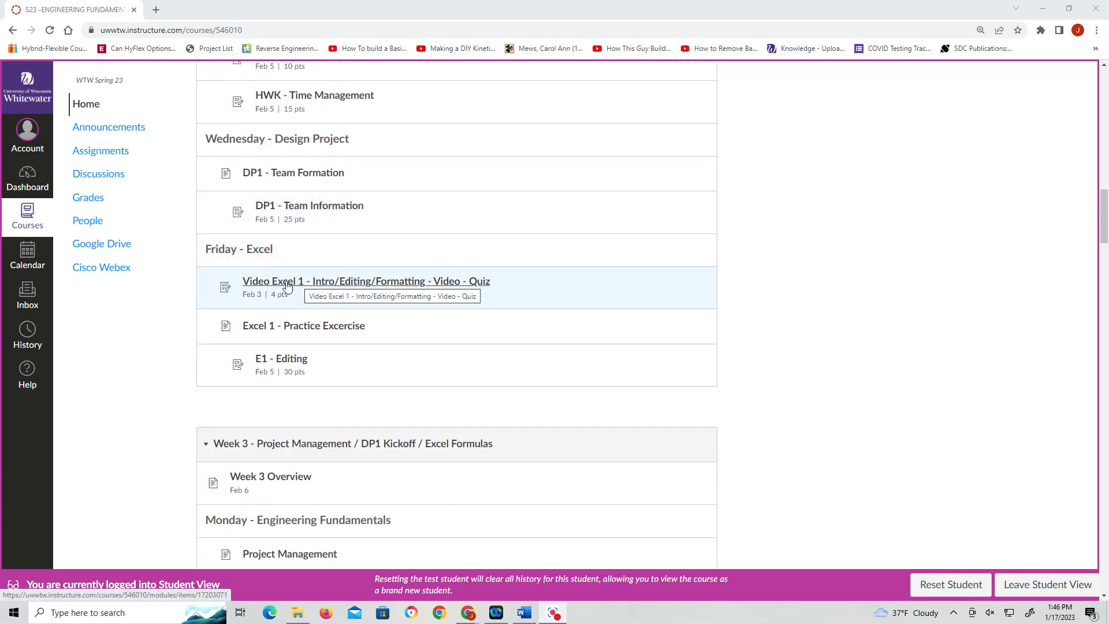
{"action": "mouse_move", "coordinate": [409, 288]}
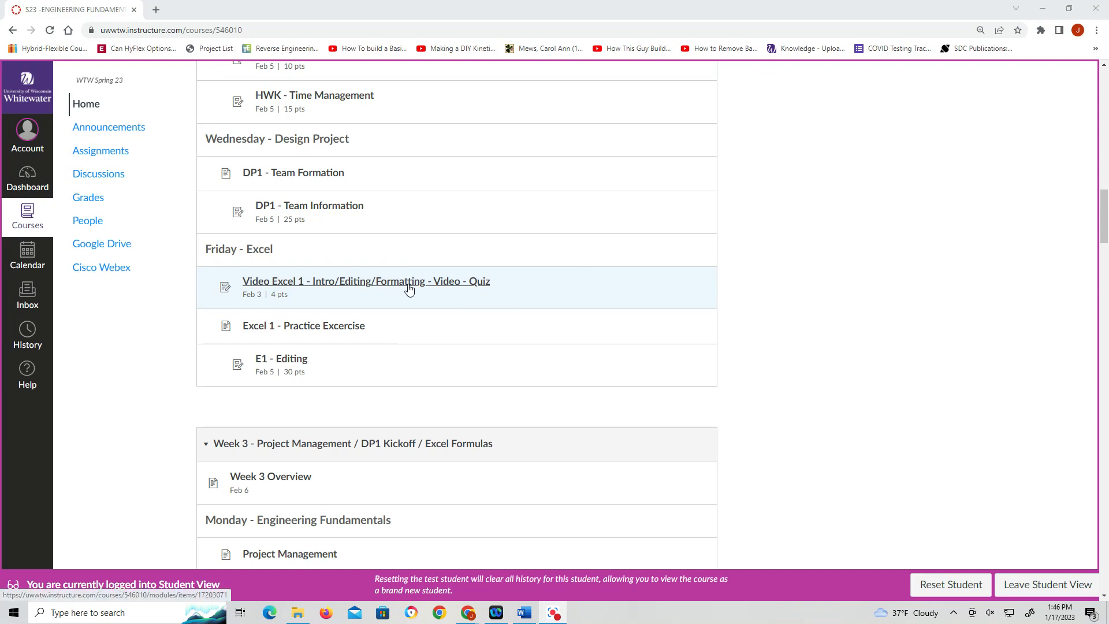
{"action": "mouse_move", "coordinate": [427, 289]}
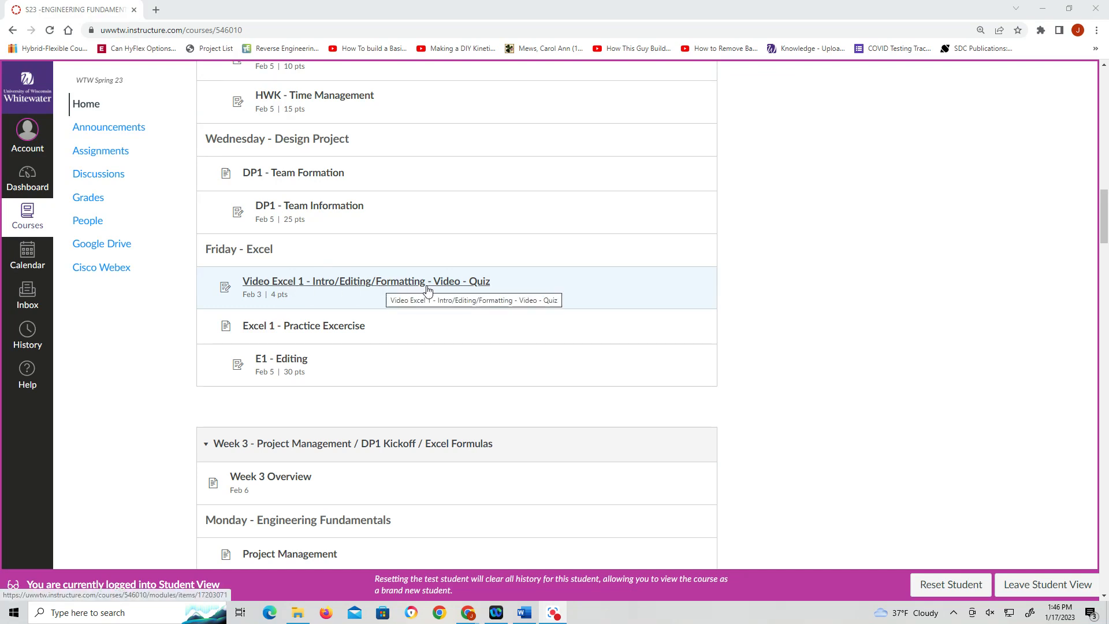
{"action": "mouse_move", "coordinate": [303, 325]}
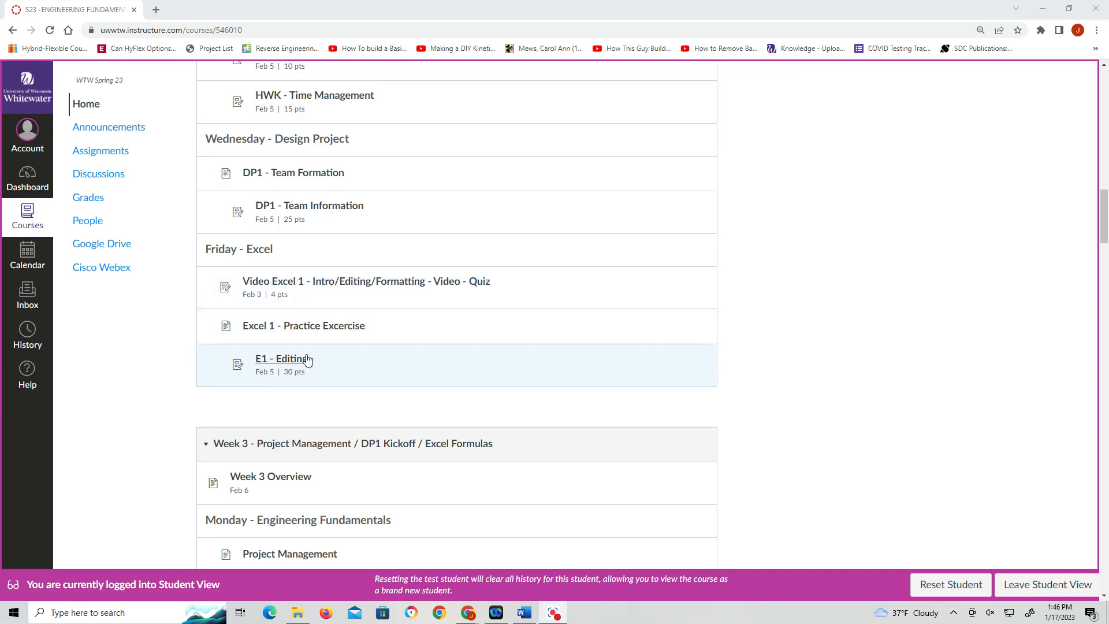
{"action": "scroll", "scroll_direction": "up", "scroll_amount": 3}
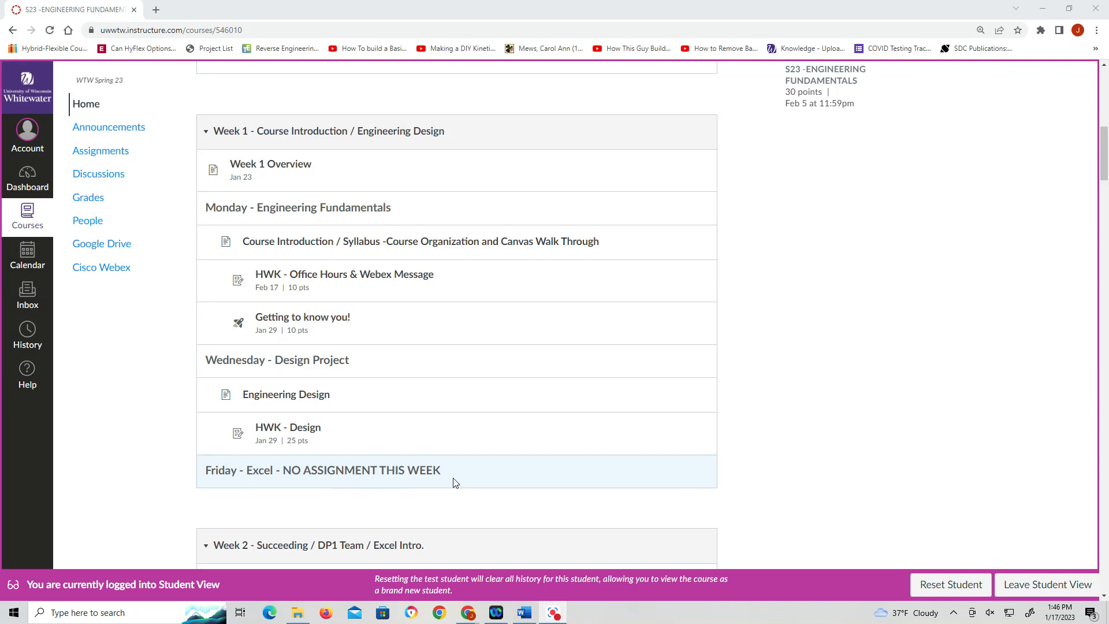
{"action": "mouse_move", "coordinate": [459, 469]}
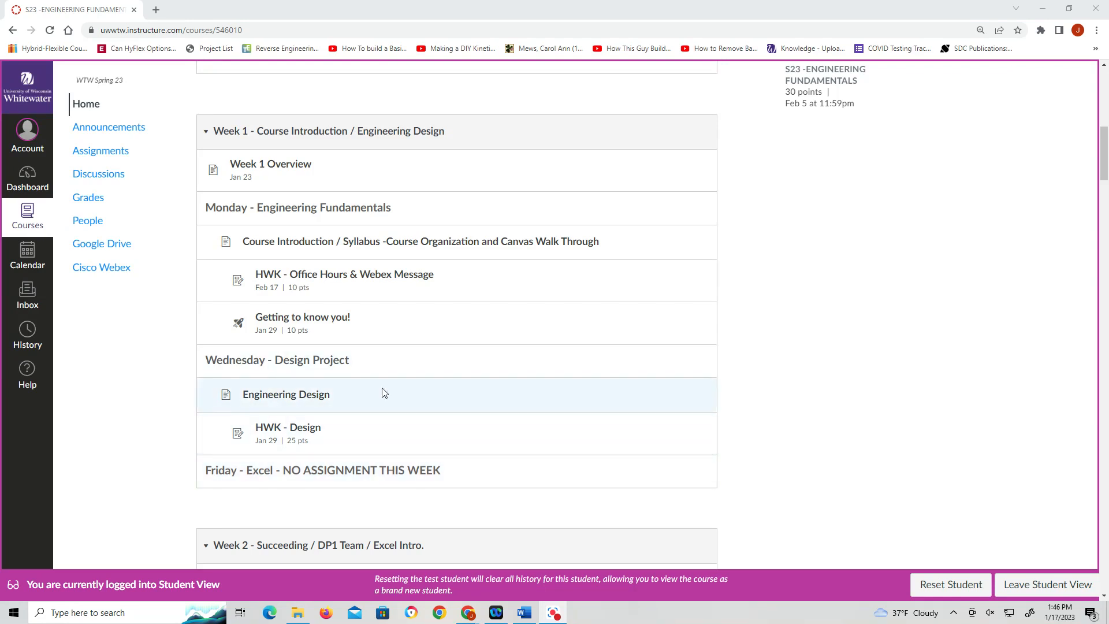
{"action": "mouse_move", "coordinate": [328, 413]}
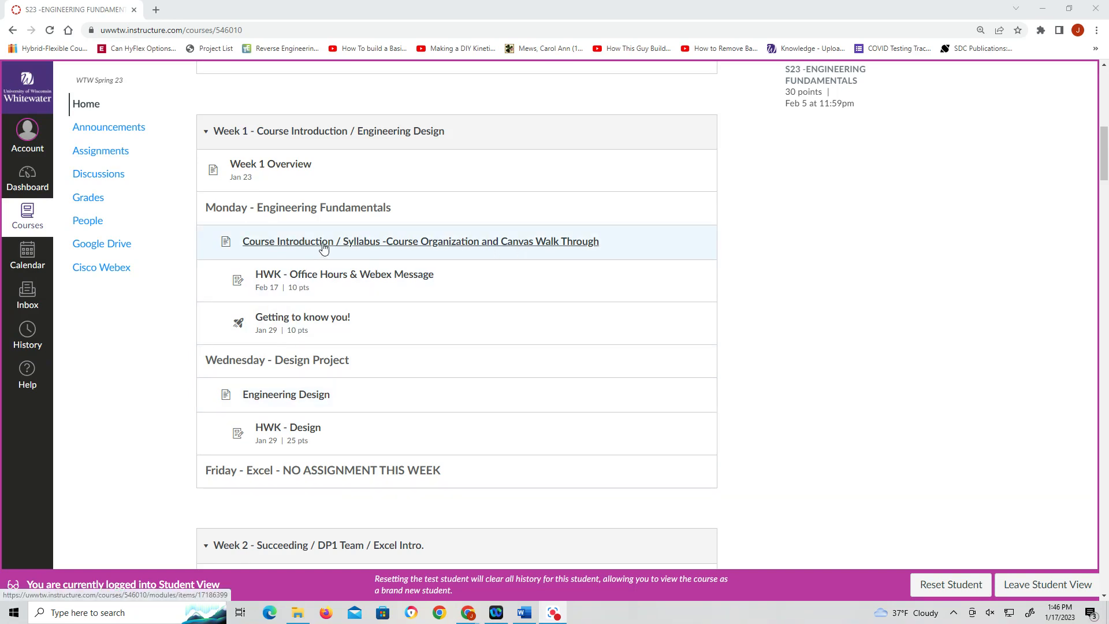
{"action": "mouse_move", "coordinate": [497, 254]}
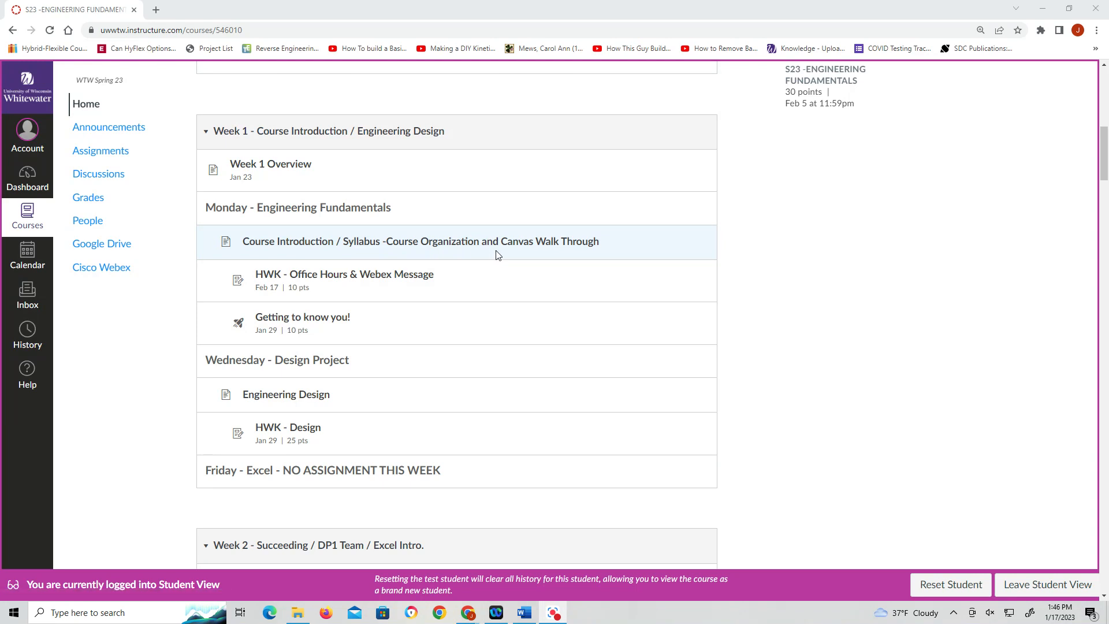
{"action": "mouse_move", "coordinate": [288, 173]}
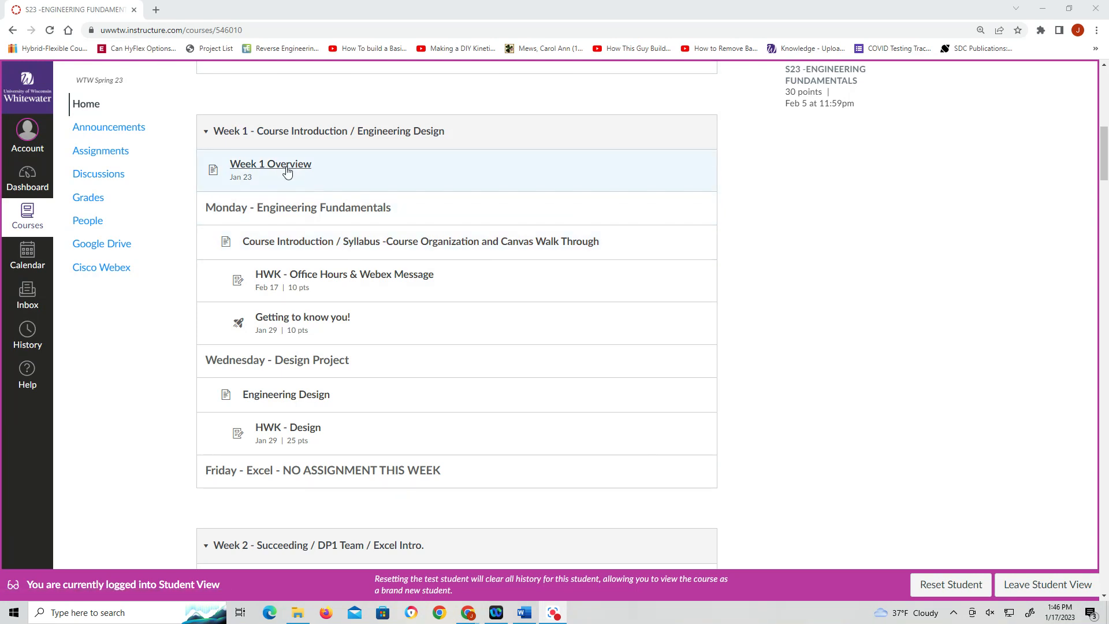
View the Week 1 Overview page with its daily outcomes and assignments
{"action": "left_click", "coordinate": [270, 164]}
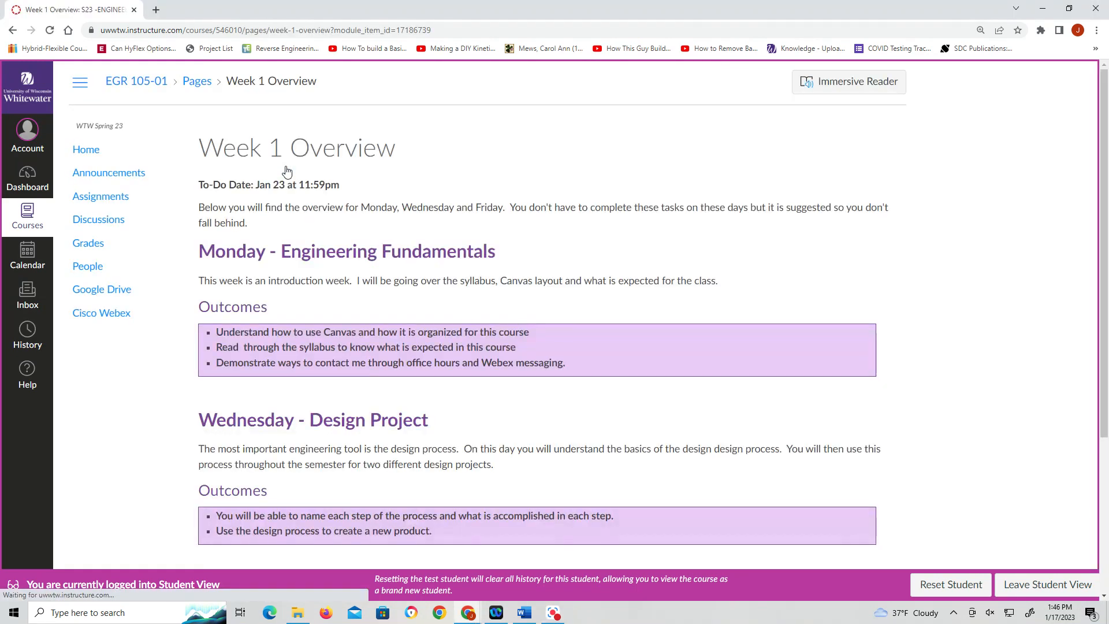
{"action": "mouse_move", "coordinate": [260, 240]}
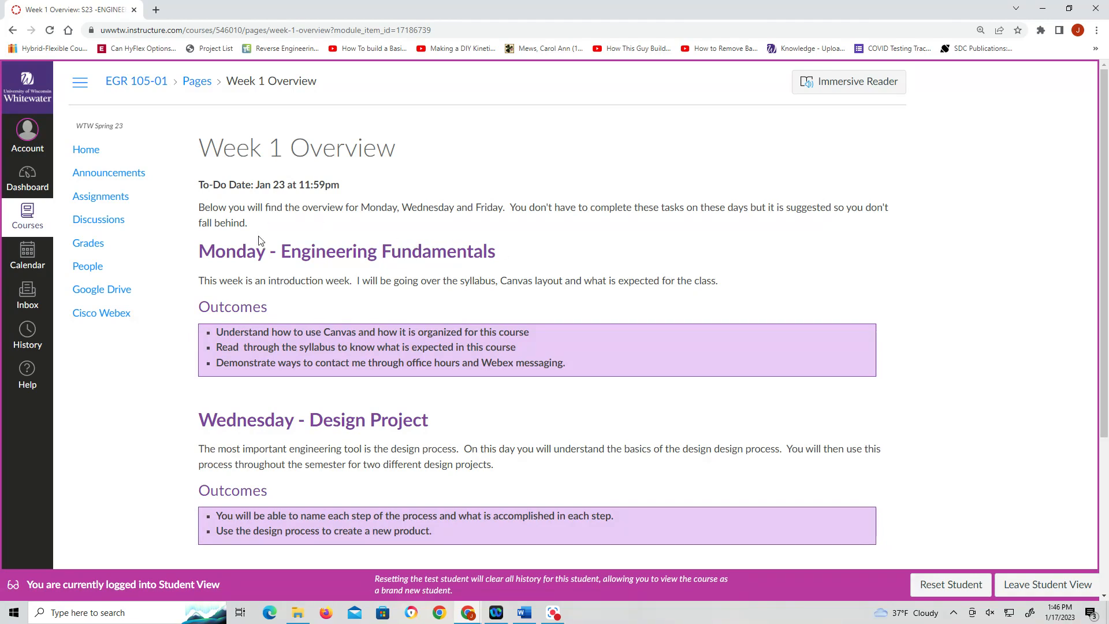
{"action": "mouse_move", "coordinate": [256, 296]}
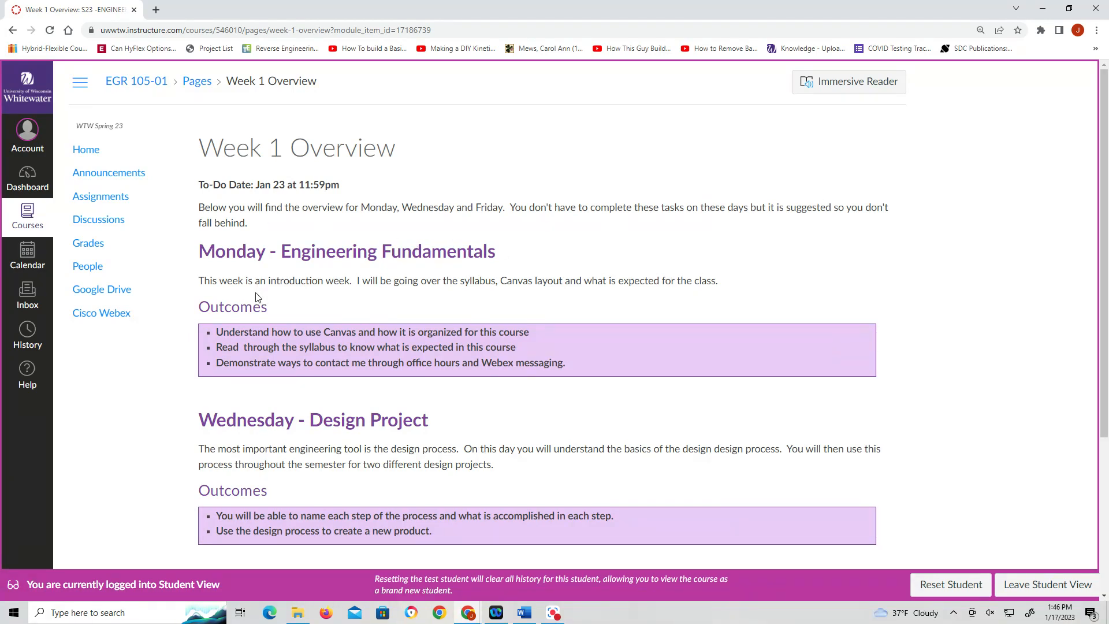
{"action": "scroll", "scroll_direction": "down", "scroll_amount": 3}
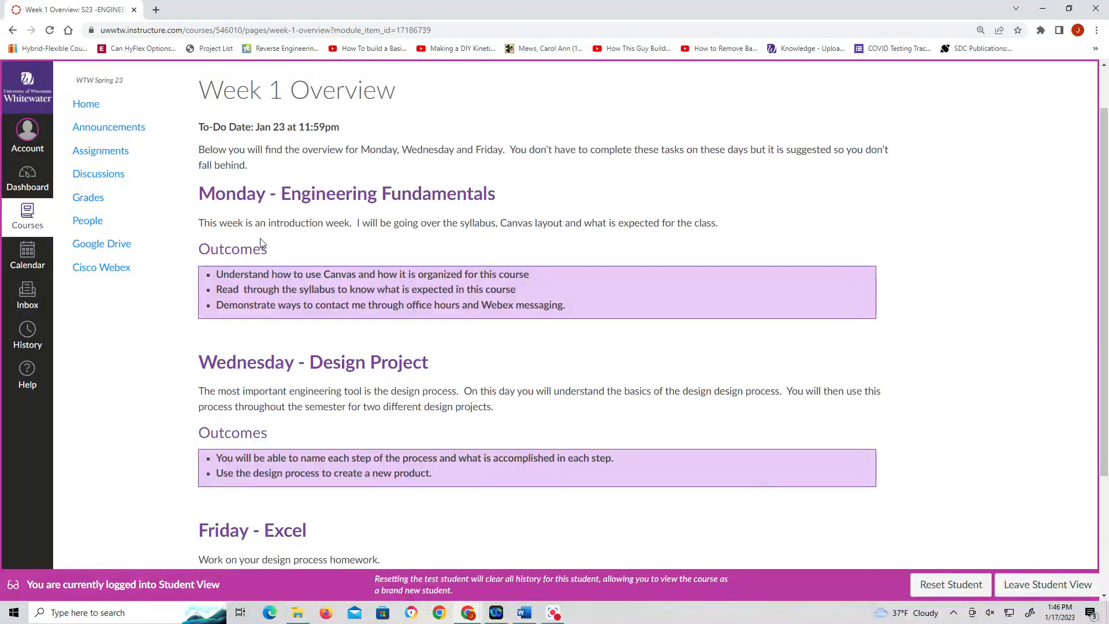
{"action": "mouse_move", "coordinate": [242, 287]}
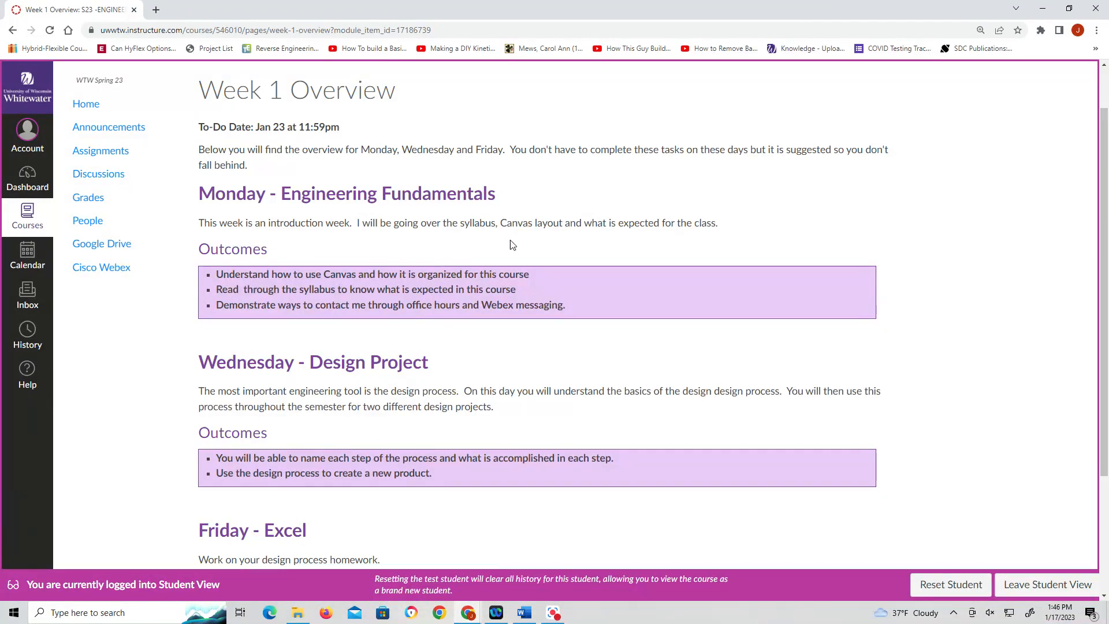
{"action": "mouse_move", "coordinate": [448, 309]}
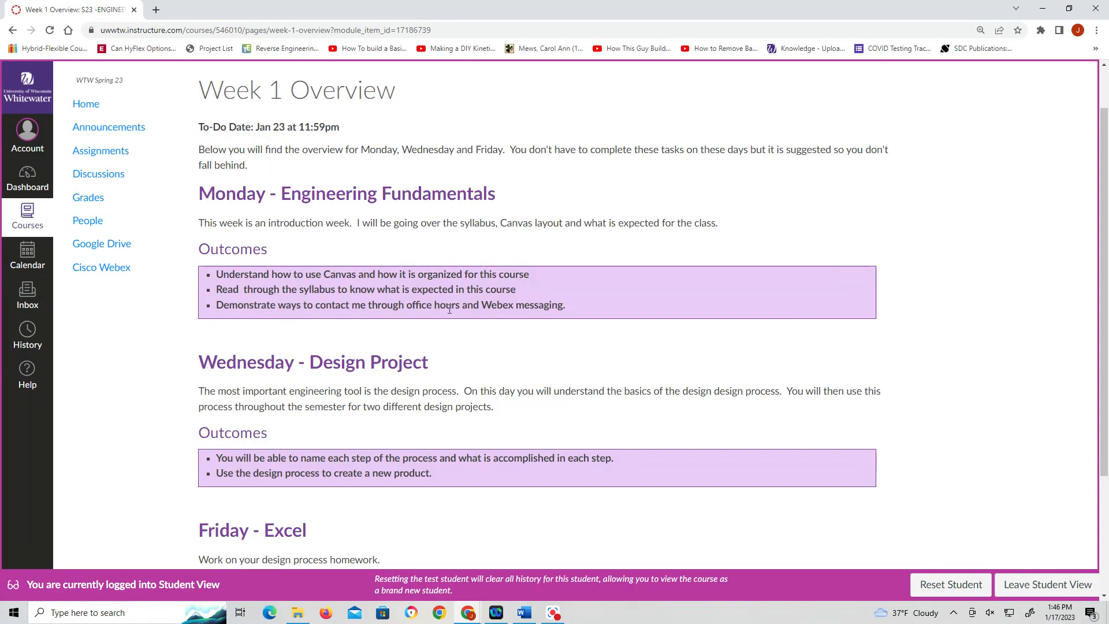
{"action": "scroll", "scroll_direction": "down", "scroll_amount": 3}
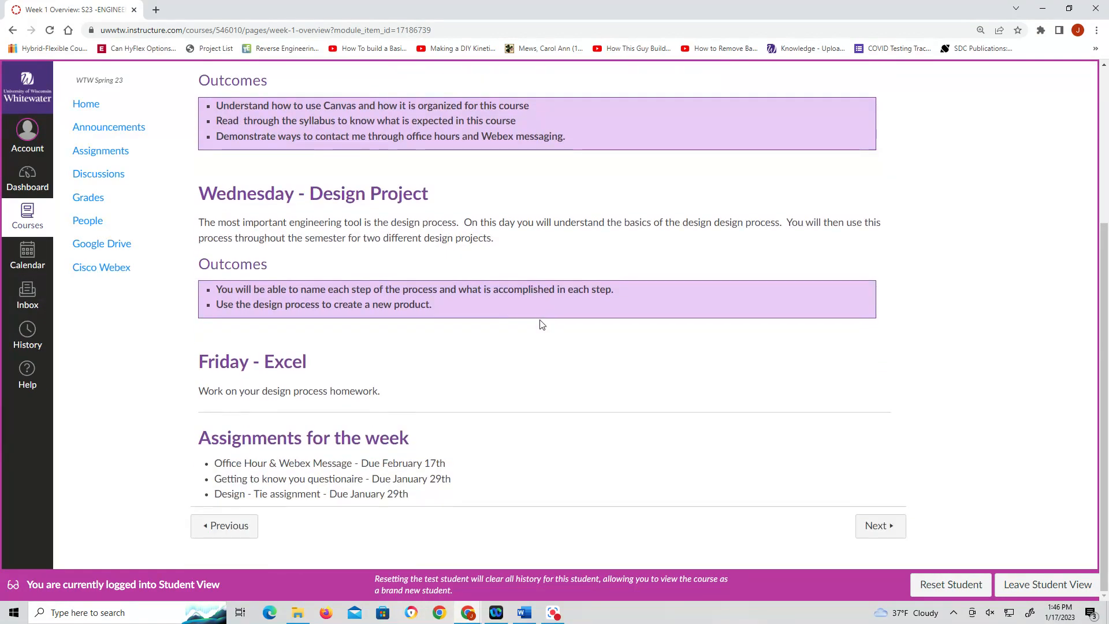
{"action": "mouse_move", "coordinate": [393, 221]}
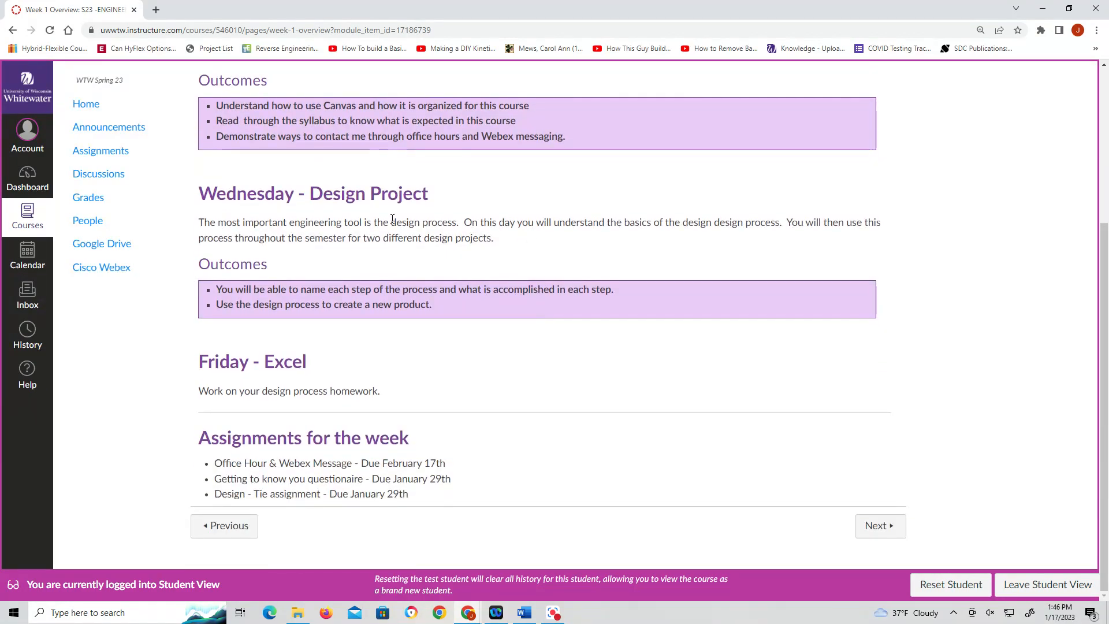
{"action": "mouse_move", "coordinate": [546, 243]}
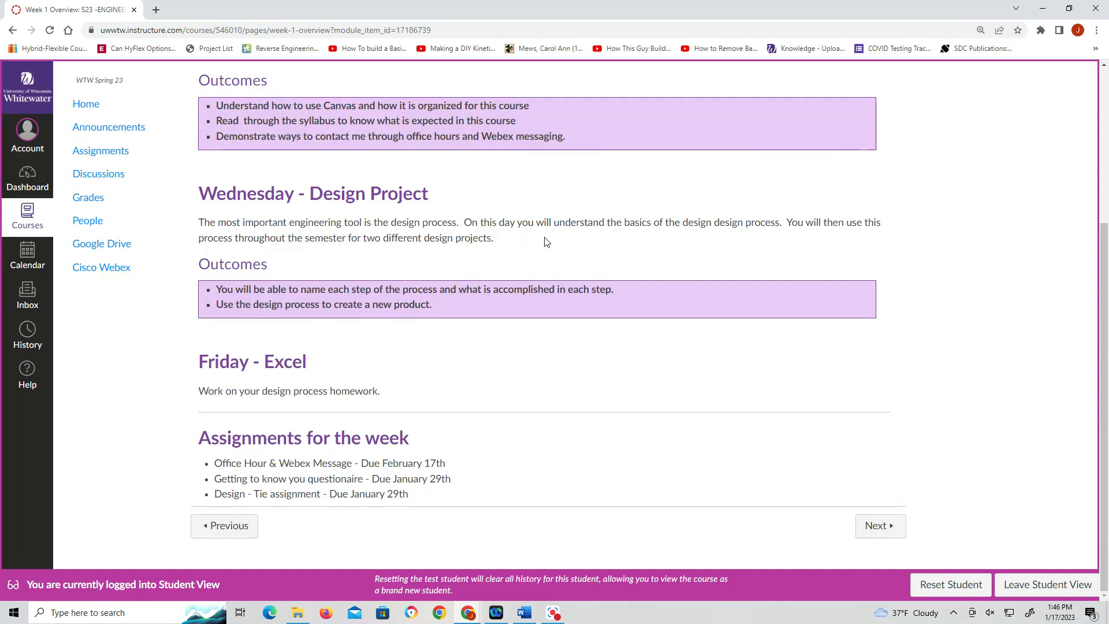
{"action": "mouse_move", "coordinate": [367, 235]}
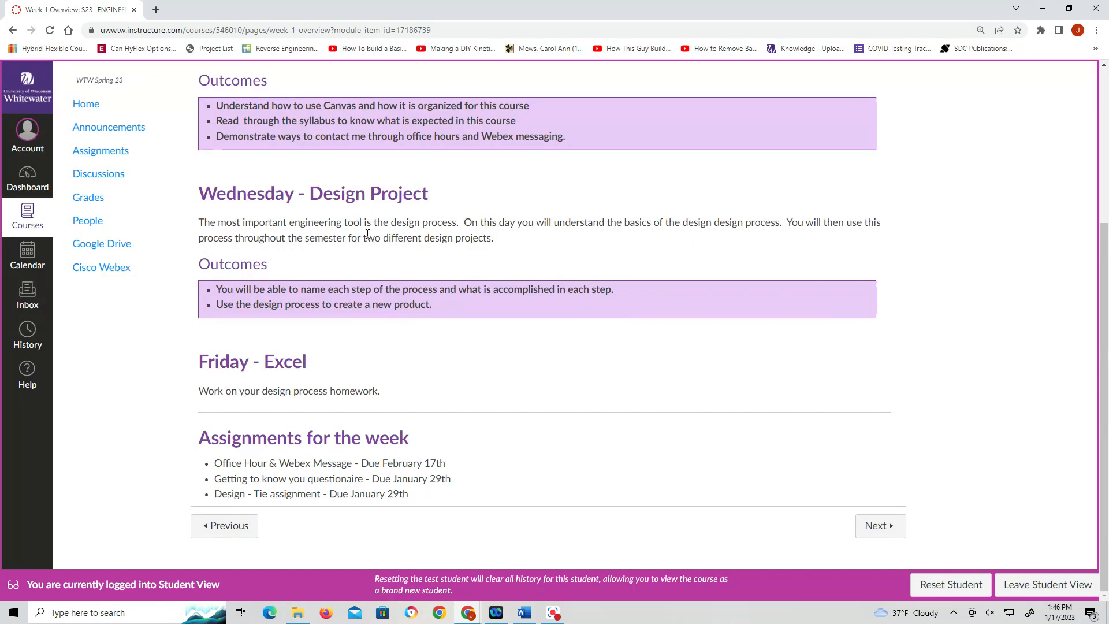
{"action": "mouse_move", "coordinate": [270, 407]}
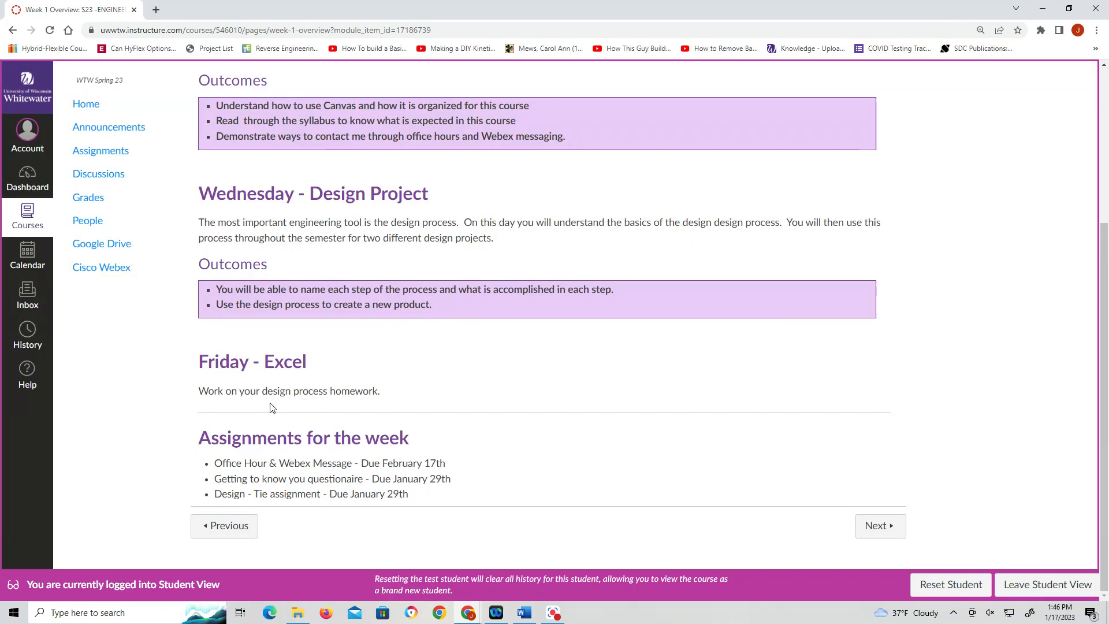
{"action": "mouse_move", "coordinate": [440, 406]}
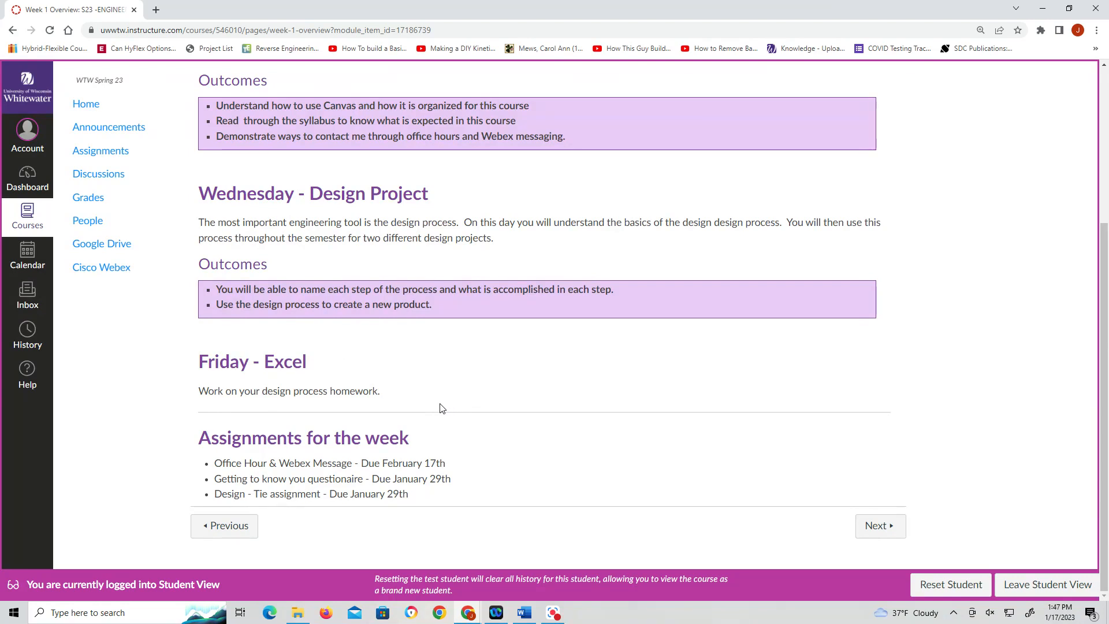
{"action": "mouse_move", "coordinate": [251, 511]}
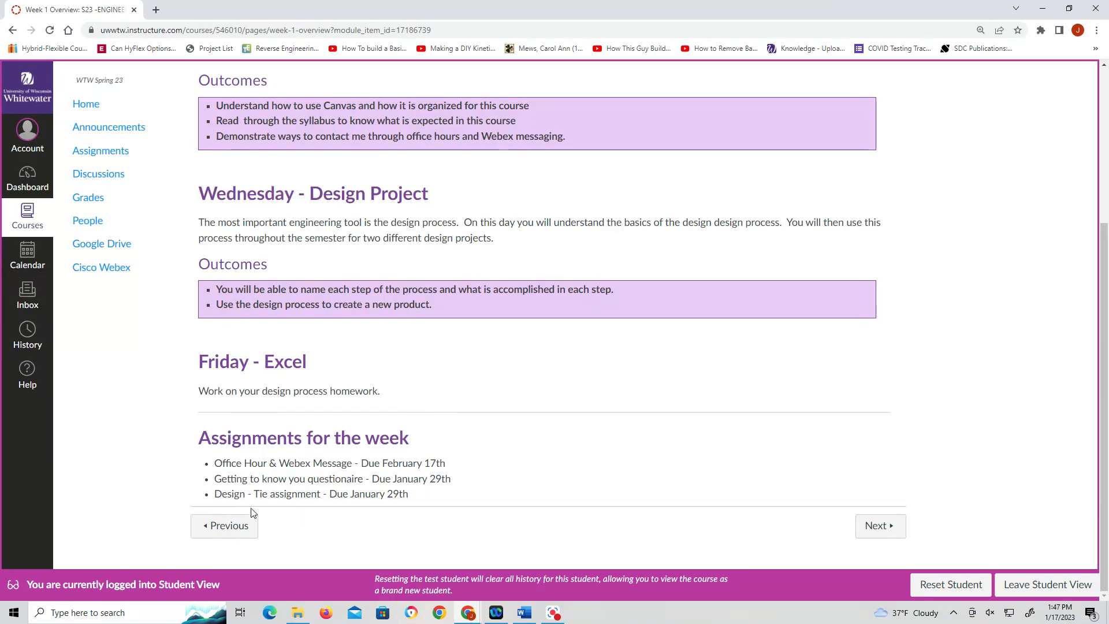
{"action": "mouse_move", "coordinate": [389, 459]}
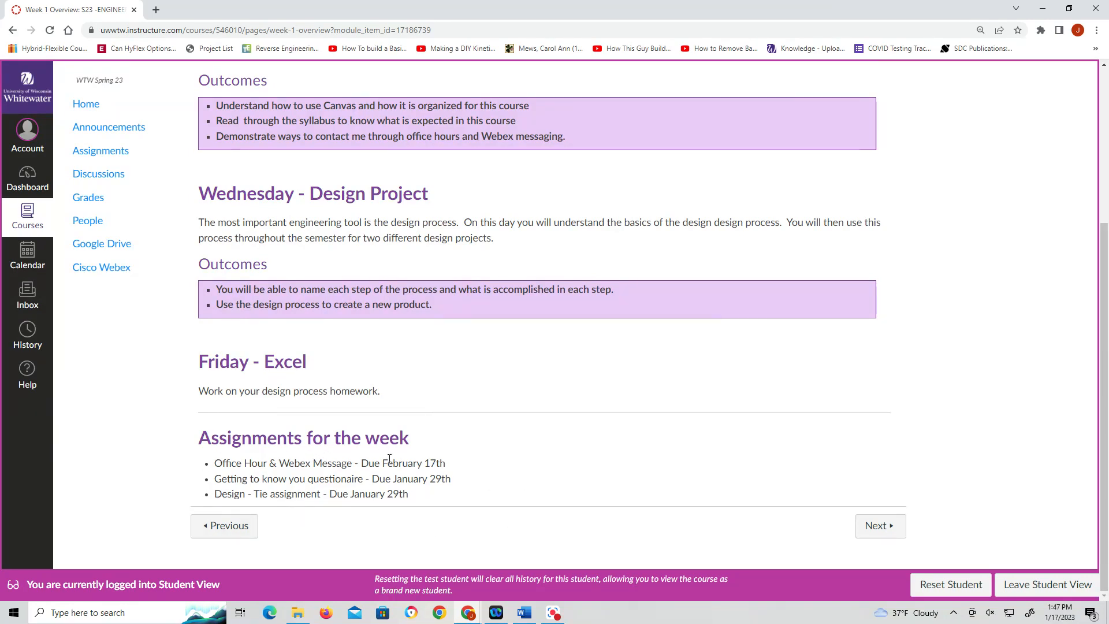
{"action": "mouse_move", "coordinate": [383, 478]}
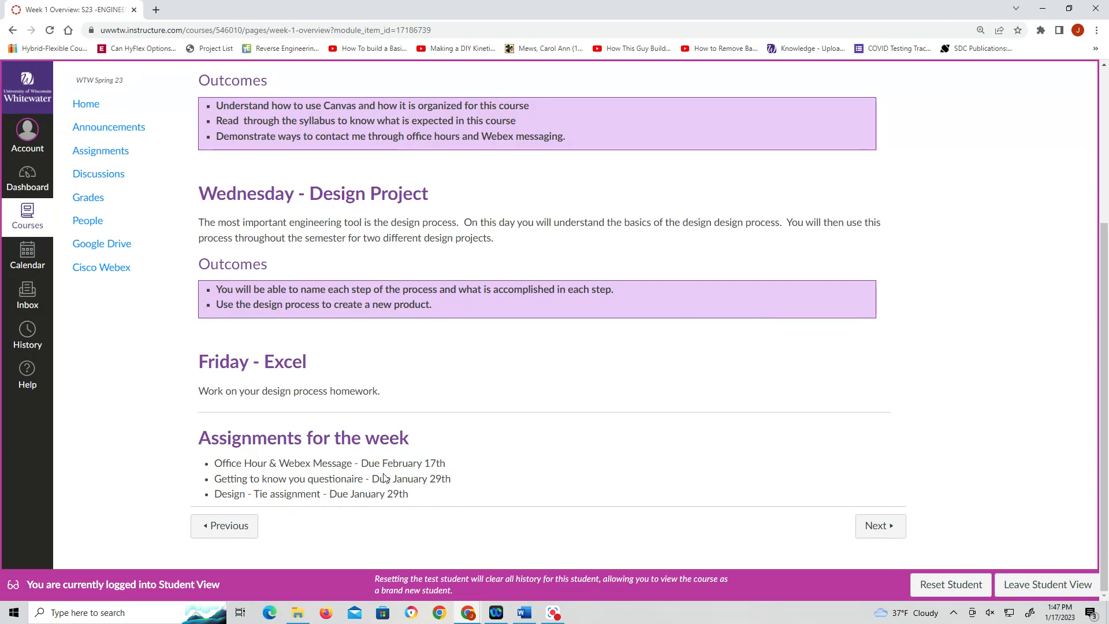
{"action": "mouse_move", "coordinate": [437, 514]}
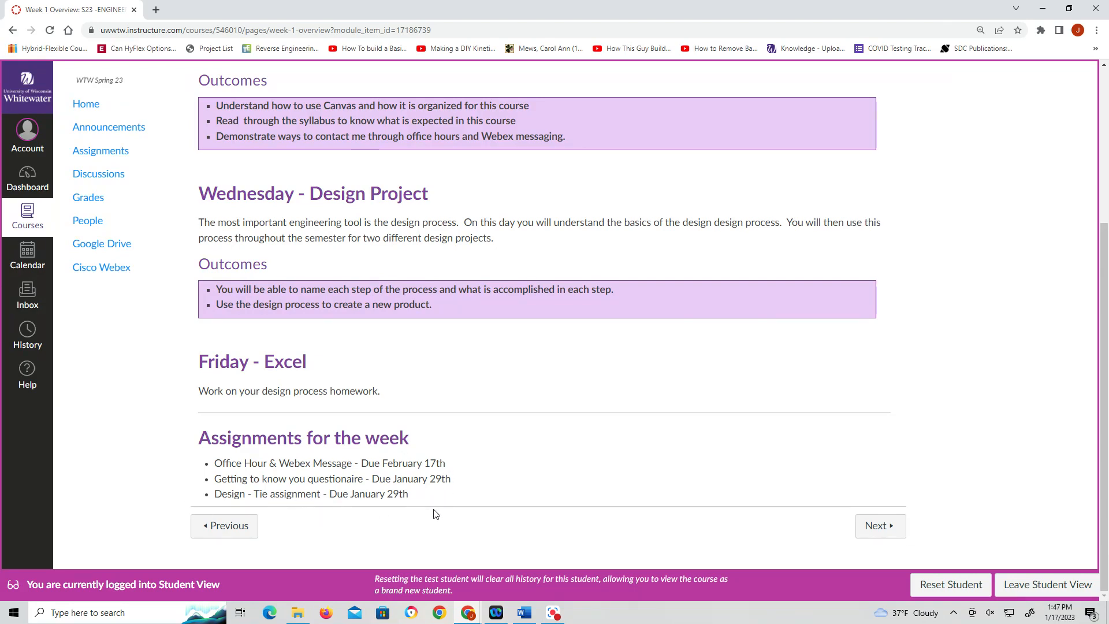
{"action": "mouse_move", "coordinate": [464, 477]}
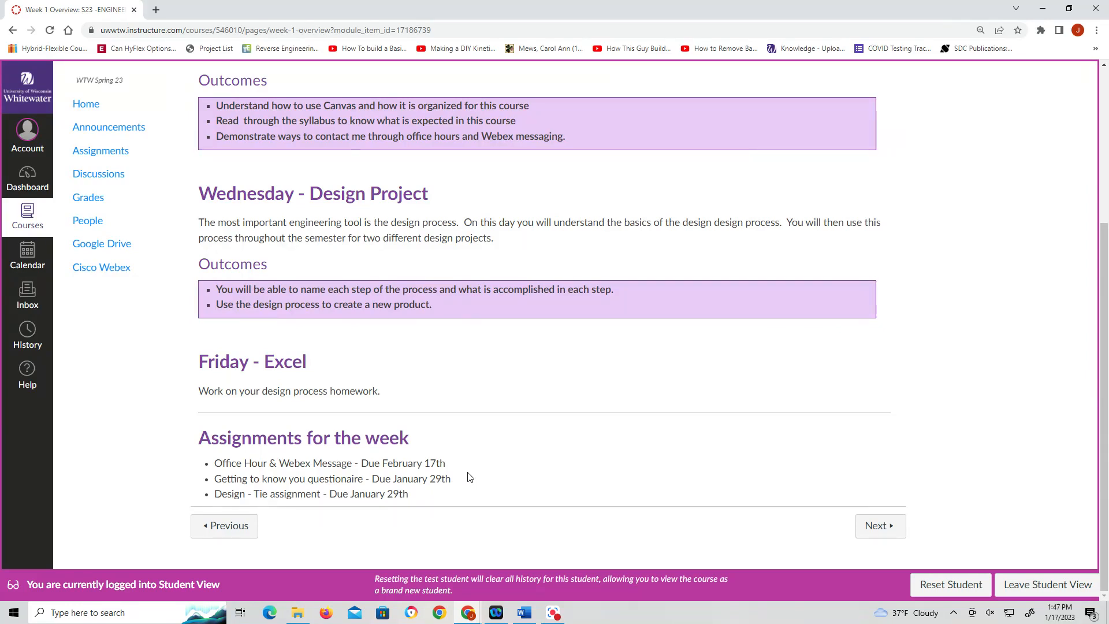
{"action": "mouse_move", "coordinate": [486, 477]}
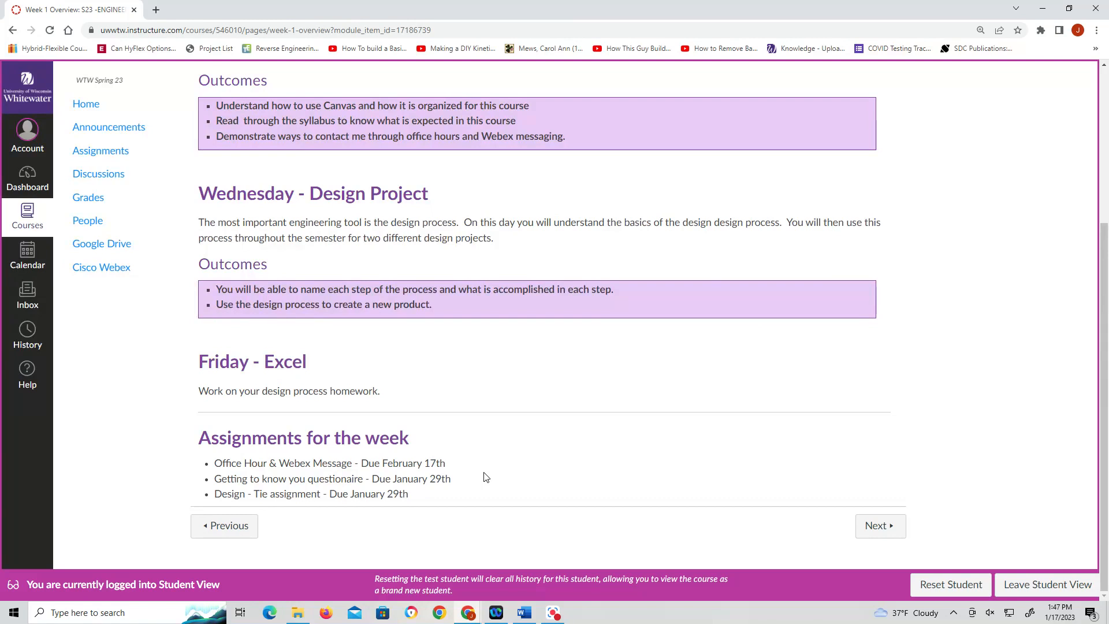
{"action": "mouse_move", "coordinate": [447, 462]}
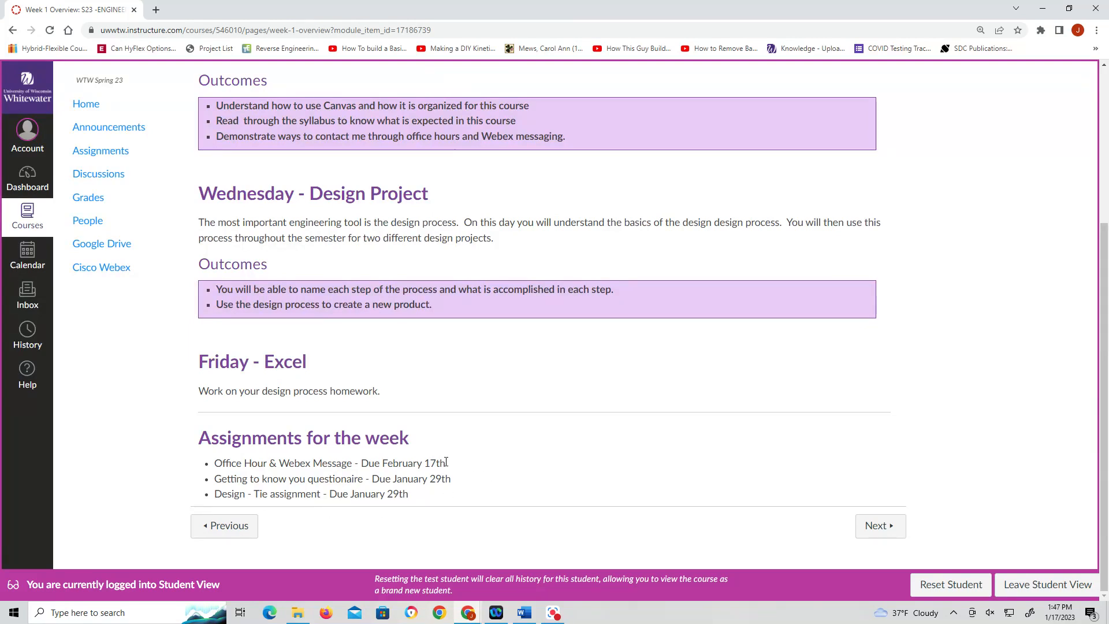
{"action": "mouse_move", "coordinate": [432, 502]}
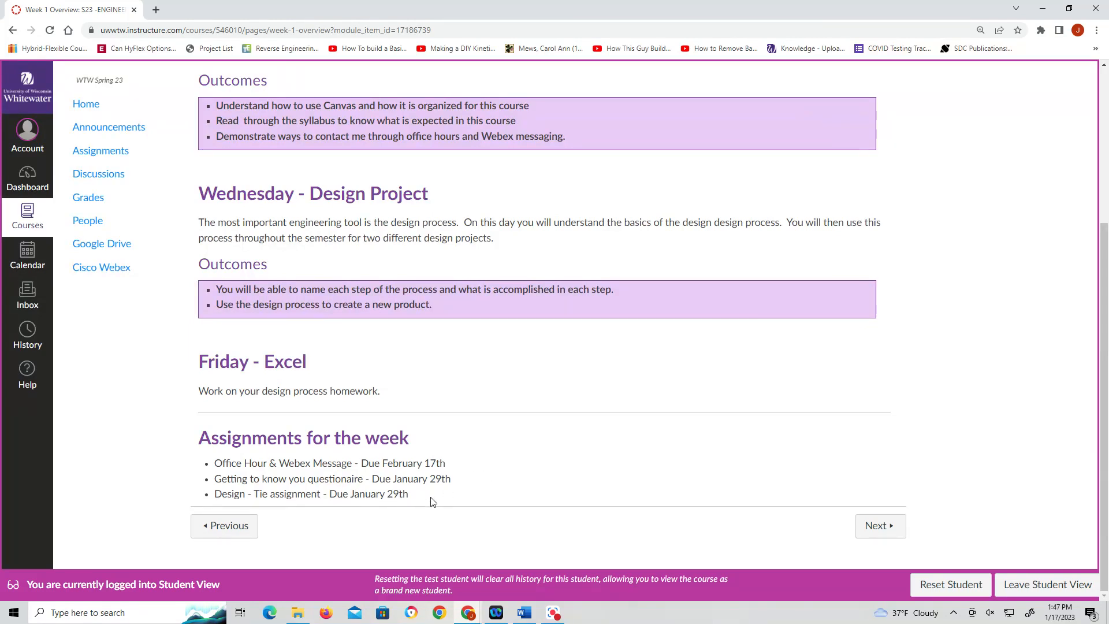
{"action": "mouse_move", "coordinate": [358, 476]}
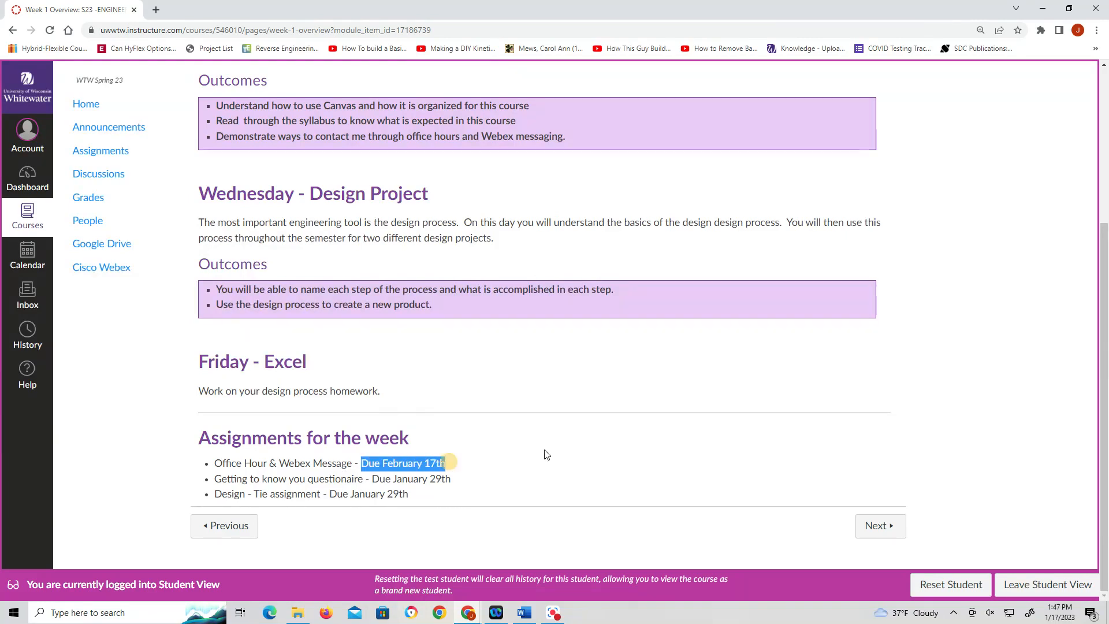
{"action": "scroll", "scroll_direction": "up", "scroll_amount": 3}
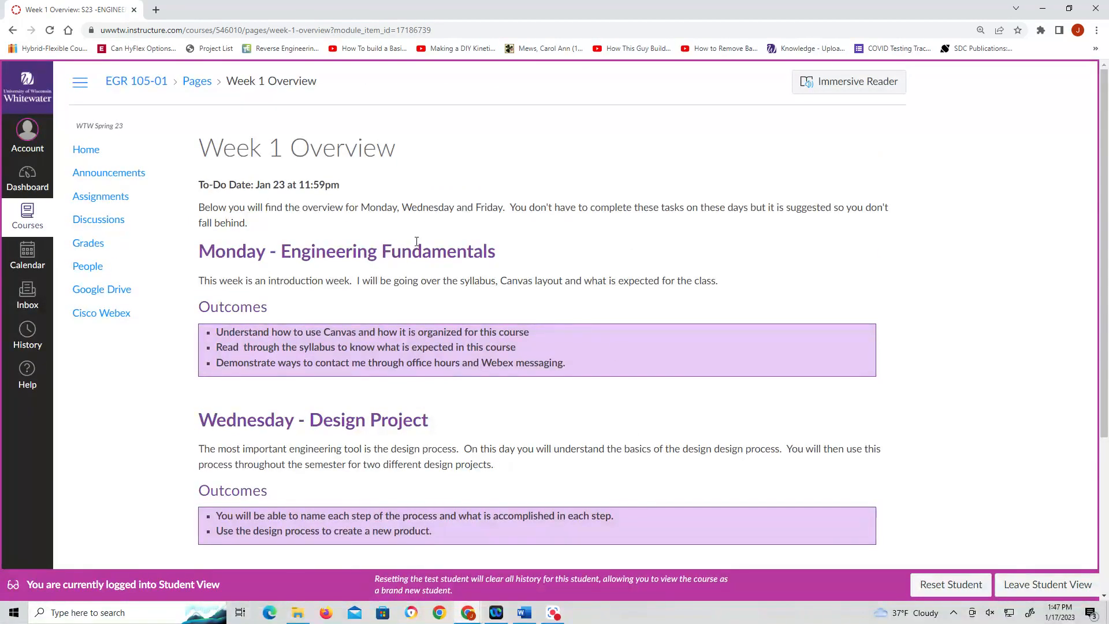
Return to the EGR 105-01 course home page
{"action": "left_click", "coordinate": [86, 149]}
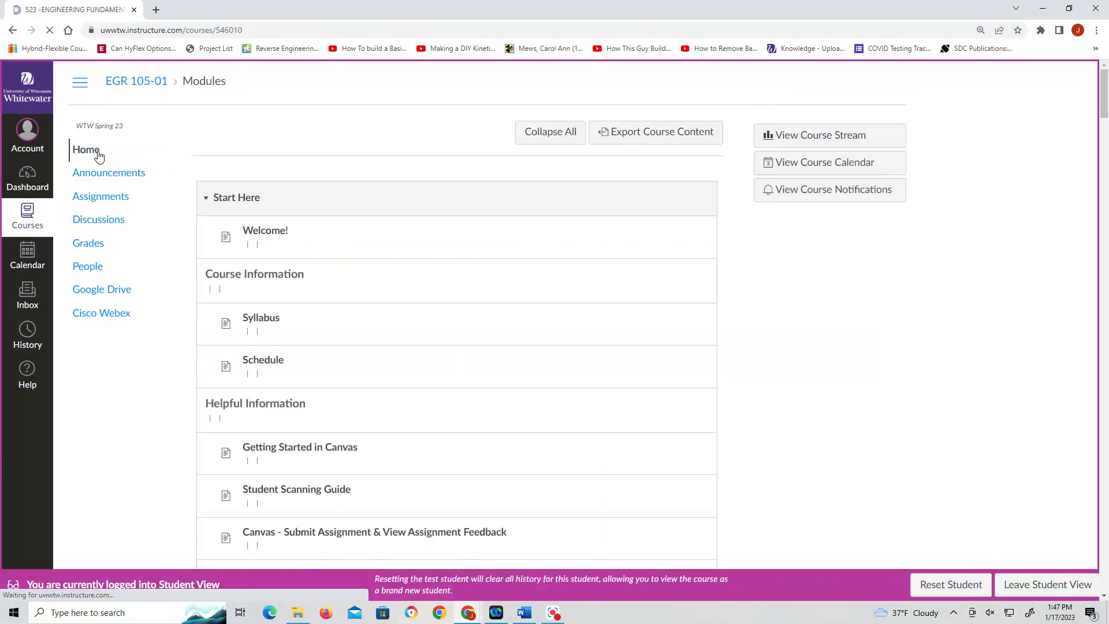
{"action": "left_click", "coordinate": [86, 149]}
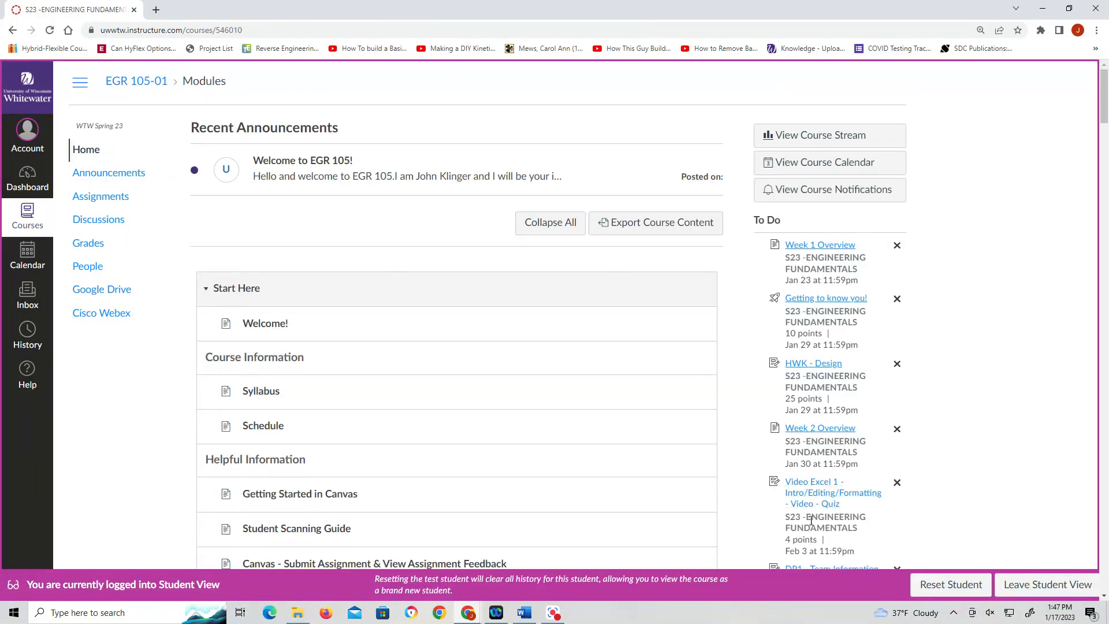
{"action": "mouse_move", "coordinate": [846, 165]}
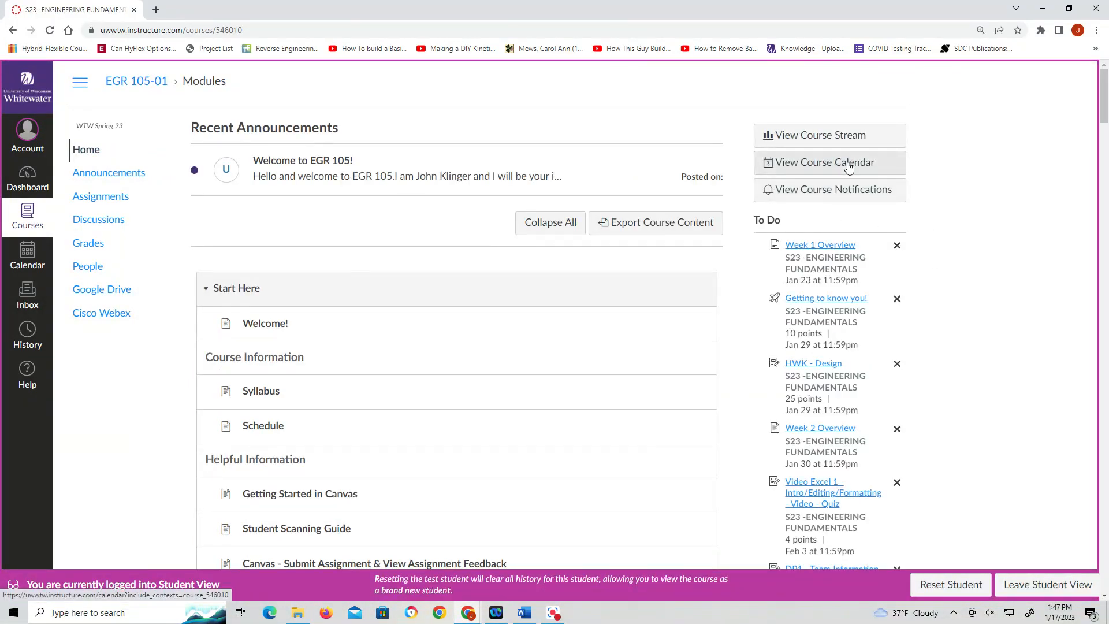
View the January 2023 course calendar and the Week 1 Overview due item details
{"action": "left_click", "coordinate": [830, 162]}
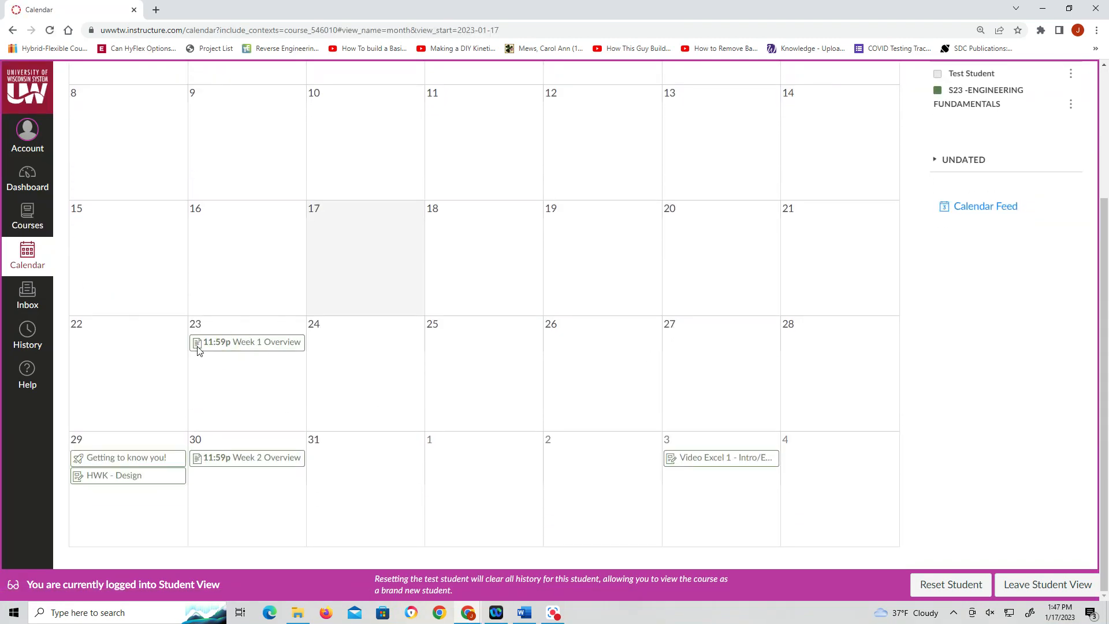
{"action": "left_click", "coordinate": [247, 342]}
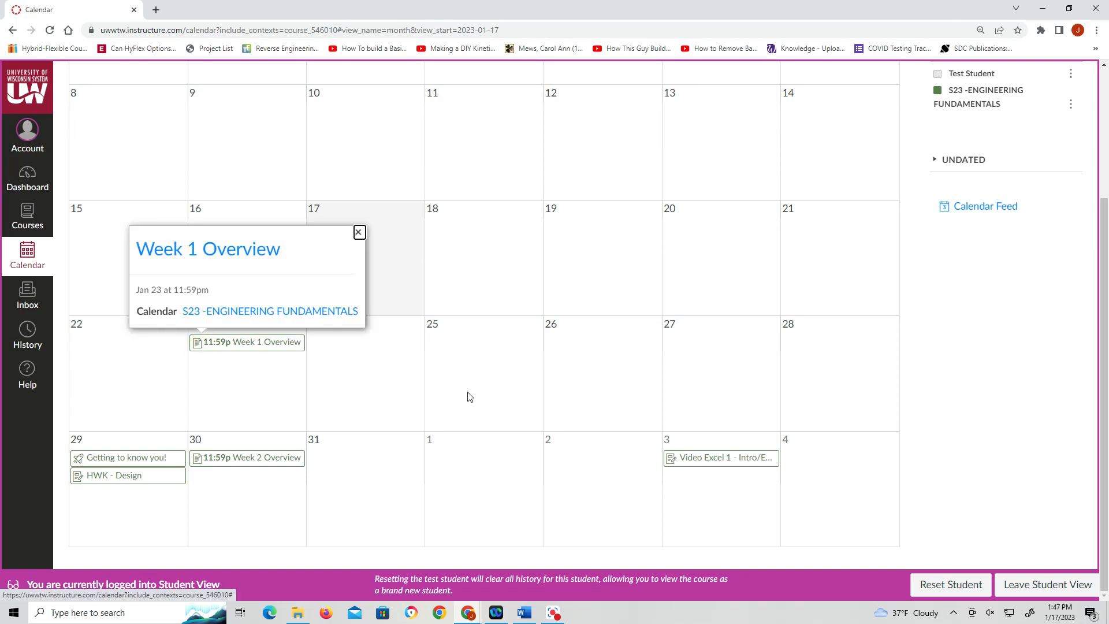
{"action": "left_click", "coordinate": [358, 232]}
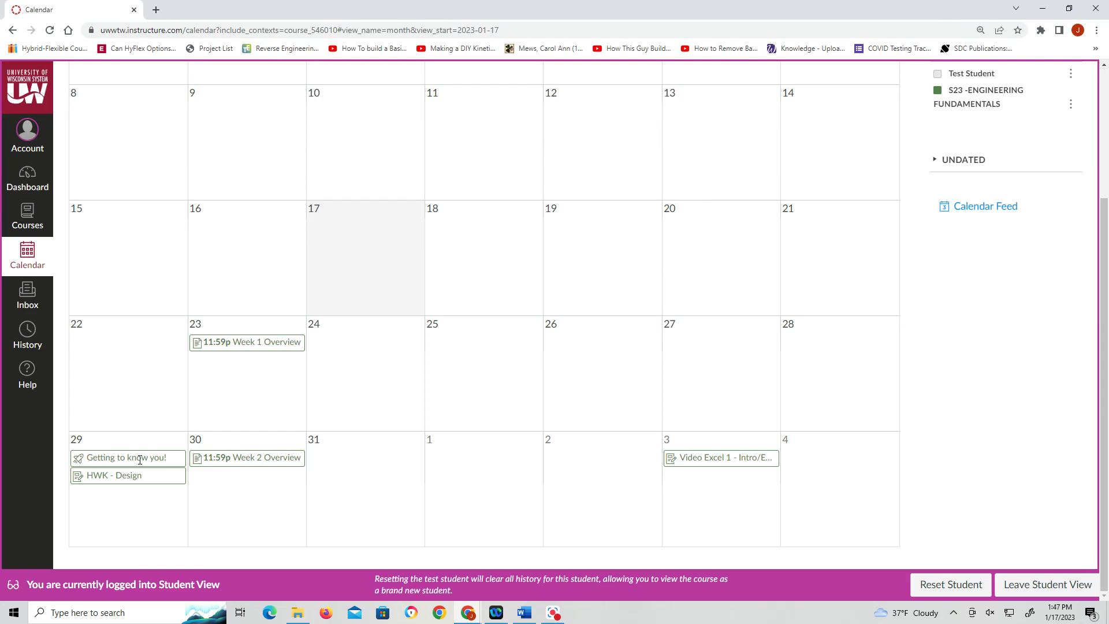
{"action": "mouse_move", "coordinate": [101, 473]}
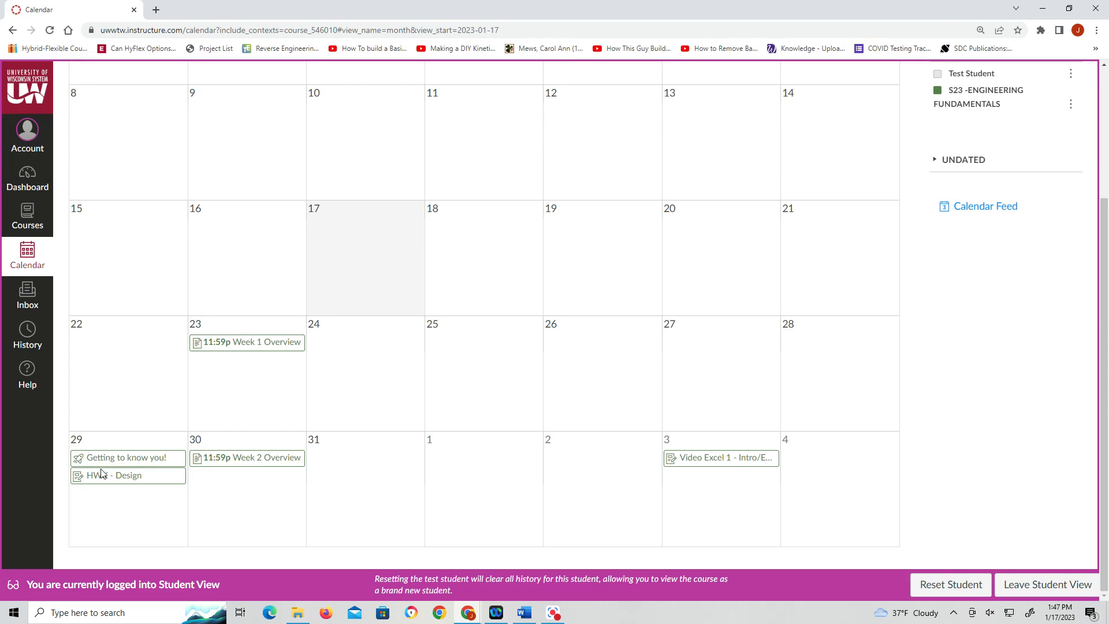
{"action": "mouse_move", "coordinate": [103, 474]}
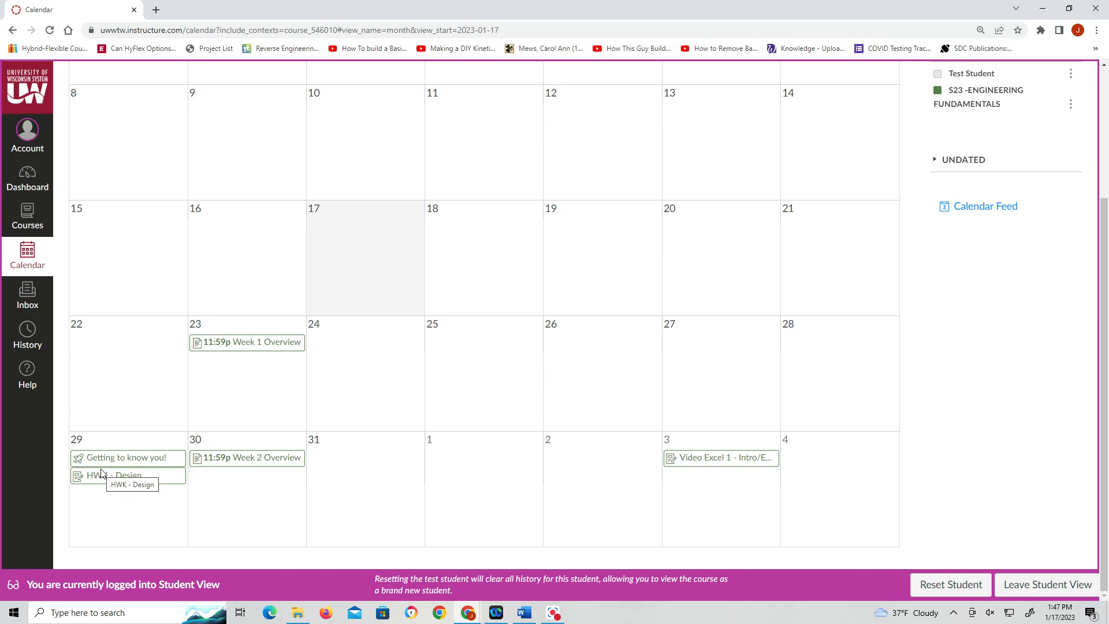
{"action": "mouse_move", "coordinate": [705, 462]}
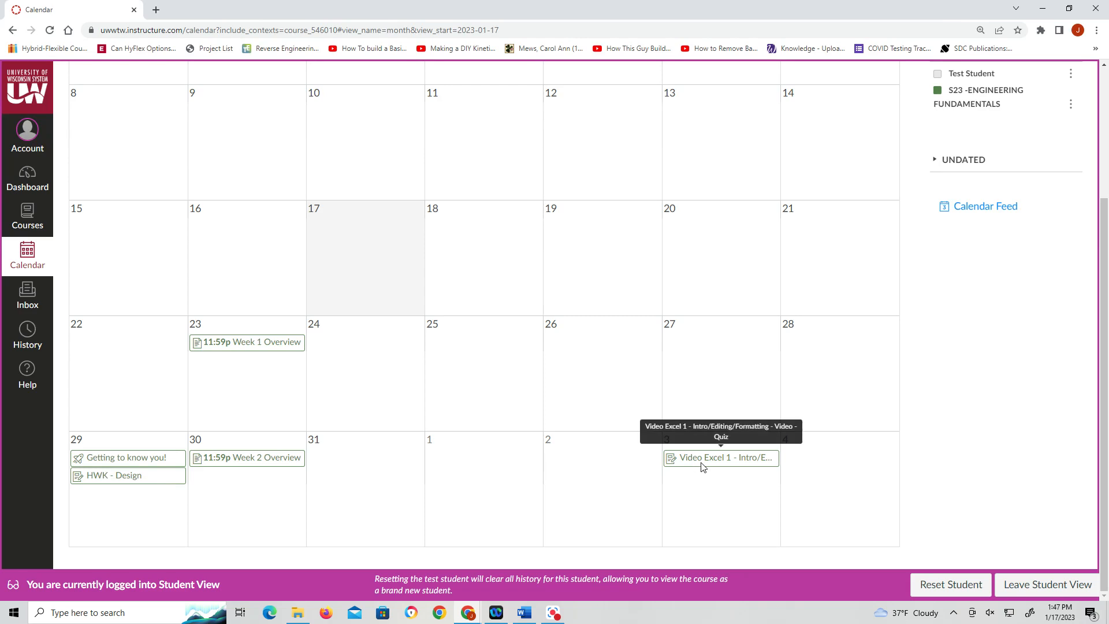
{"action": "mouse_move", "coordinate": [159, 86]}
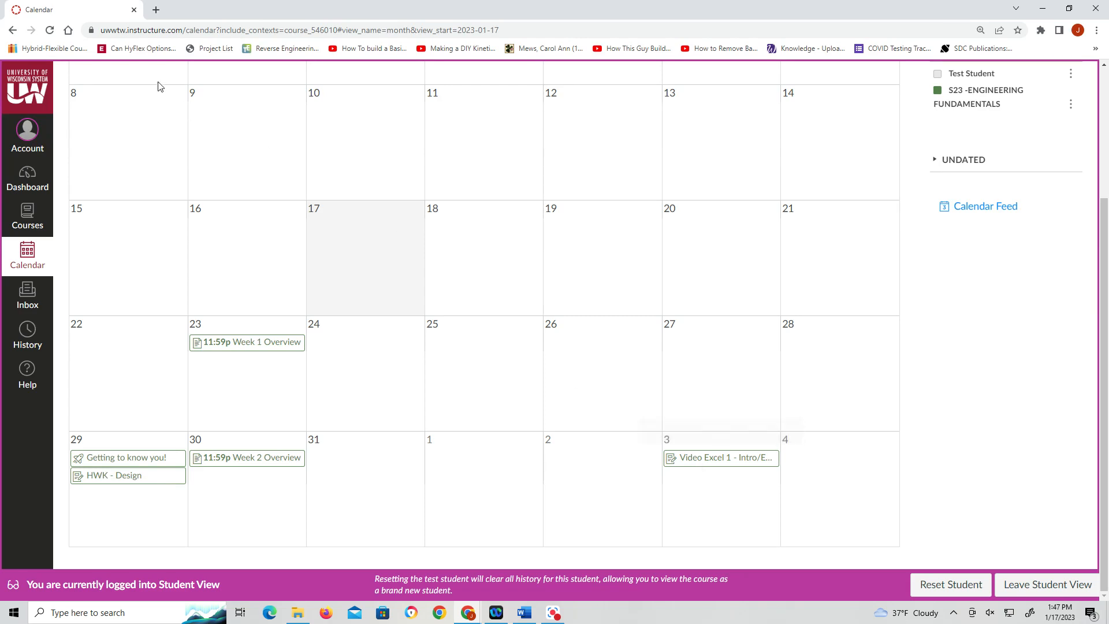
{"action": "mouse_move", "coordinate": [496, 324]}
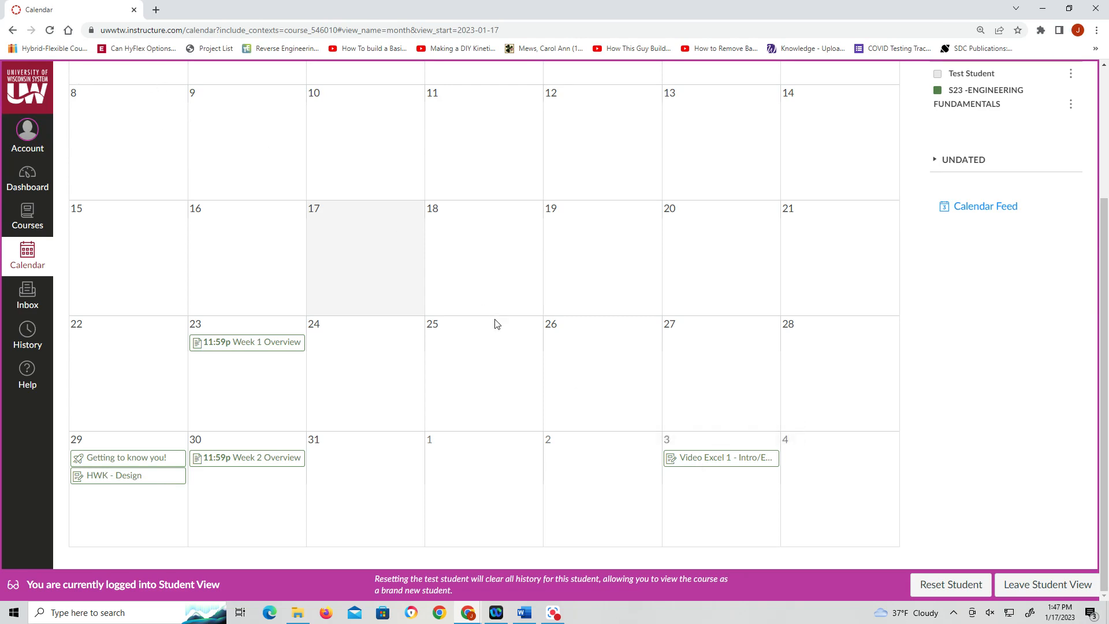
{"action": "mouse_move", "coordinate": [370, 346]}
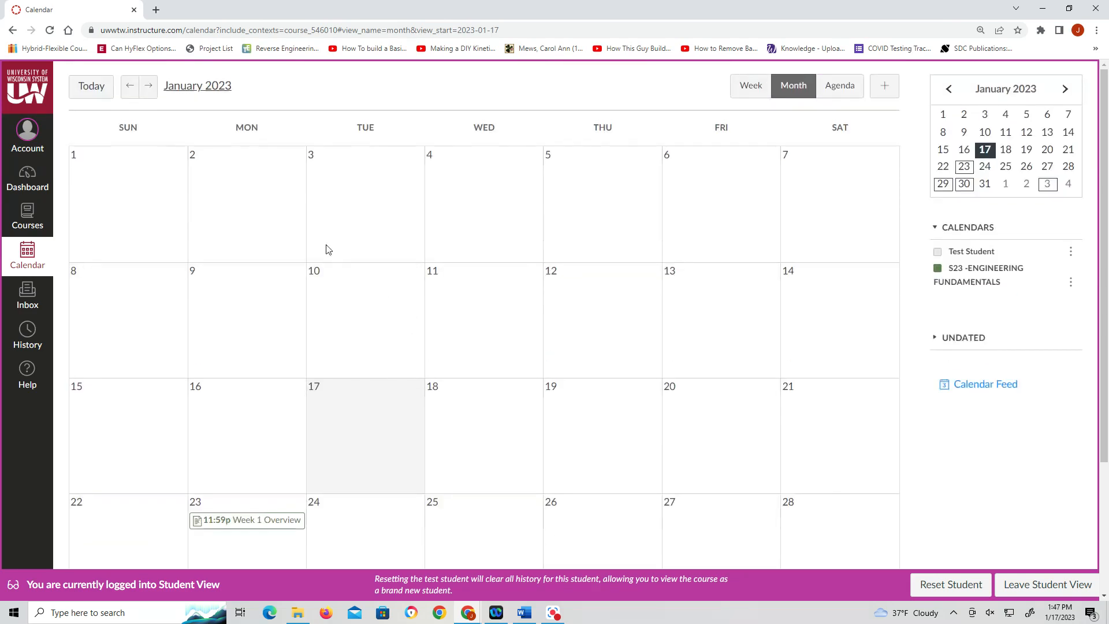
Move the calendar forward to February 2023 and its assignment due dates
{"action": "left_click", "coordinate": [148, 86]}
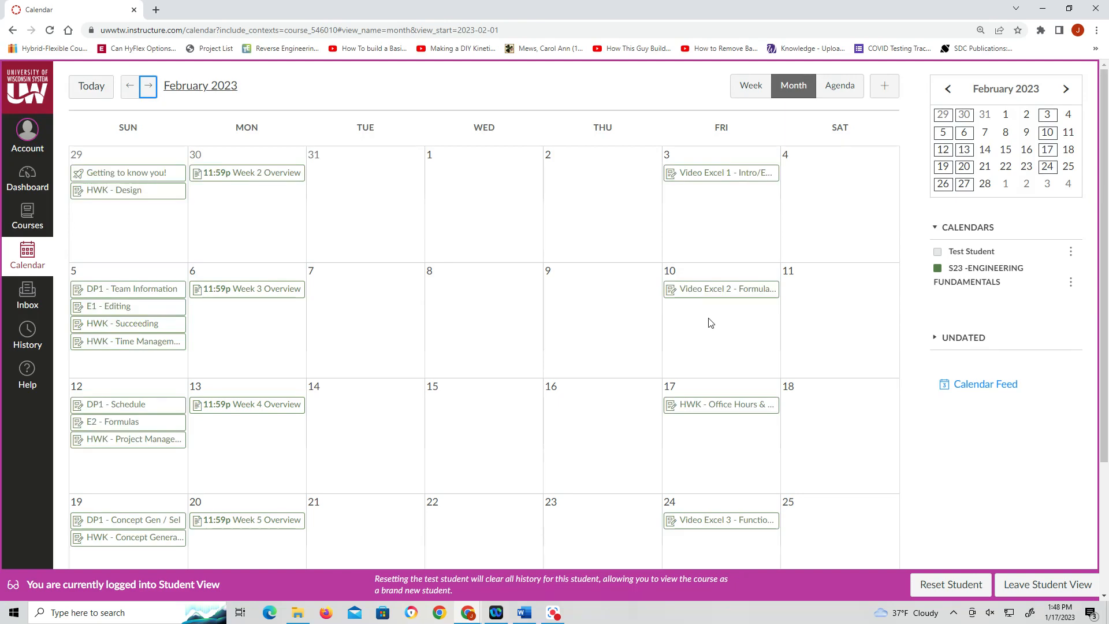
{"action": "mouse_move", "coordinate": [691, 185]}
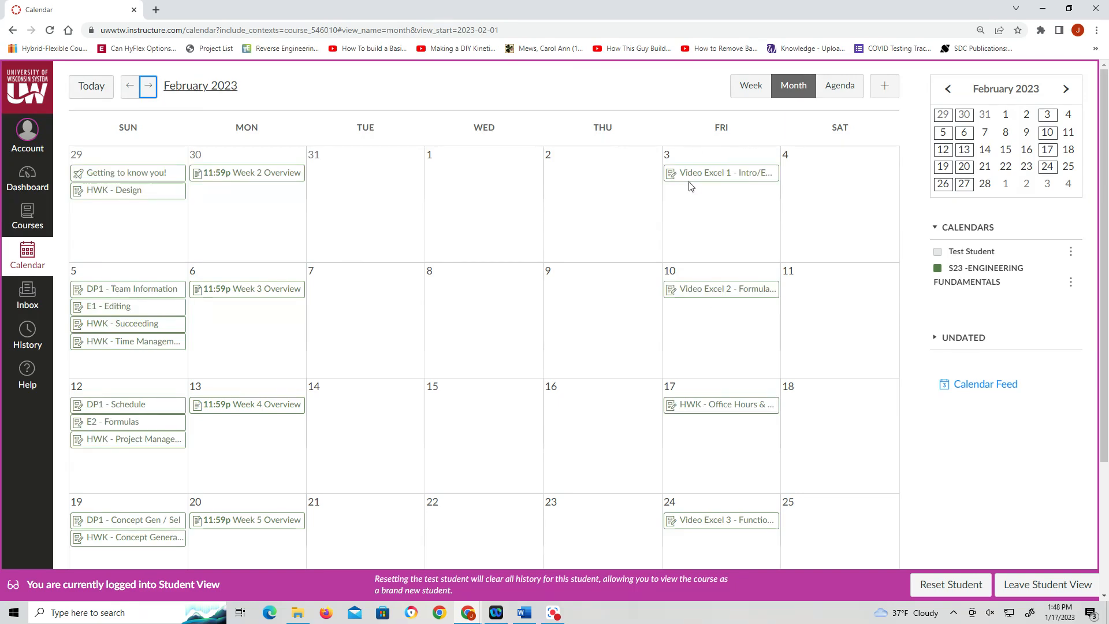
{"action": "mouse_move", "coordinate": [64, 307]}
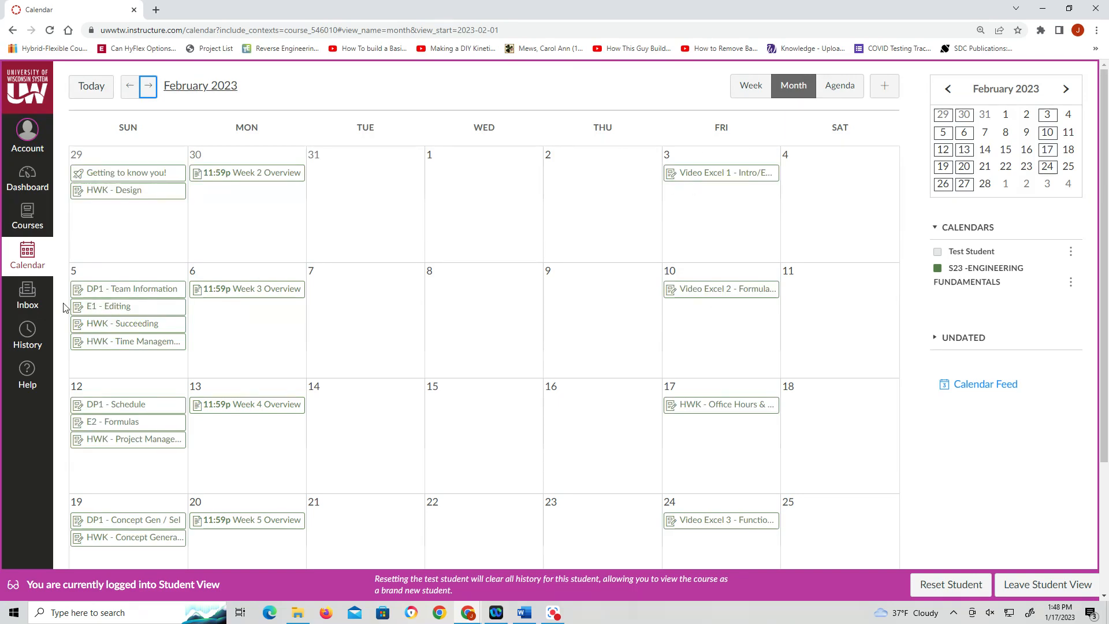
{"action": "mouse_move", "coordinate": [717, 173]}
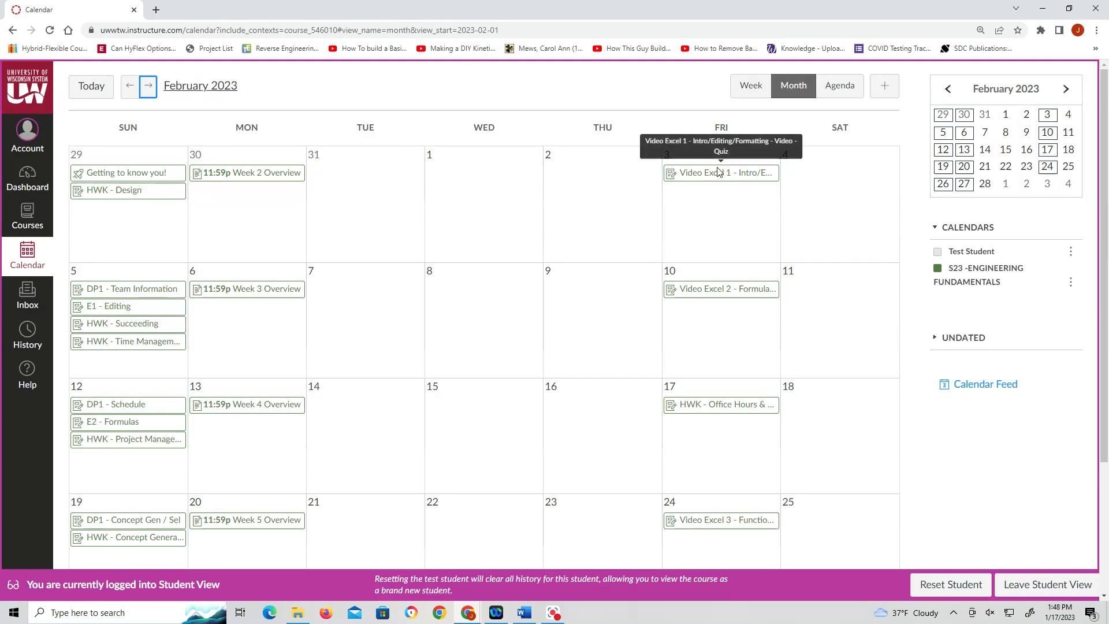
{"action": "mouse_move", "coordinate": [131, 306]}
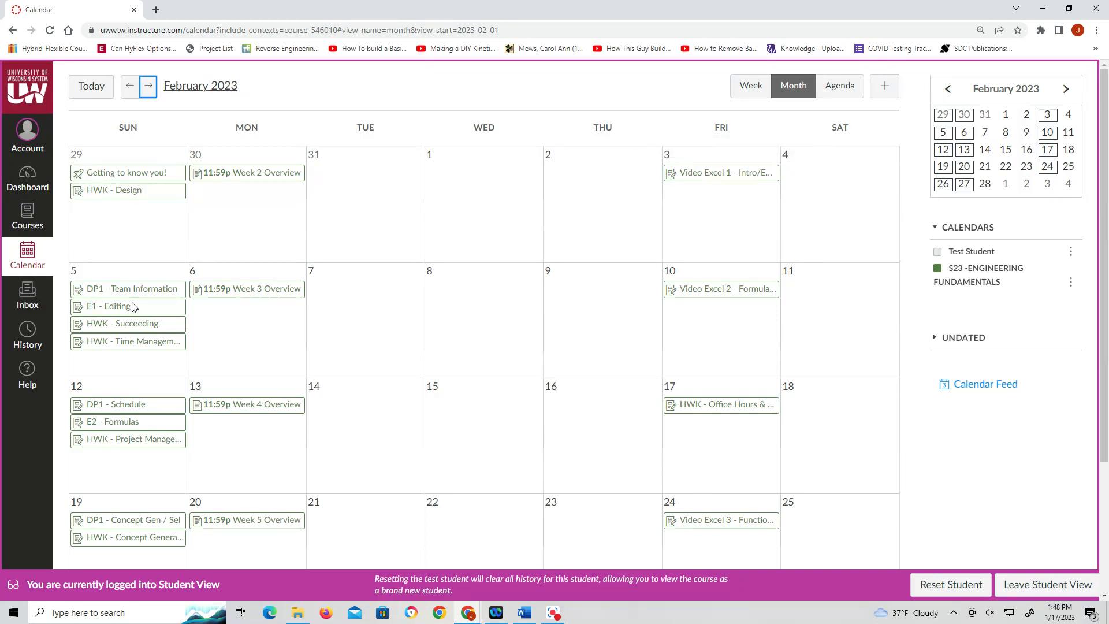
{"action": "mouse_move", "coordinate": [355, 442]}
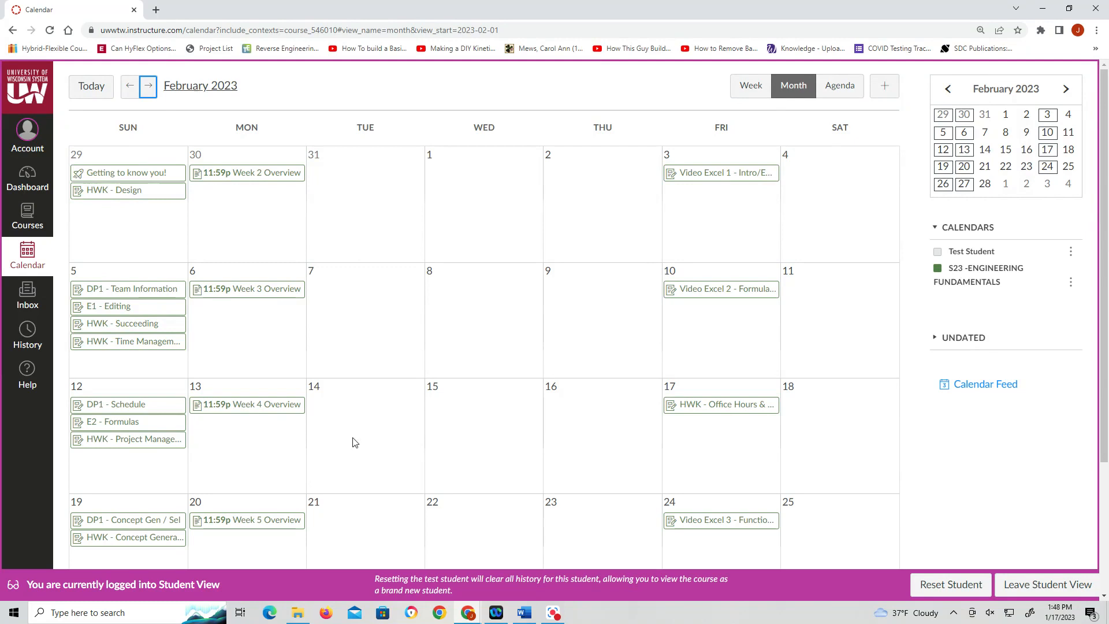
{"action": "scroll", "scroll_direction": "down", "scroll_amount": 3}
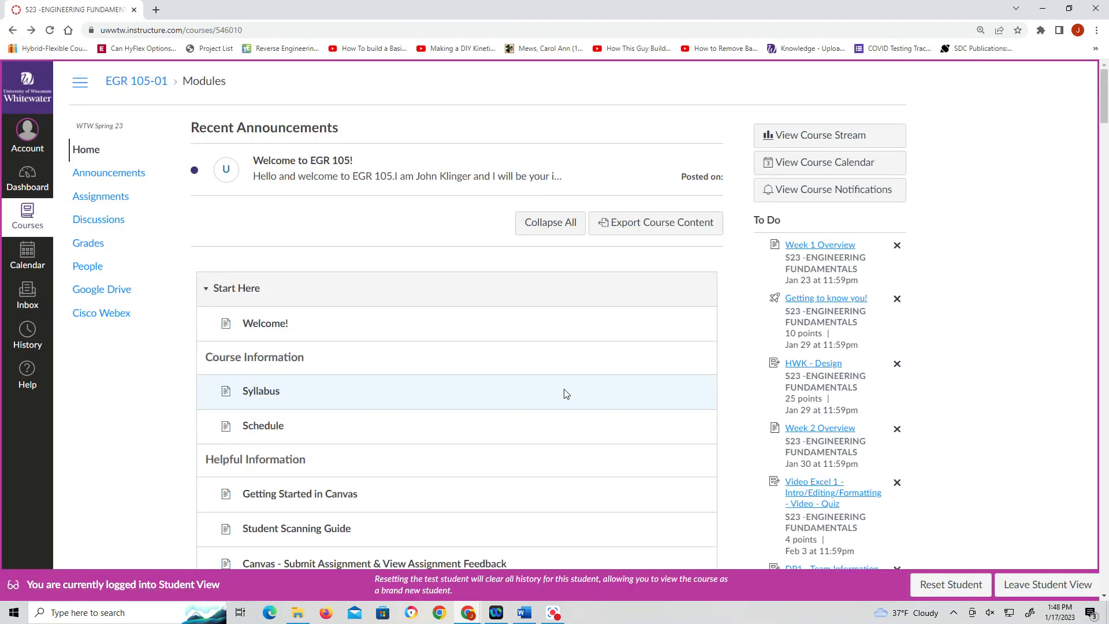
Open the Week 2 Friday Video Excel 1 Intro/Editing/Formatting video quiz assignment
{"action": "scroll", "scroll_direction": "down", "scroll_amount": 3}
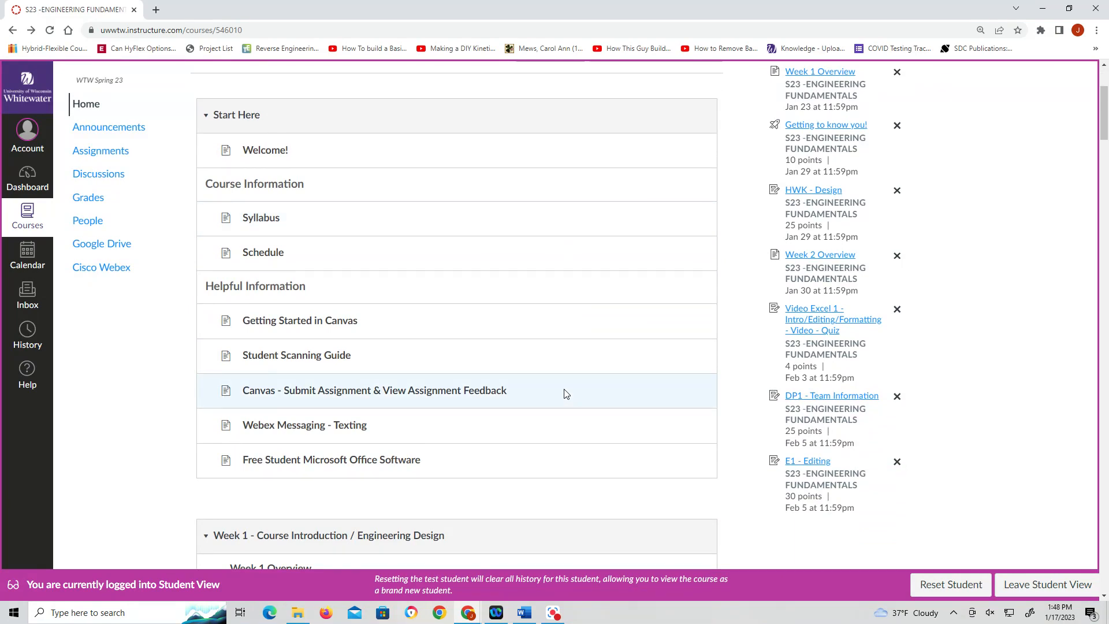
{"action": "scroll", "scroll_direction": "down", "scroll_amount": 3}
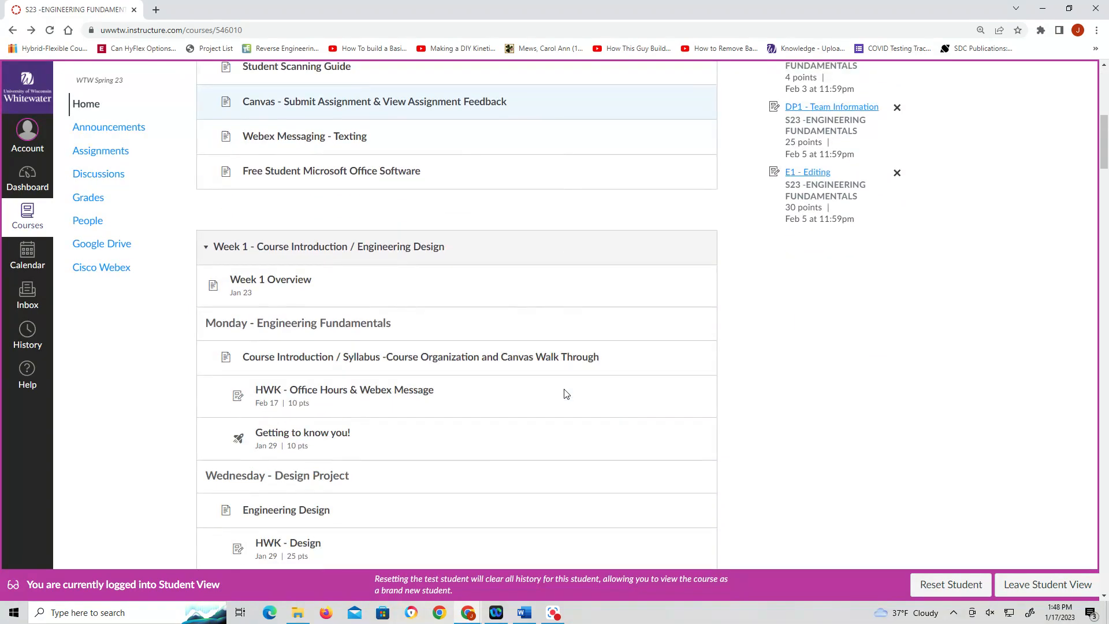
{"action": "scroll", "scroll_direction": "down", "scroll_amount": 3}
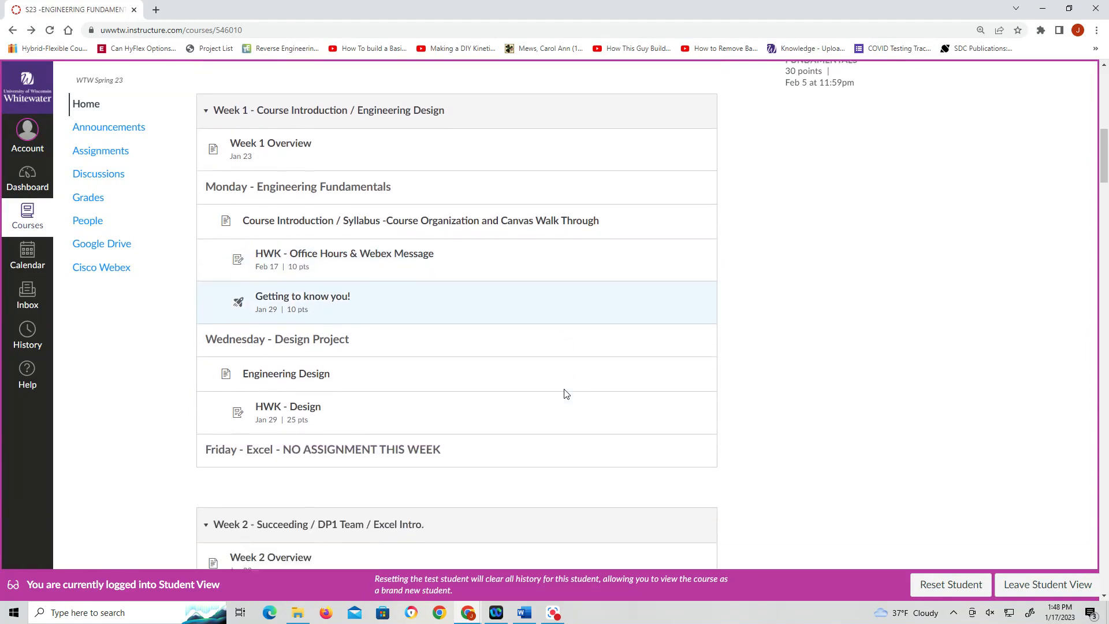
{"action": "scroll", "scroll_direction": "down", "scroll_amount": 3}
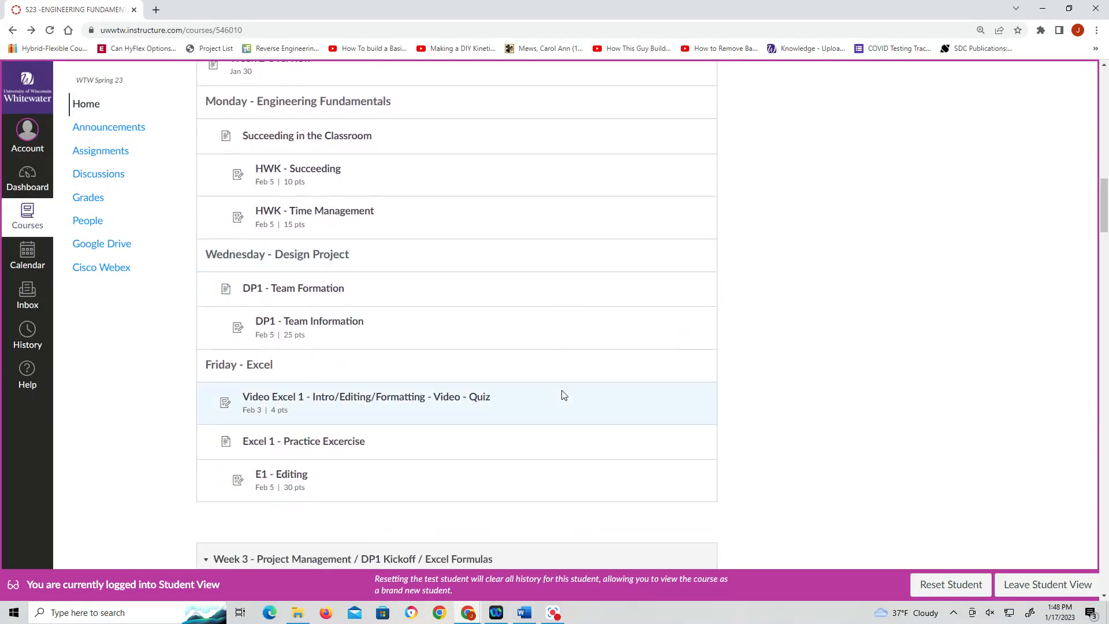
{"action": "scroll", "scroll_direction": "down", "scroll_amount": 3}
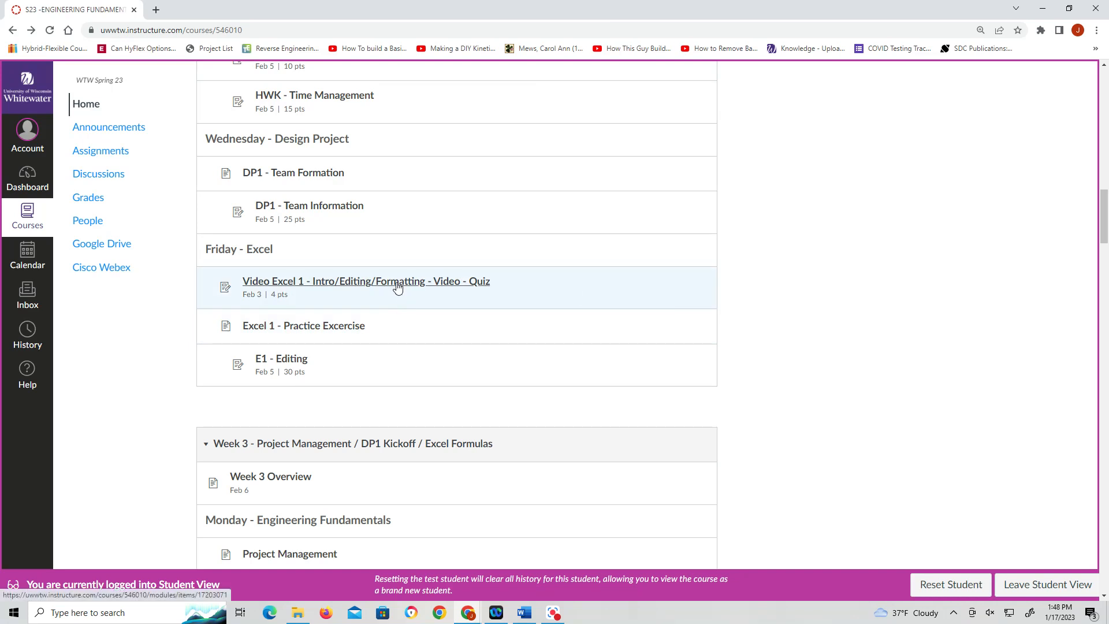
{"action": "left_click", "coordinate": [392, 280]}
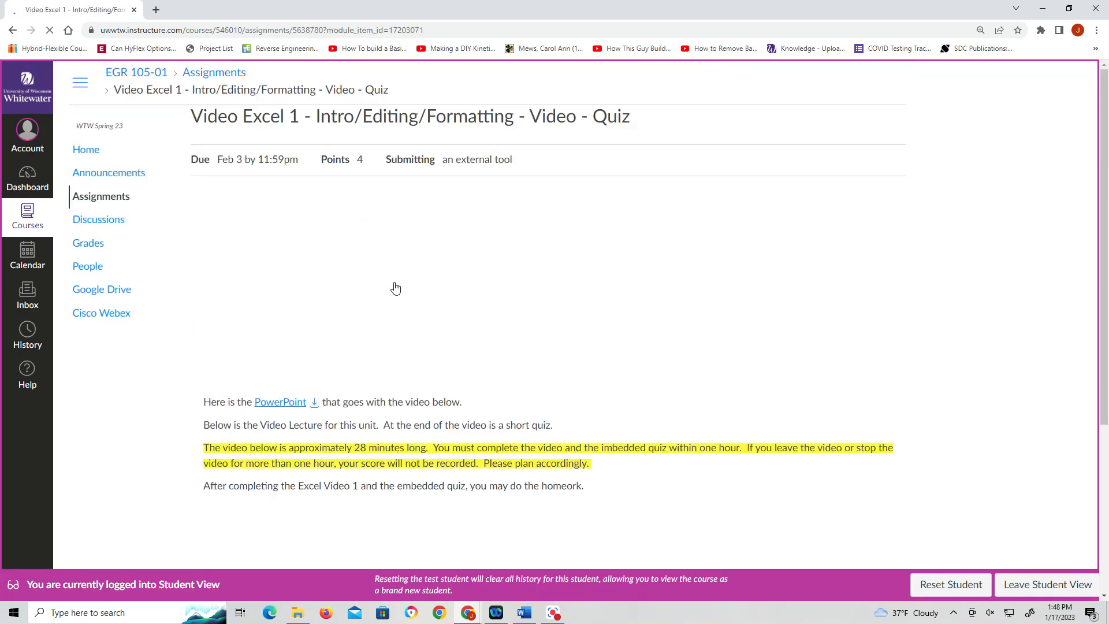
Go past the video lecture to the next item, the Excel 1 Practice Exercise page
{"action": "scroll", "scroll_direction": "down", "scroll_amount": 3}
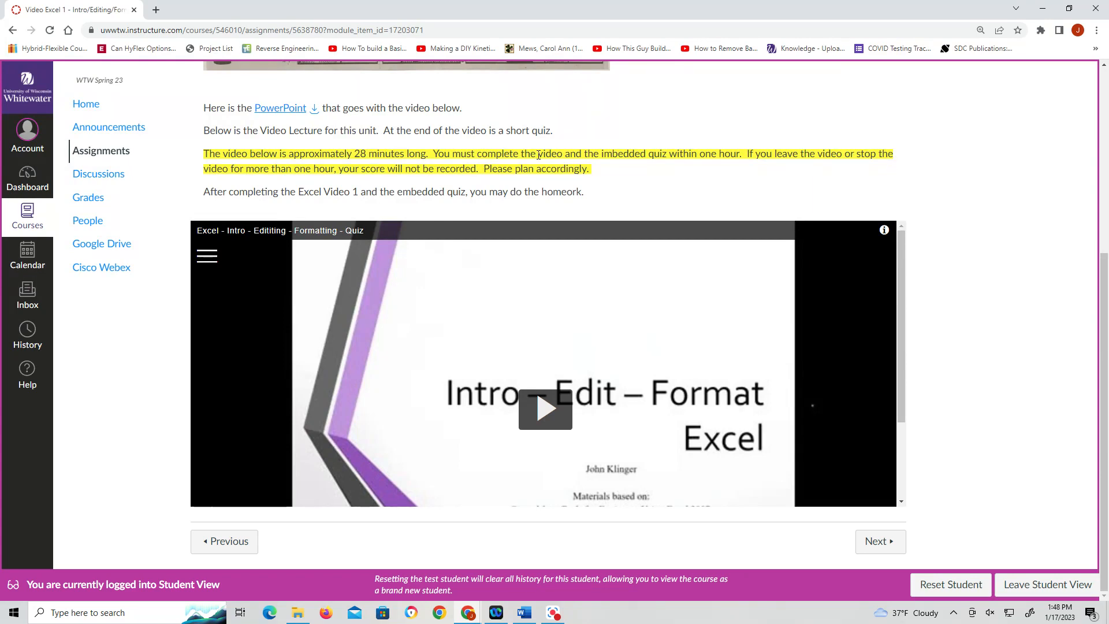
{"action": "mouse_move", "coordinate": [710, 175]}
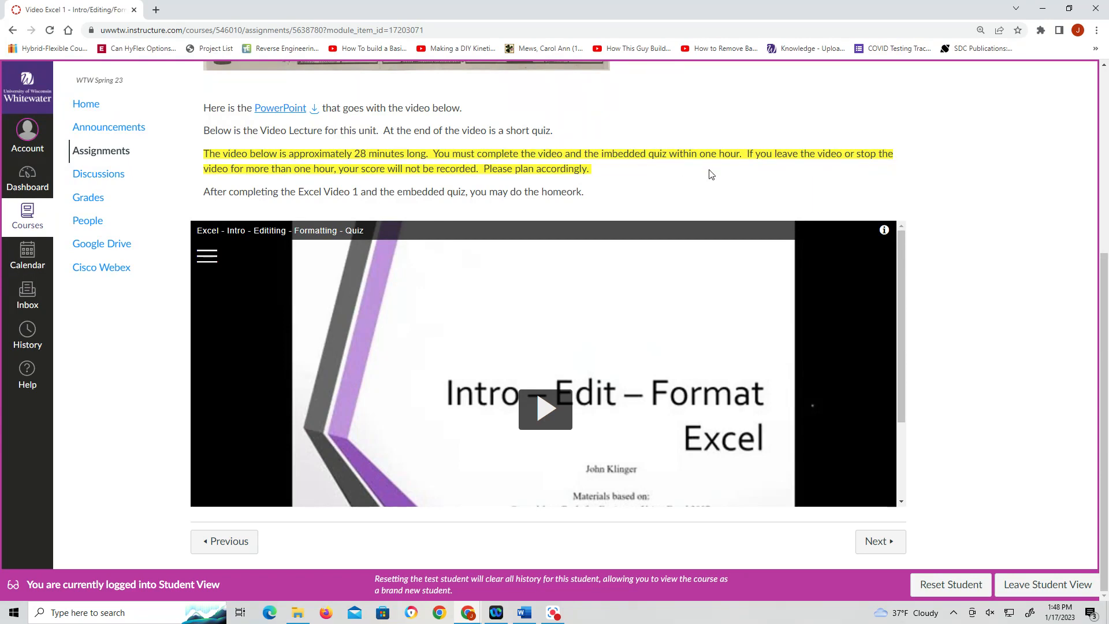
{"action": "mouse_move", "coordinate": [667, 210]}
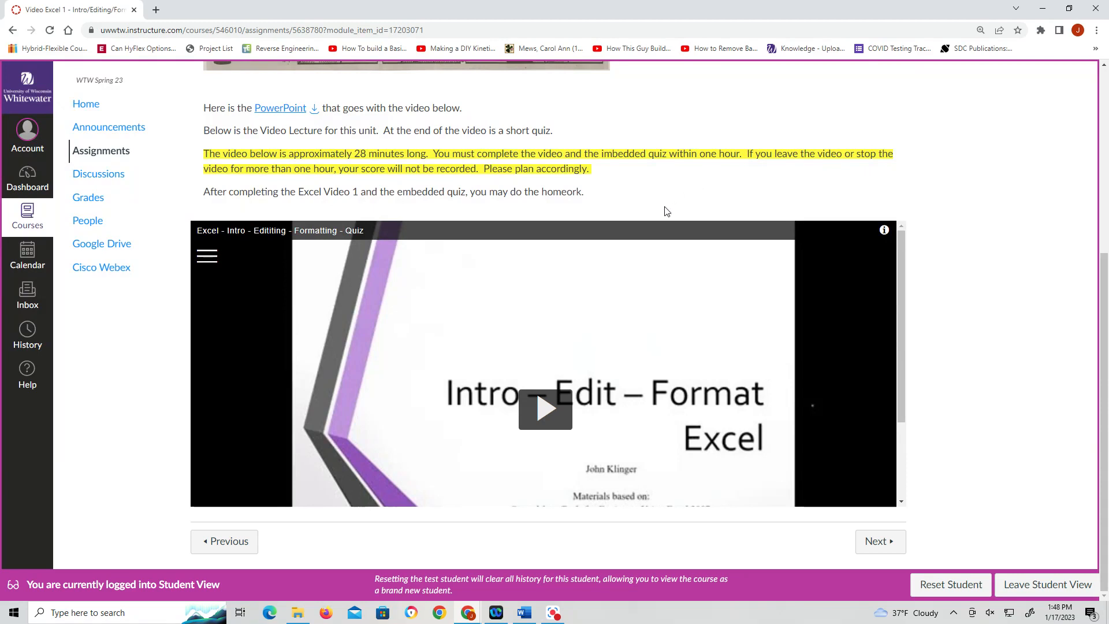
{"action": "mouse_move", "coordinate": [627, 218]}
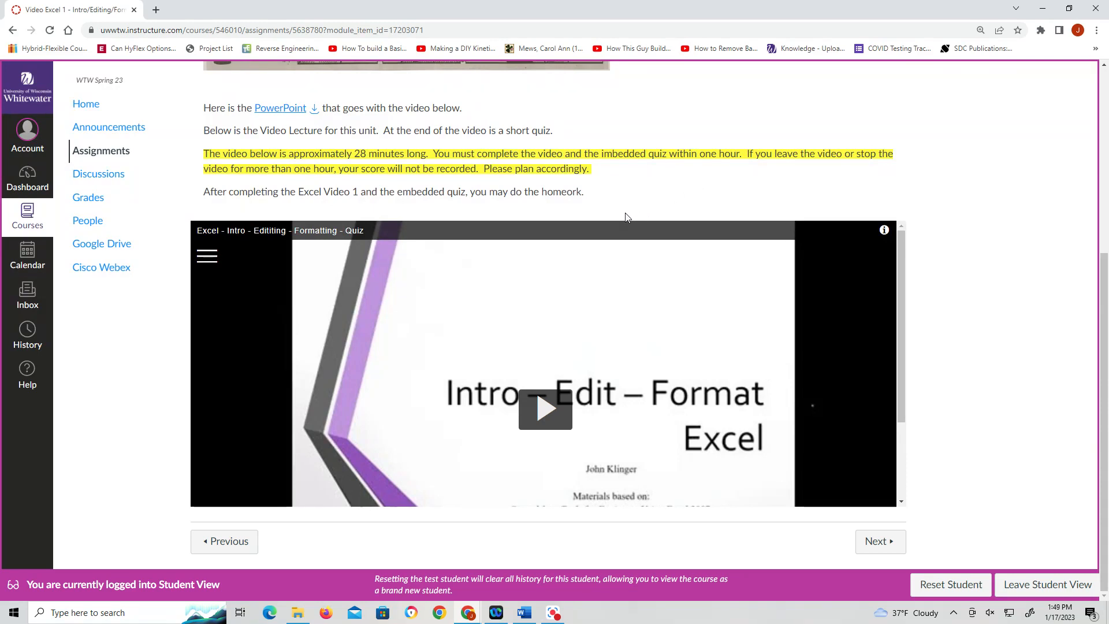
{"action": "mouse_move", "coordinate": [987, 263]}
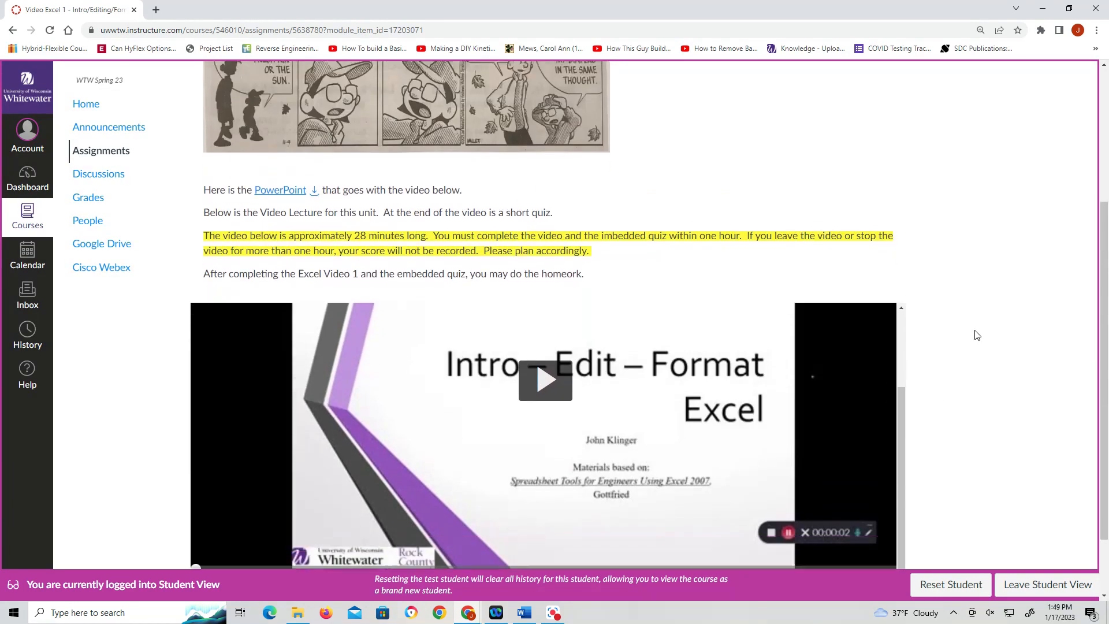
{"action": "scroll", "scroll_direction": "down", "scroll_amount": 3}
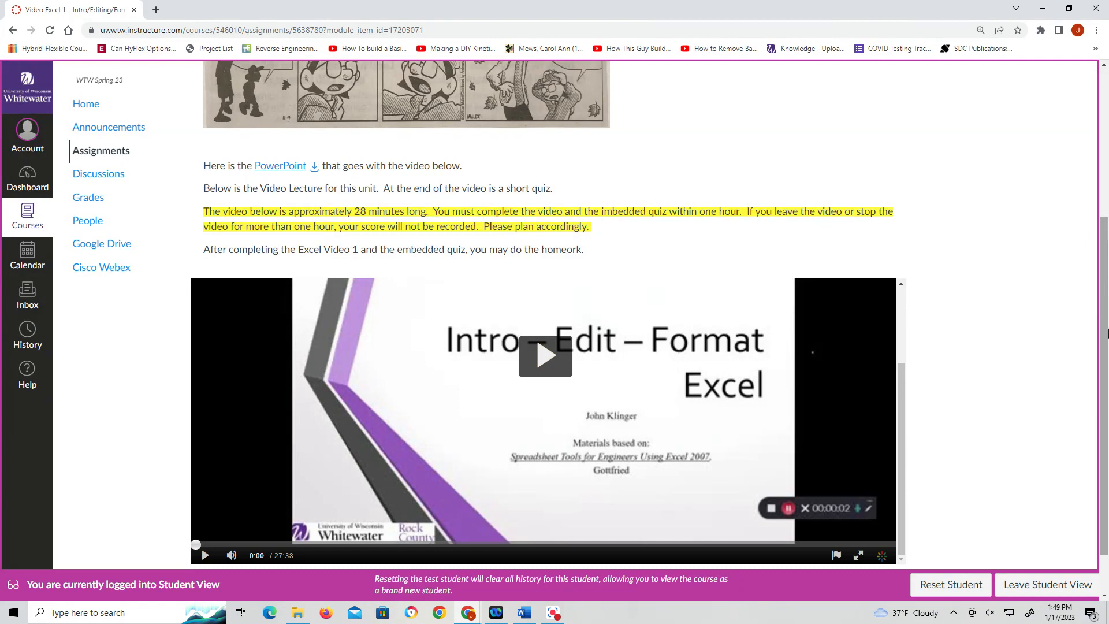
{"action": "mouse_move", "coordinate": [1042, 501]}
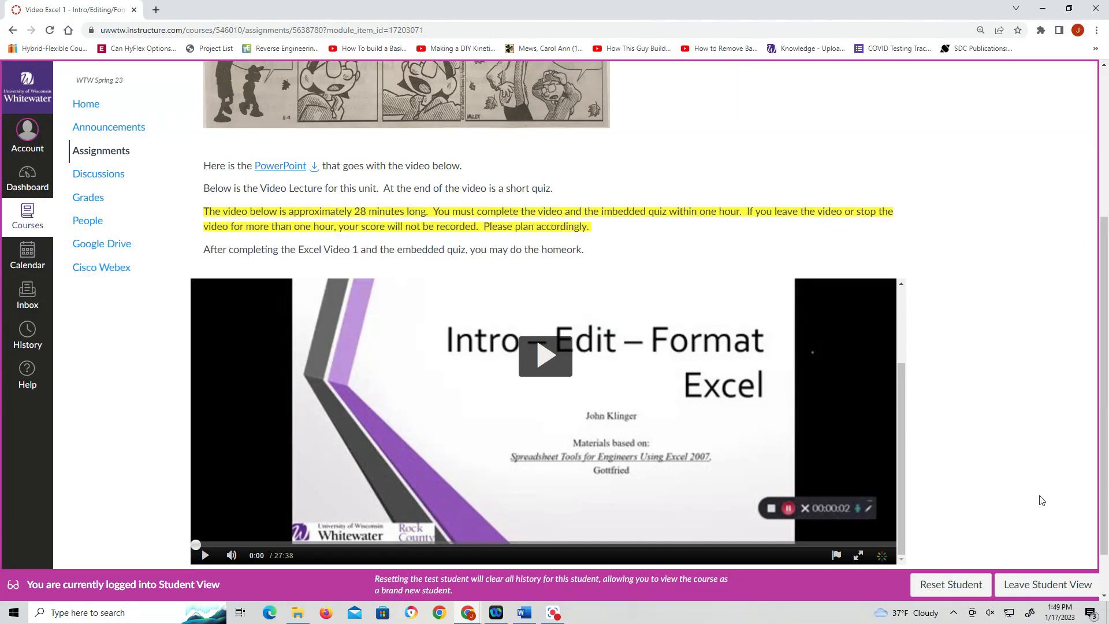
{"action": "mouse_move", "coordinate": [1079, 510]}
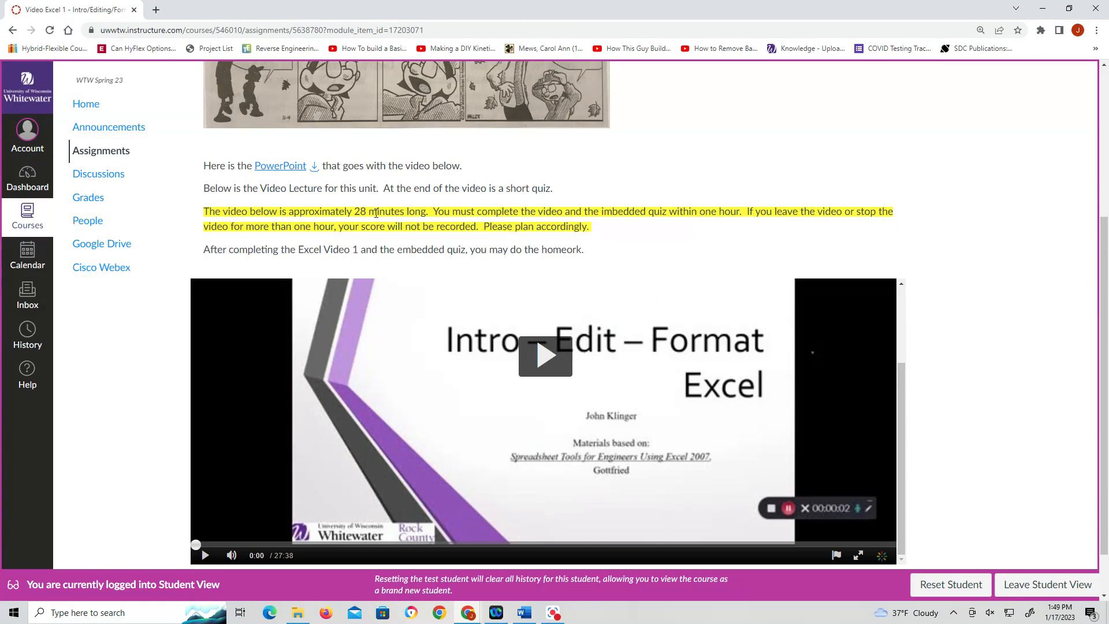
{"action": "scroll", "scroll_direction": "down", "scroll_amount": 3}
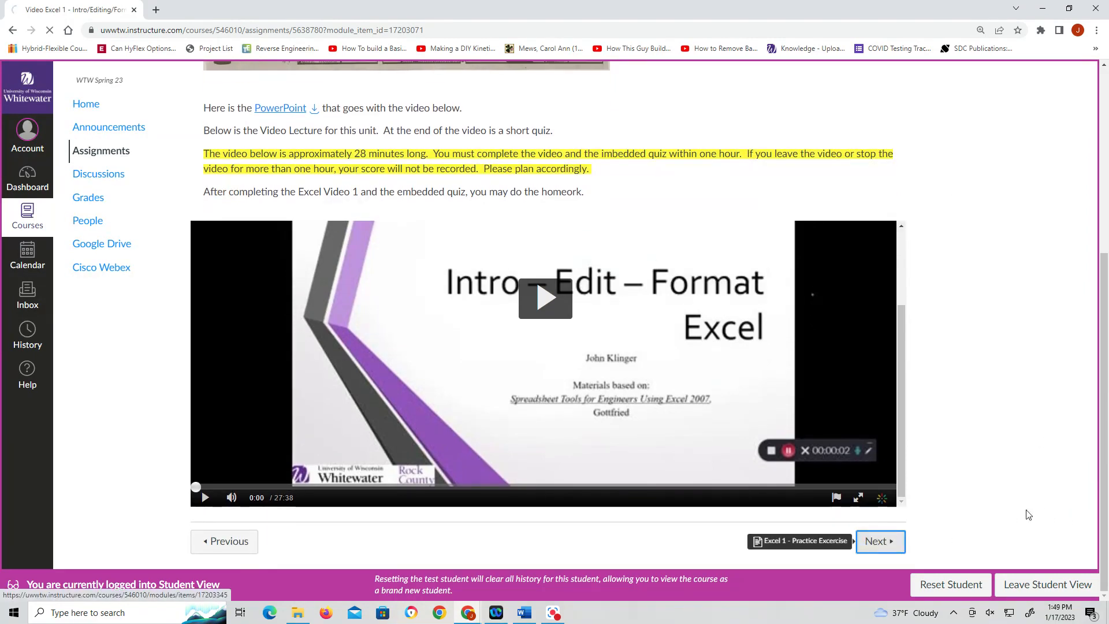
{"action": "left_click", "coordinate": [802, 540]}
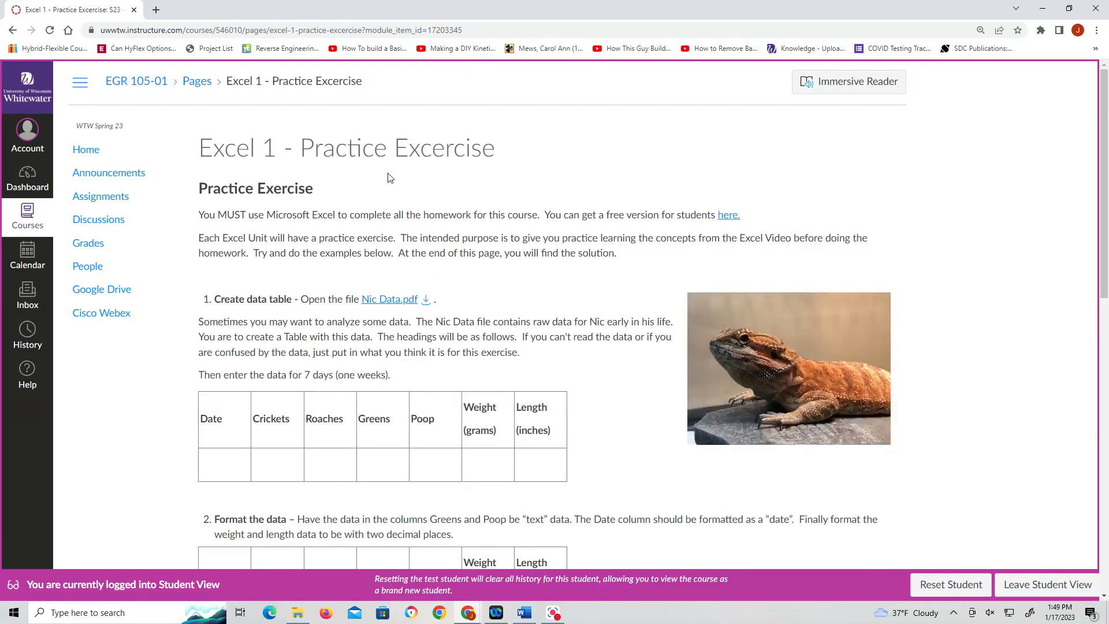
Advance from the practice exercise to the E1 - Editing assignment page
{"action": "scroll", "scroll_direction": "down", "scroll_amount": 3}
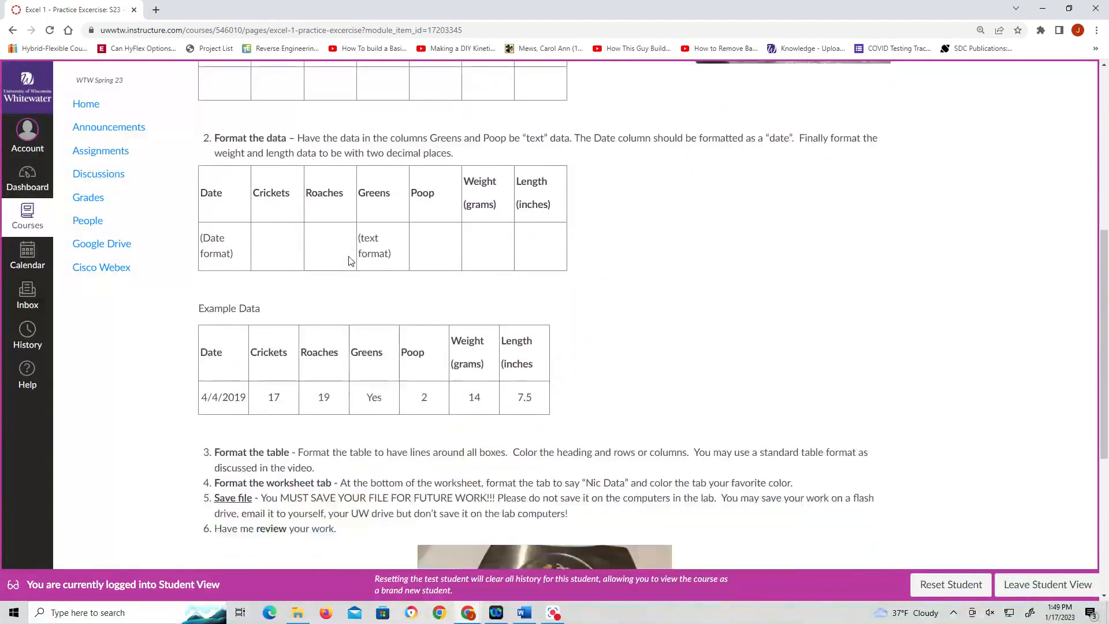
{"action": "scroll", "scroll_direction": "down", "scroll_amount": 3}
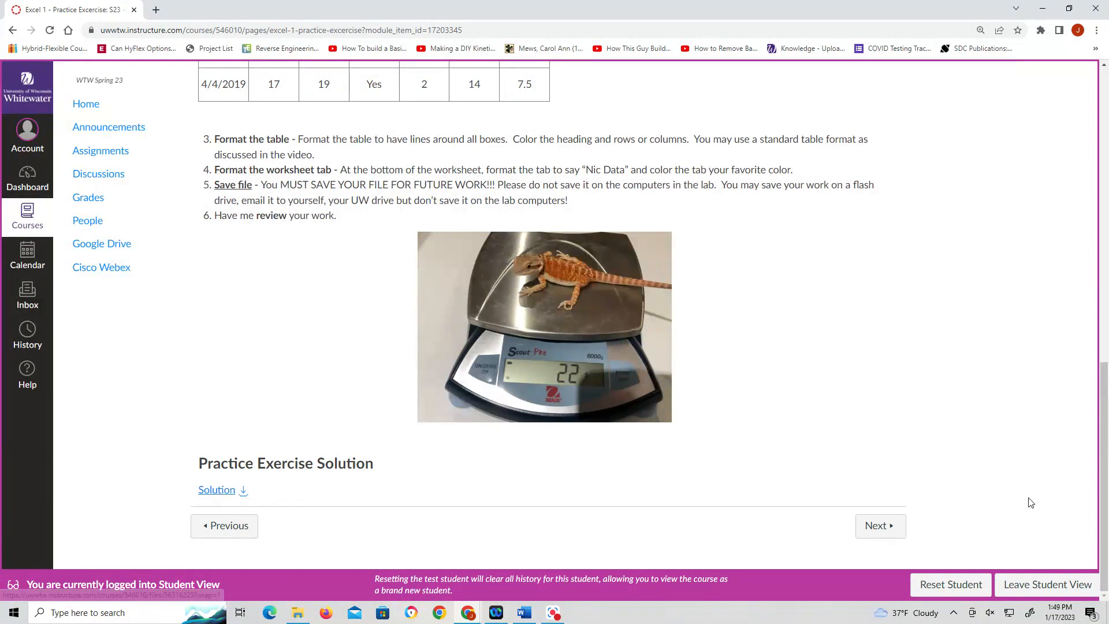
{"action": "left_click", "coordinate": [877, 525]}
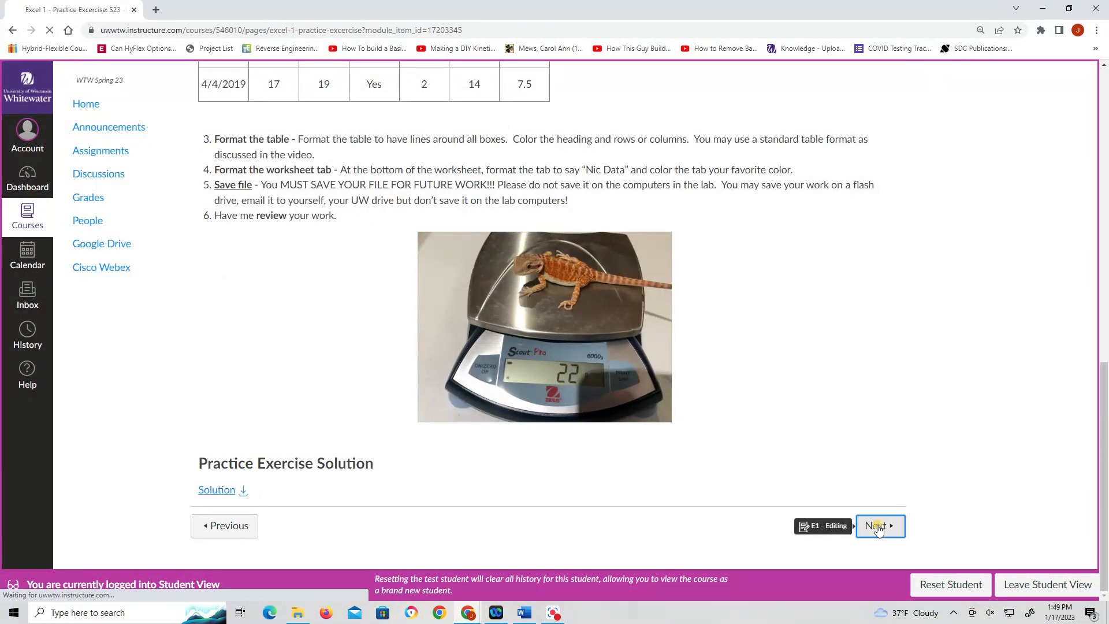
{"action": "left_click", "coordinate": [877, 526]}
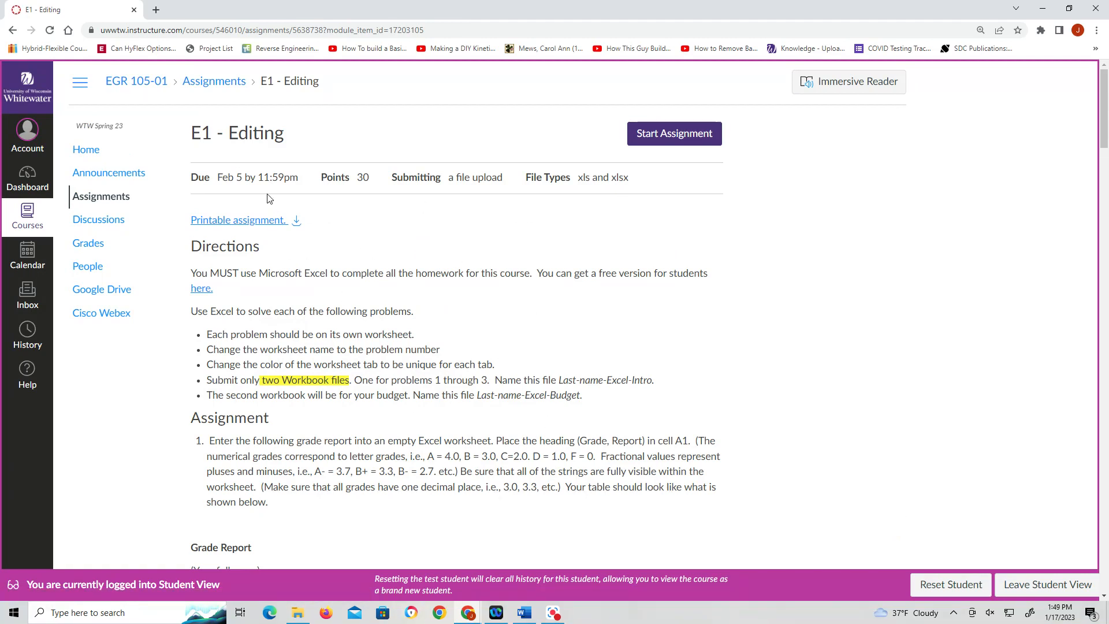
Review the E1 - Editing directions, start the assignment submission, then return to course home
{"action": "scroll", "scroll_direction": "down", "scroll_amount": 3}
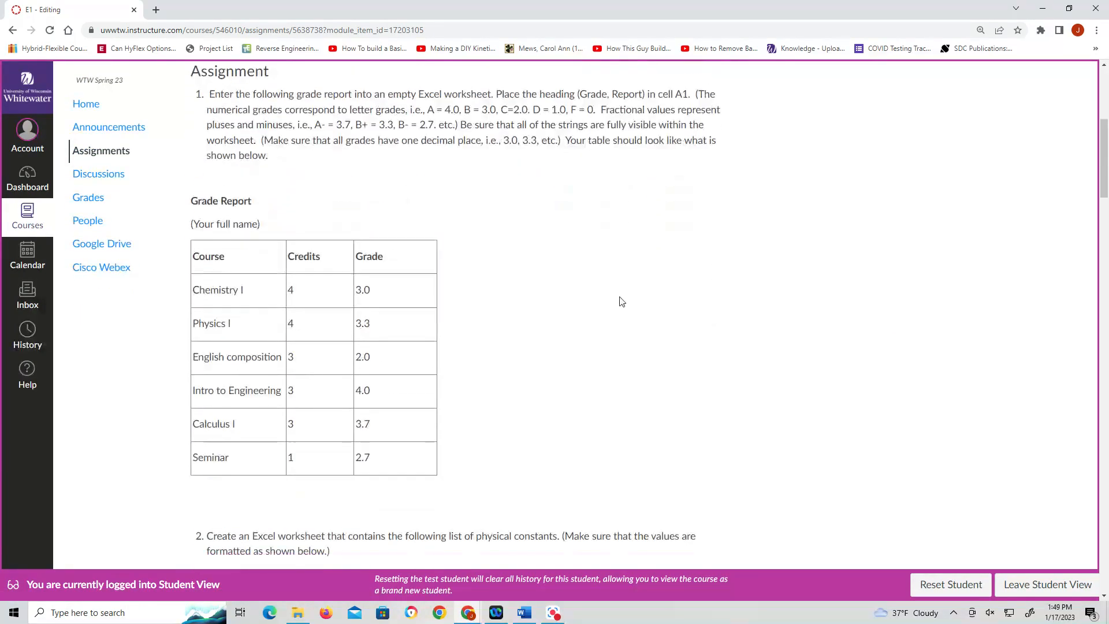
{"action": "scroll", "scroll_direction": "down", "scroll_amount": 3}
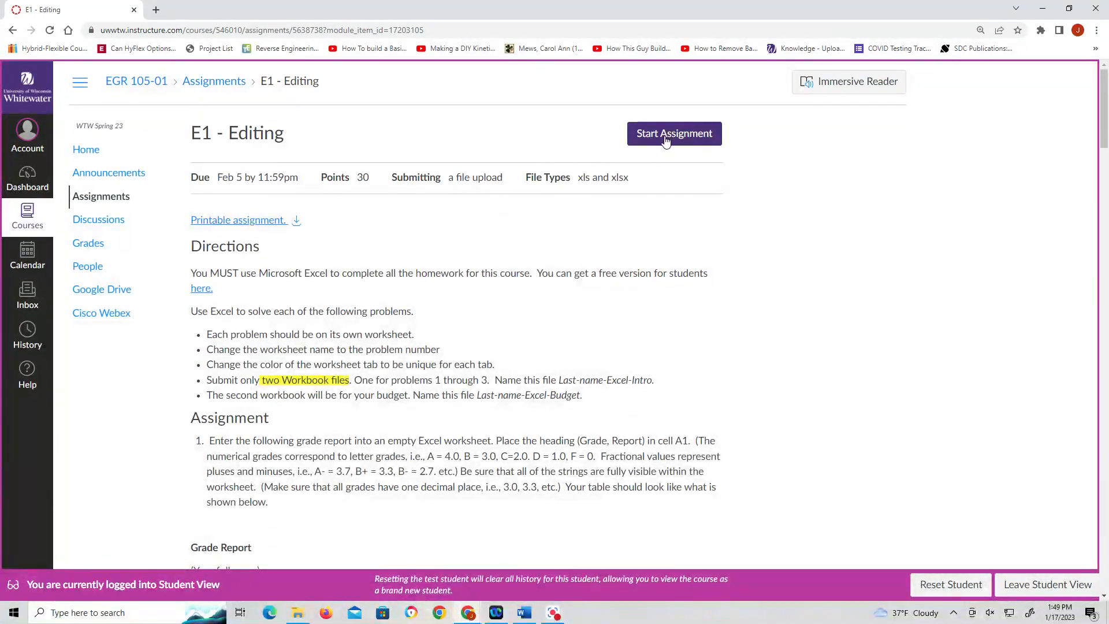
{"action": "left_click", "coordinate": [674, 134]}
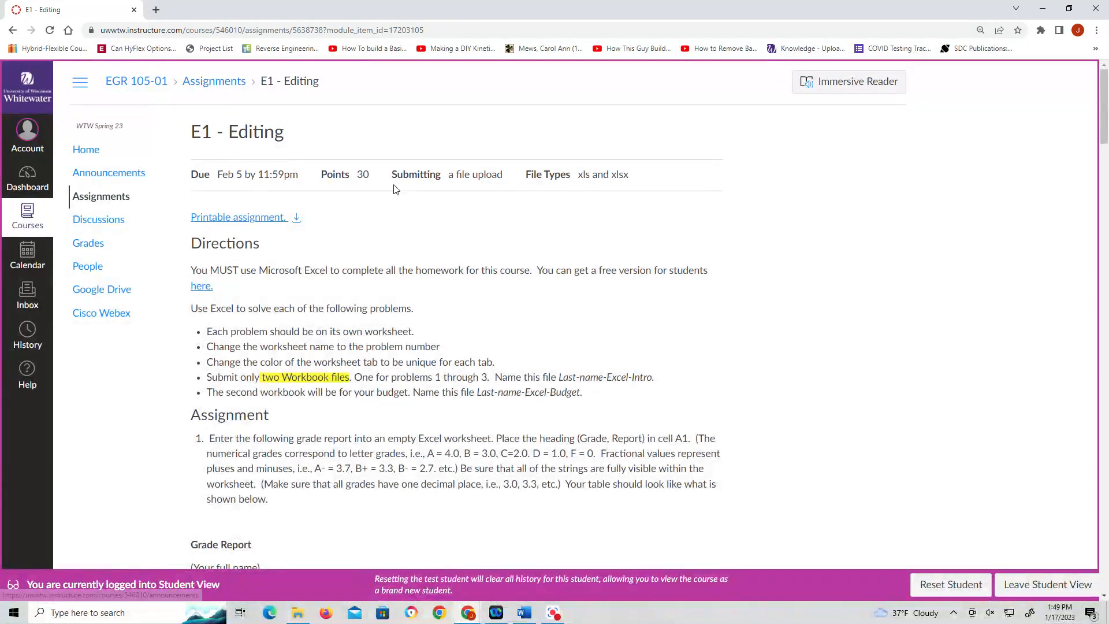
{"action": "mouse_move", "coordinate": [86, 149]}
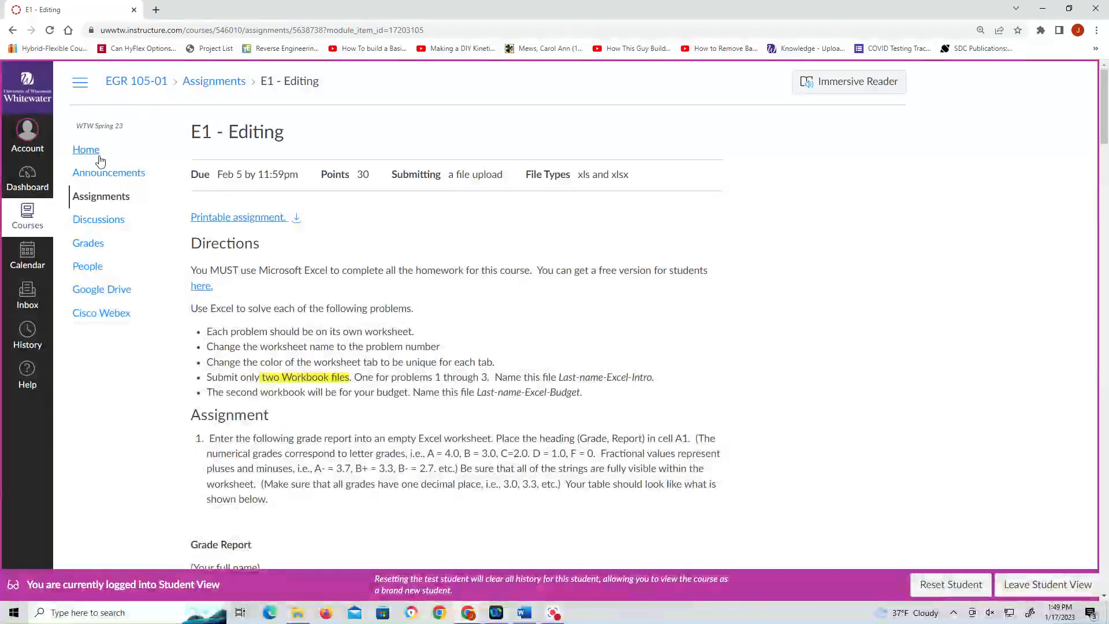
{"action": "left_click", "coordinate": [86, 149]}
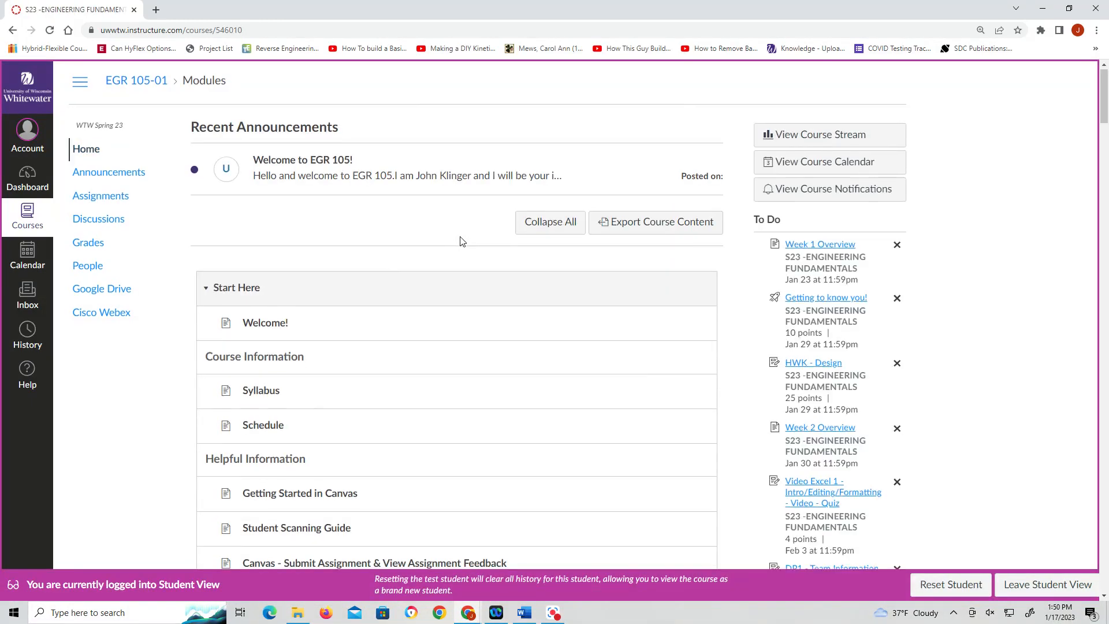
{"action": "mouse_move", "coordinate": [408, 202]}
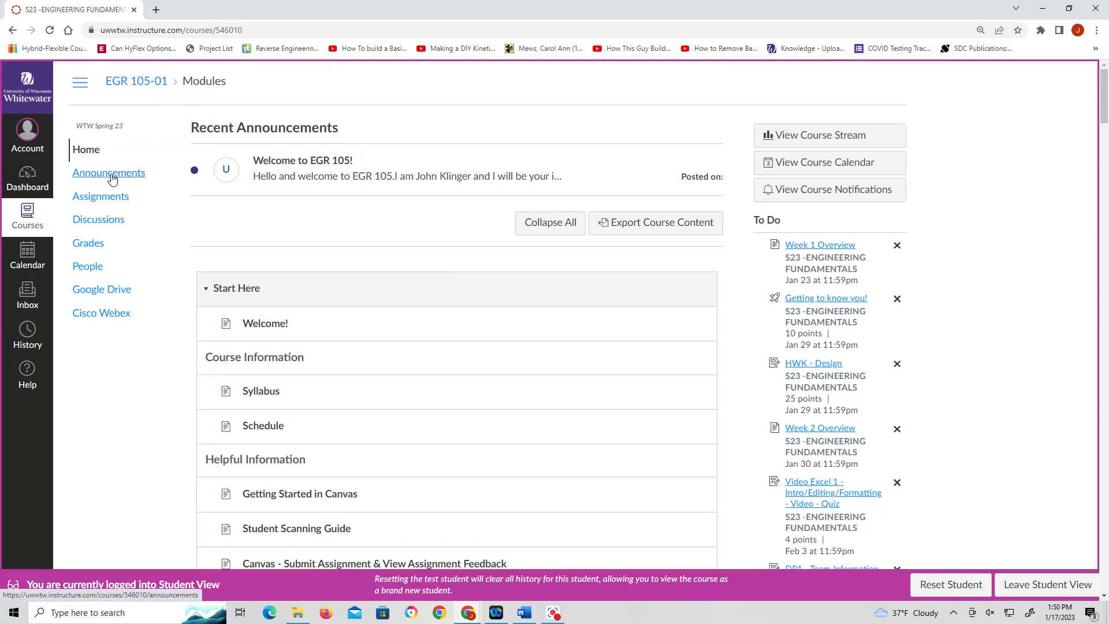
View the course Announcements, then go to the Assignments list
{"action": "left_click", "coordinate": [109, 174]}
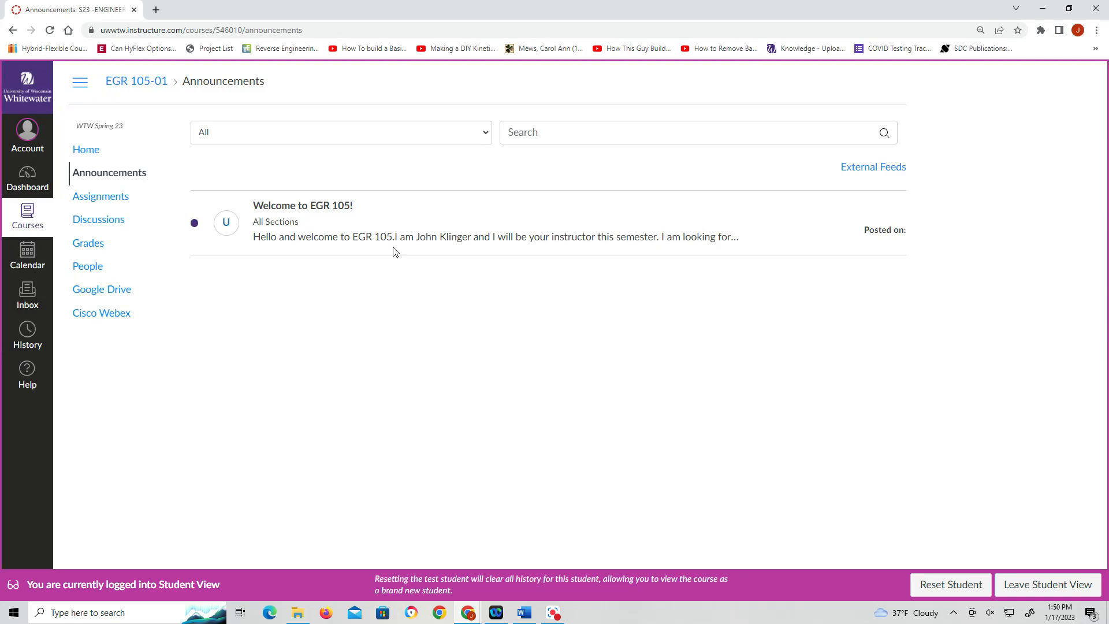
{"action": "mouse_move", "coordinate": [131, 206]}
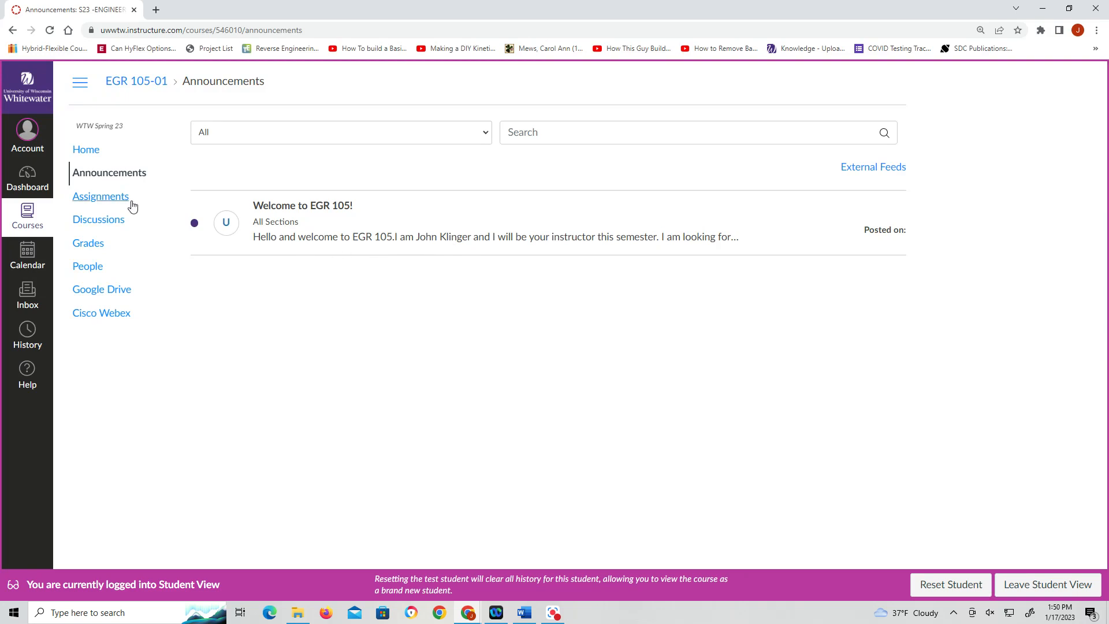
{"action": "left_click", "coordinate": [99, 197]}
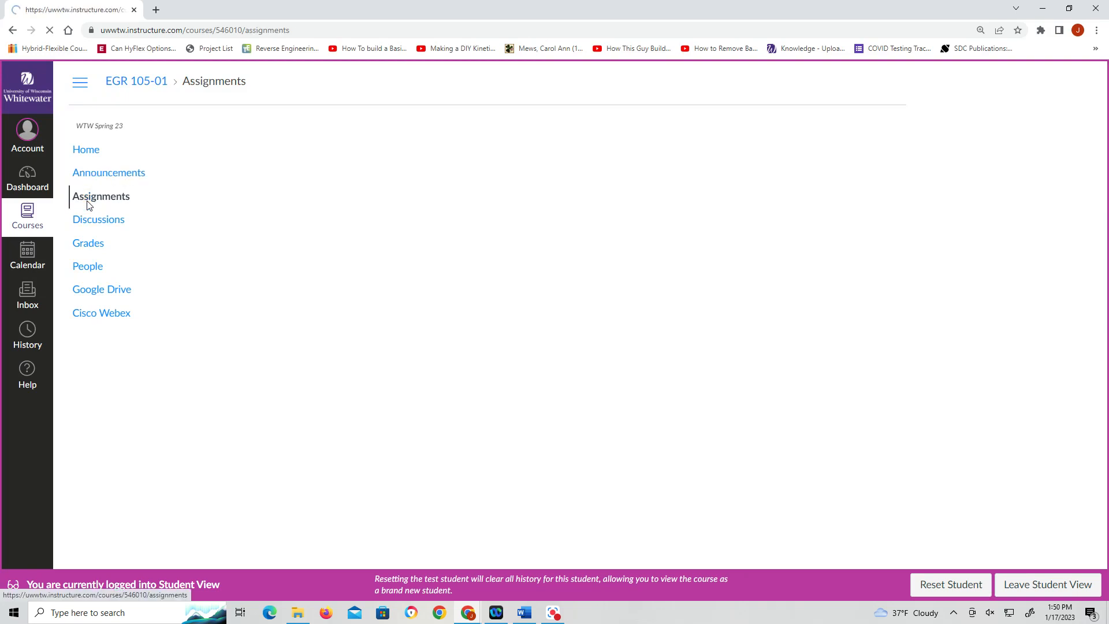
Show the assignments by due date, then go to the course Discussions
{"action": "left_click", "coordinate": [99, 197]}
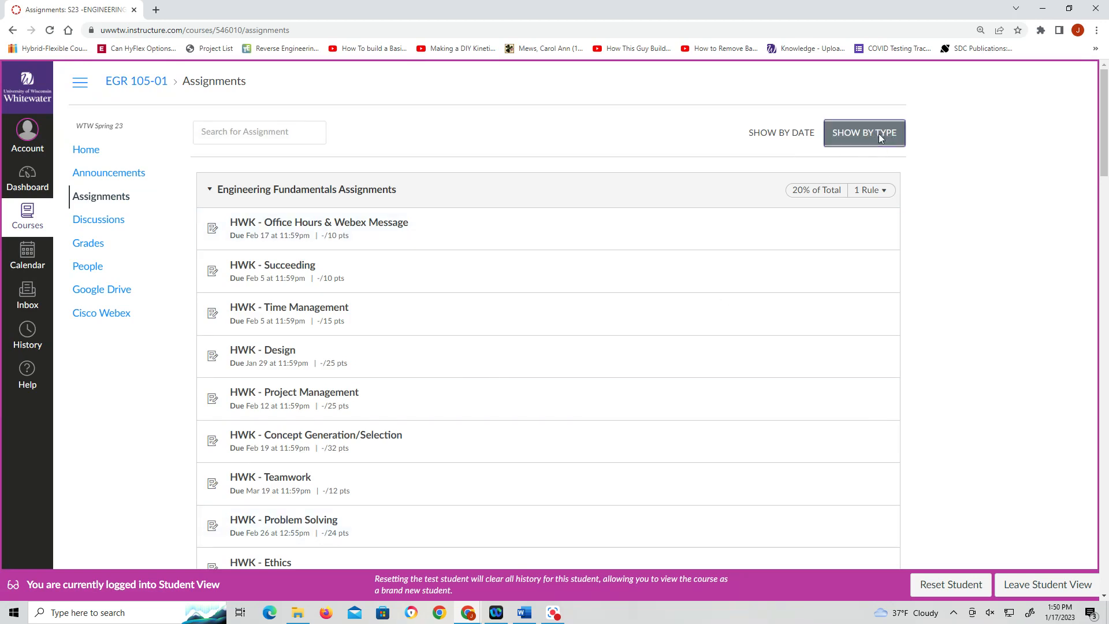
{"action": "left_click", "coordinate": [780, 132]}
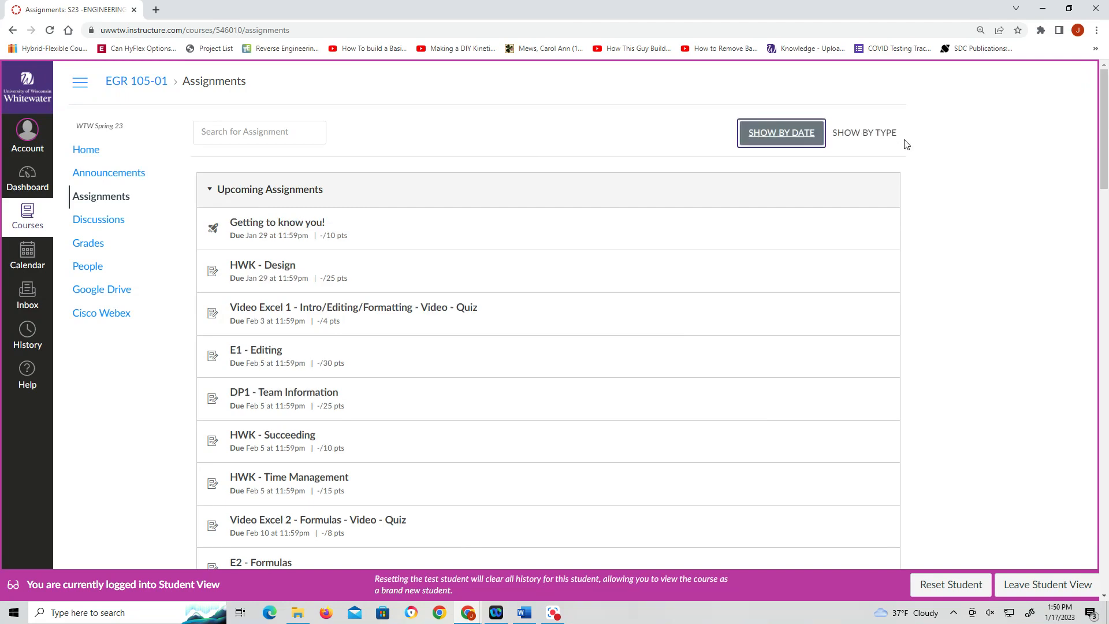
{"action": "mouse_move", "coordinate": [370, 476]}
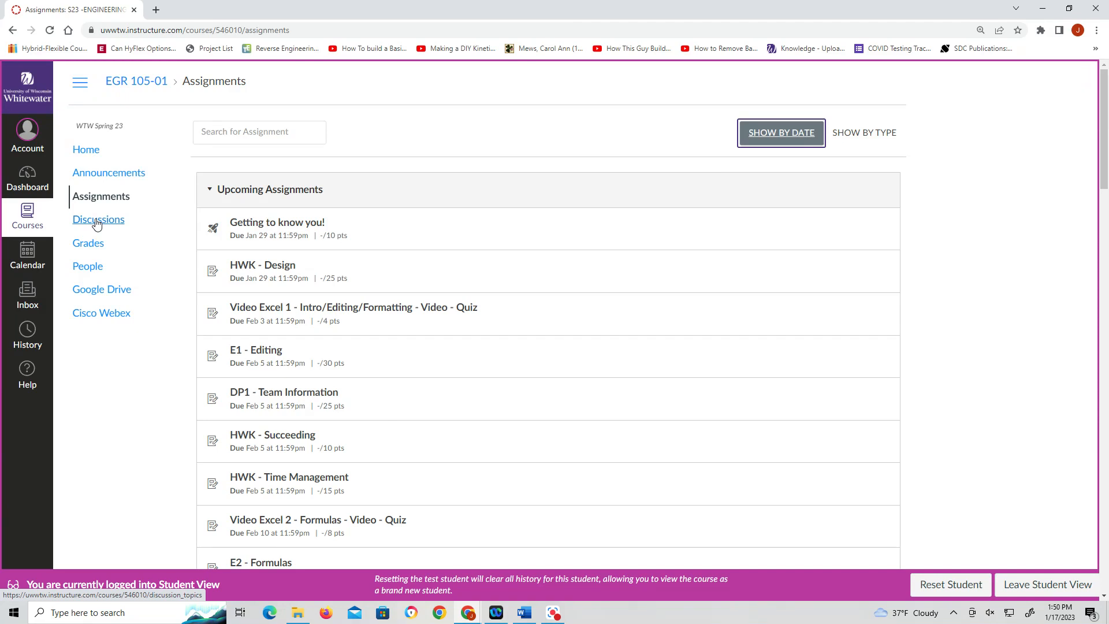
{"action": "left_click", "coordinate": [98, 220]}
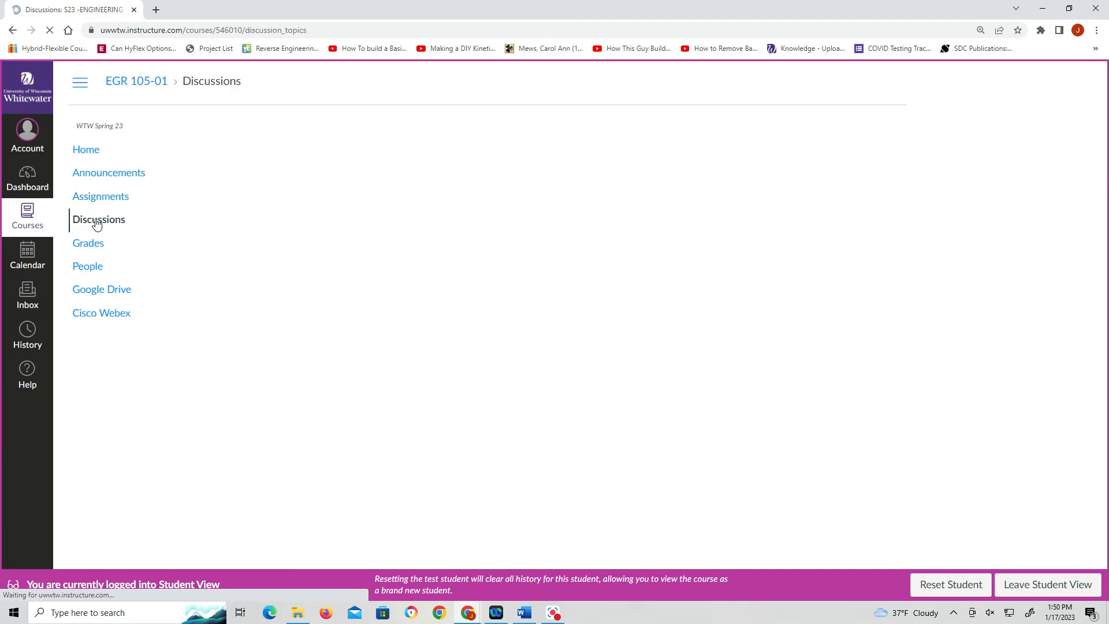
View the Excel and Engineering discussions, then go to Grades
{"action": "left_click", "coordinate": [98, 219]}
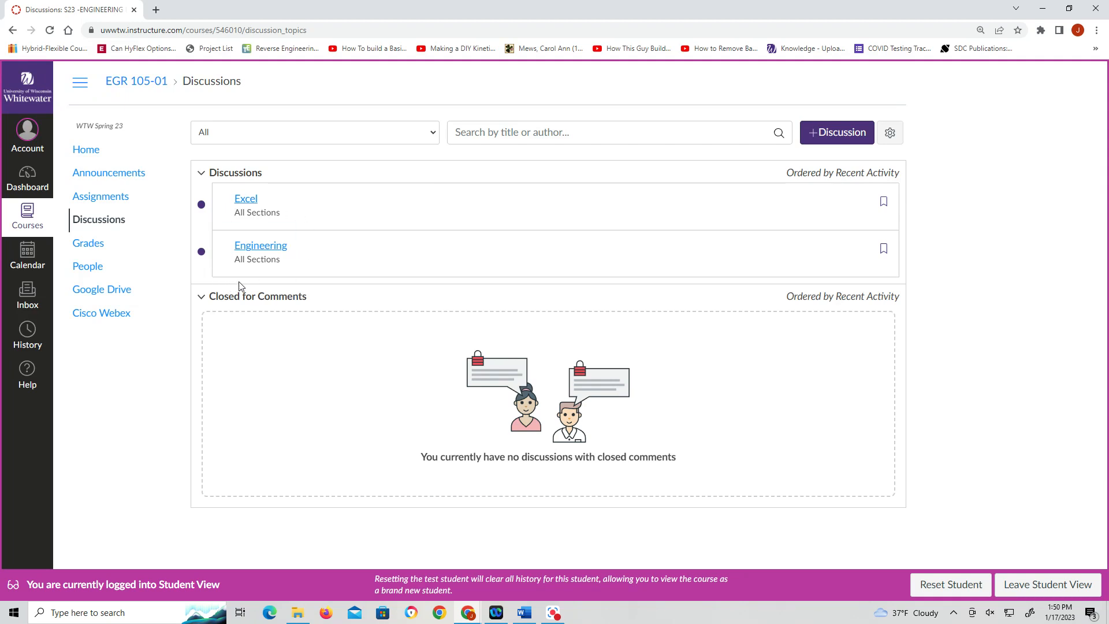
{"action": "mouse_move", "coordinate": [259, 213]}
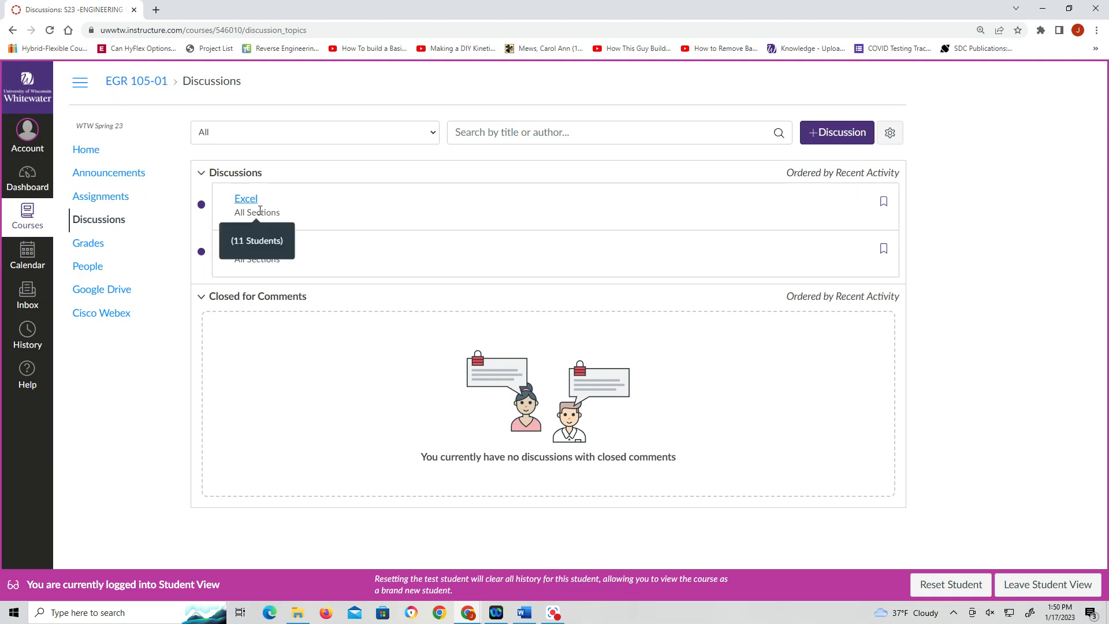
{"action": "mouse_move", "coordinate": [87, 248]}
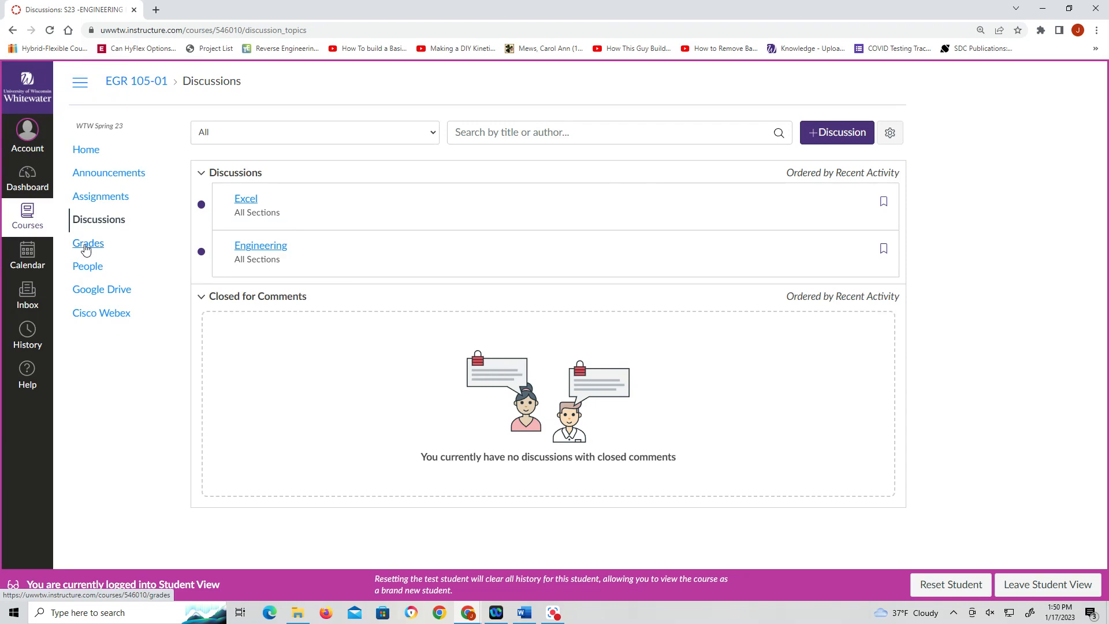
{"action": "left_click", "coordinate": [88, 243]}
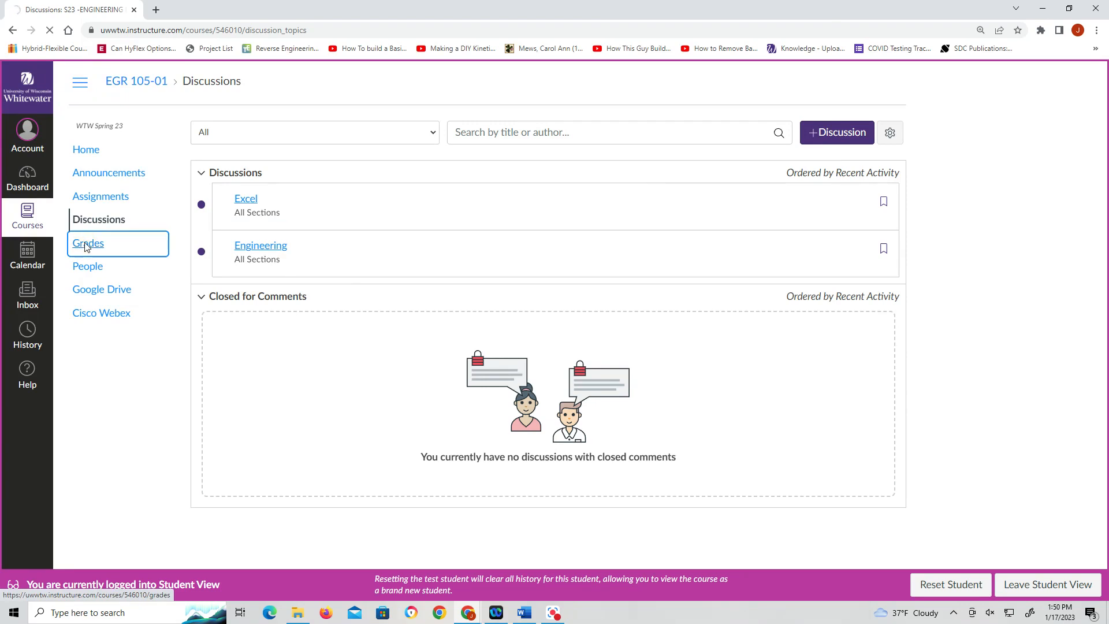
Review the test student's Grades page with due dates and group weights, then head to People
{"action": "left_click", "coordinate": [88, 242]}
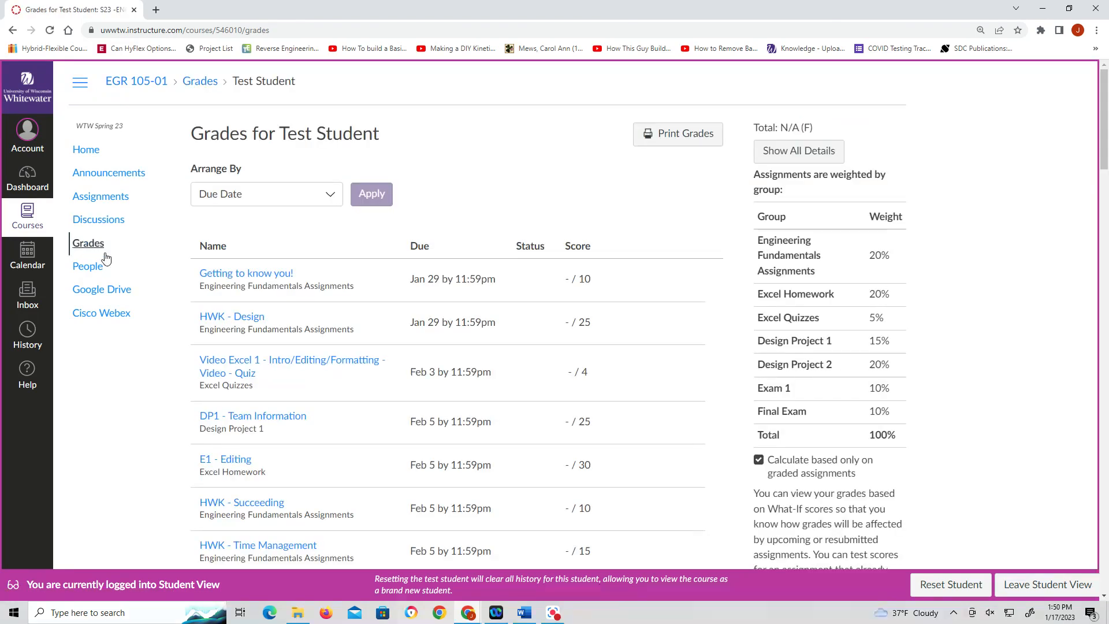
{"action": "mouse_move", "coordinate": [569, 286]}
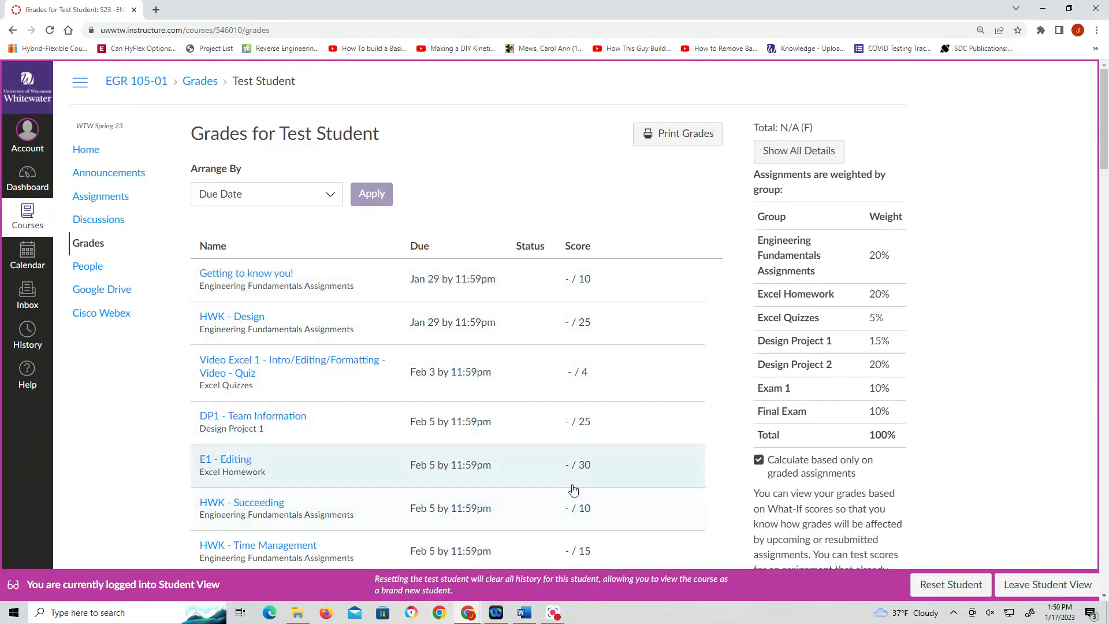
{"action": "mouse_move", "coordinate": [877, 380]}
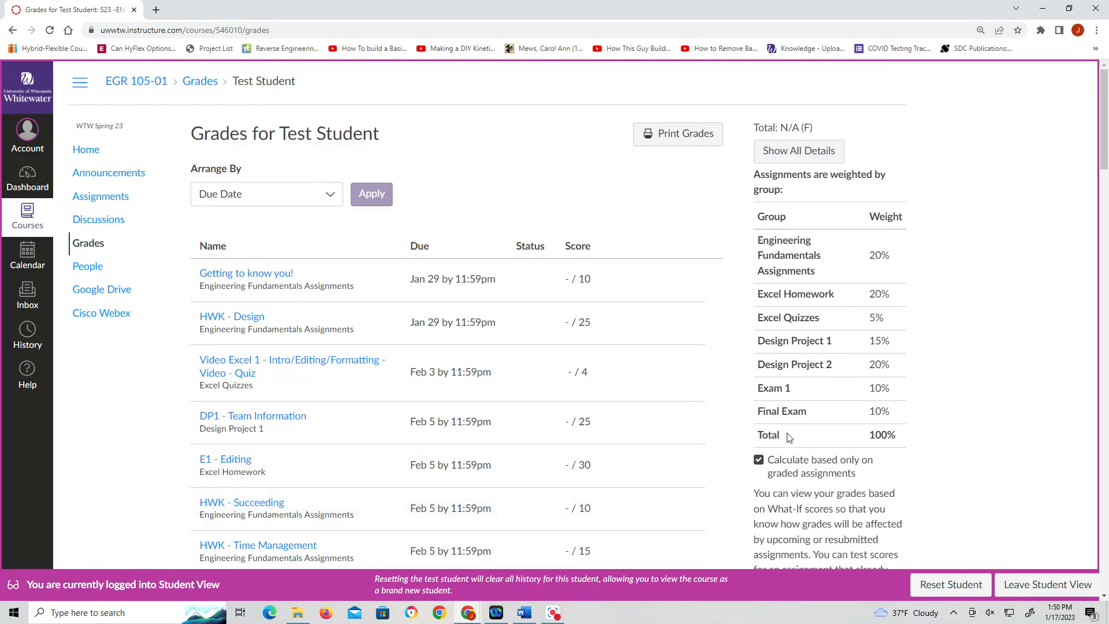
{"action": "mouse_move", "coordinate": [883, 277]}
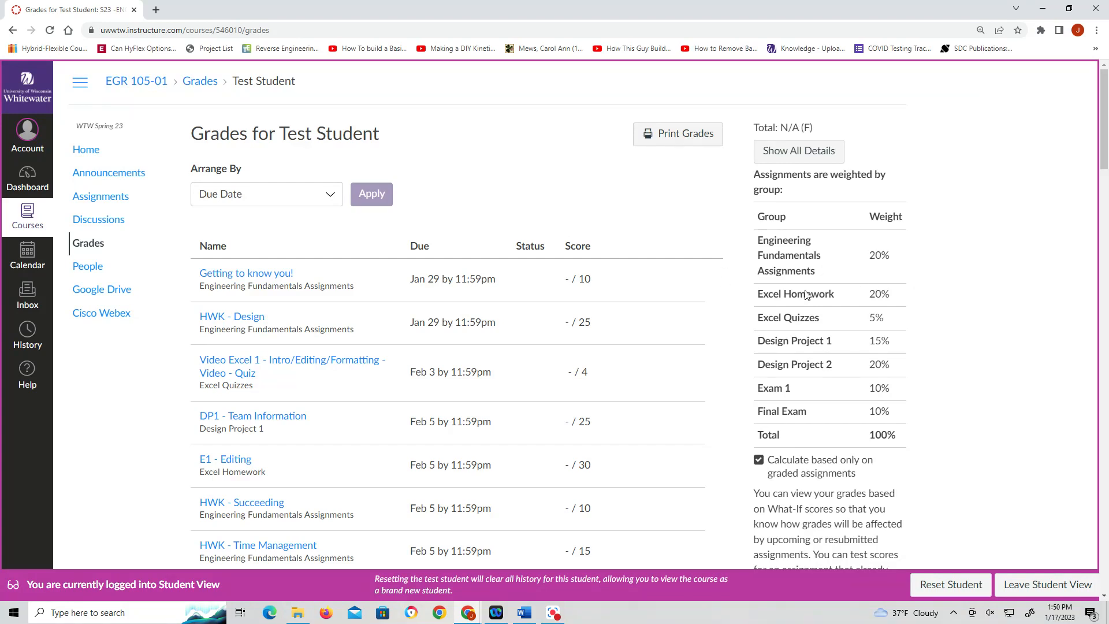
{"action": "mouse_move", "coordinate": [760, 336]}
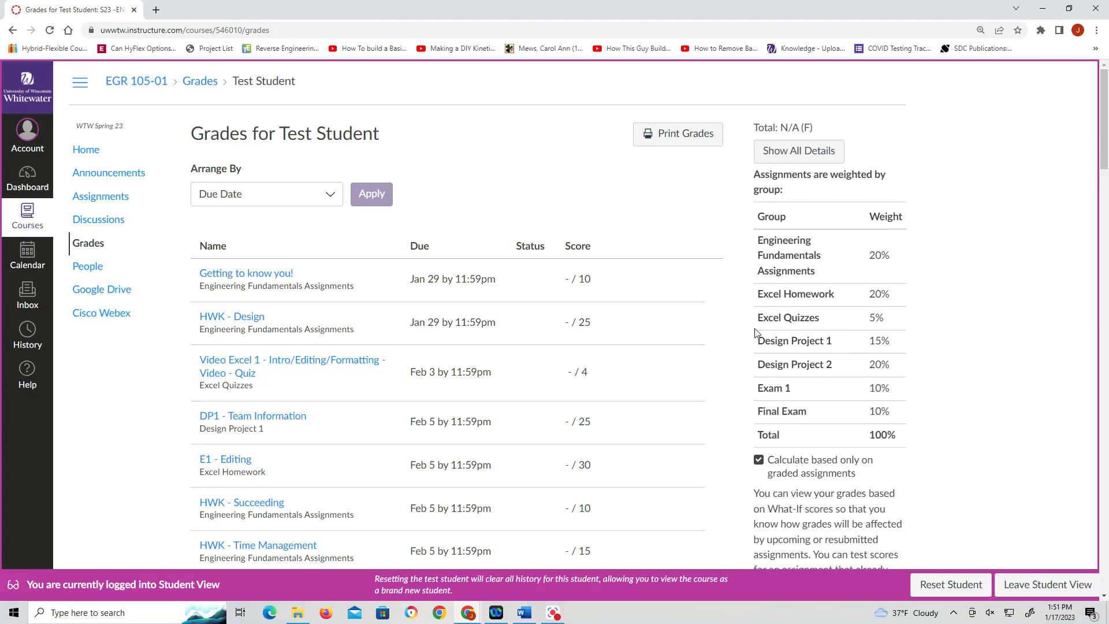
{"action": "mouse_move", "coordinate": [907, 344]}
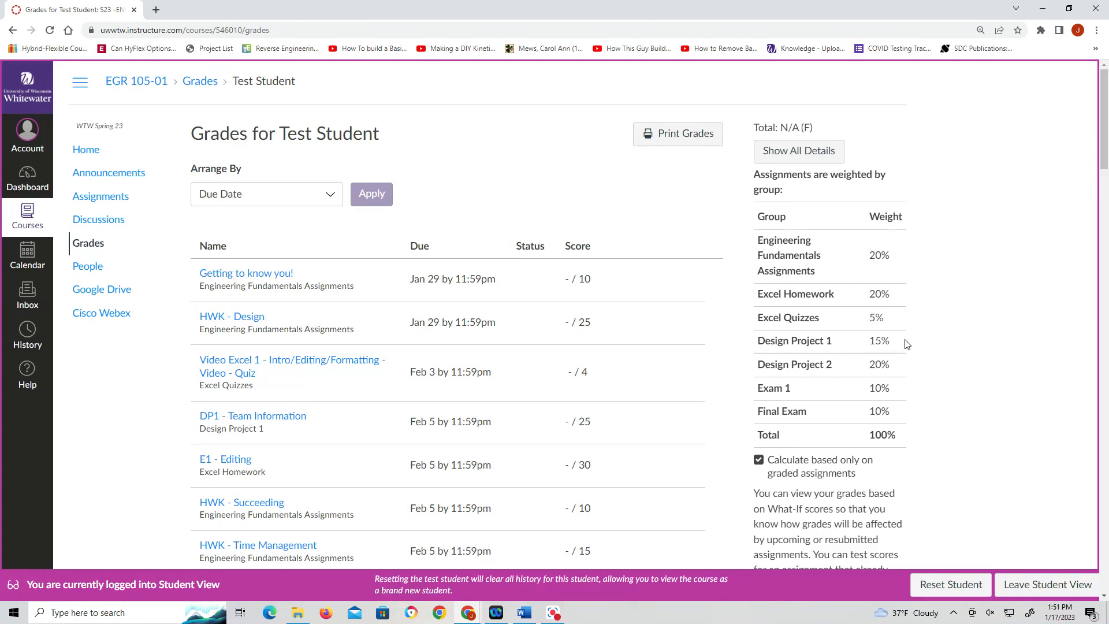
{"action": "mouse_move", "coordinate": [898, 381]}
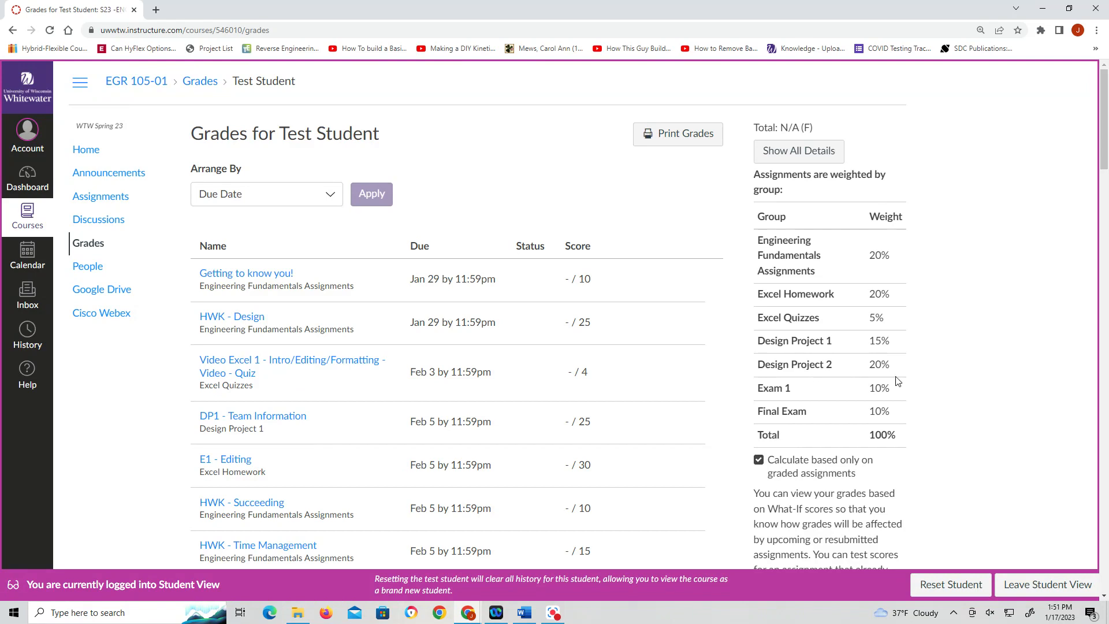
{"action": "mouse_move", "coordinate": [325, 411]}
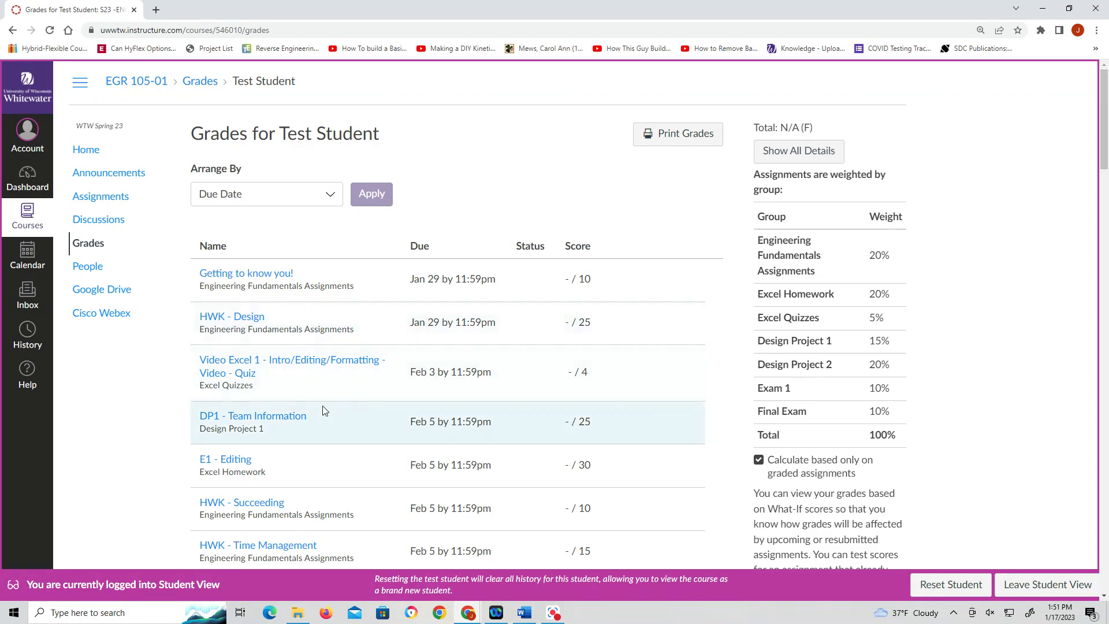
{"action": "left_click", "coordinate": [87, 266]}
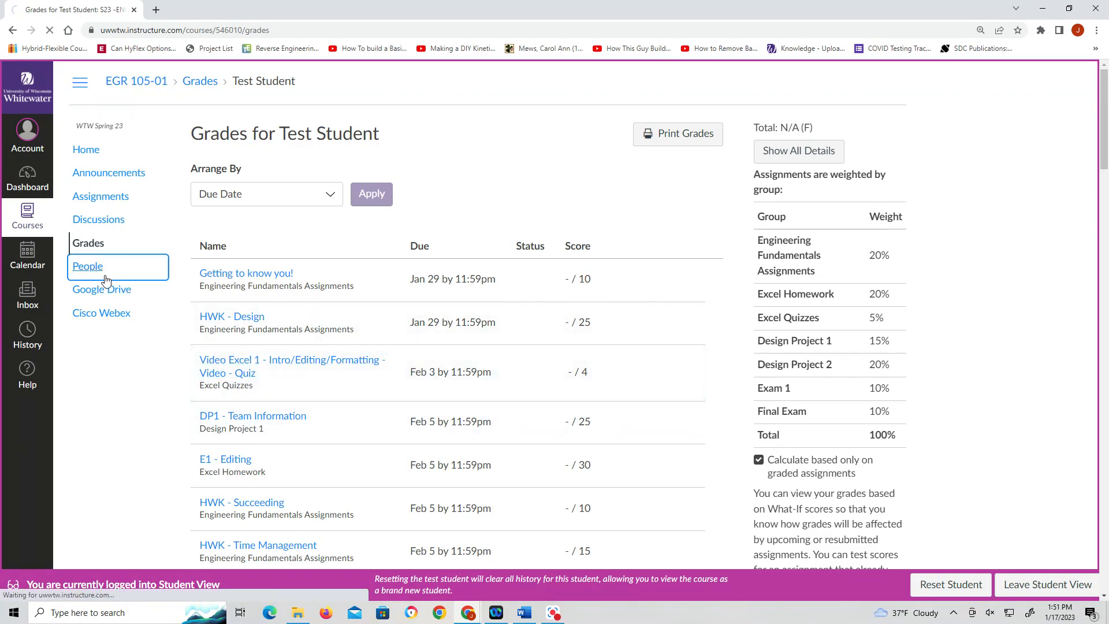
Review the People roster and its Groups tab, then head to the Cisco Webex page
{"action": "left_click", "coordinate": [88, 266]}
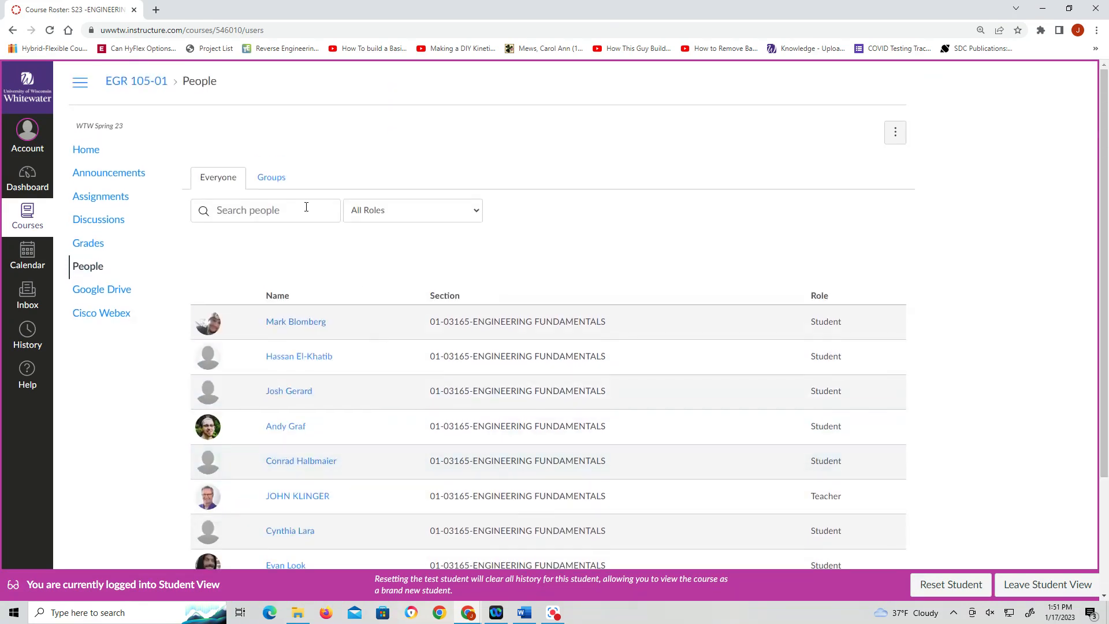
{"action": "left_click", "coordinate": [270, 178]}
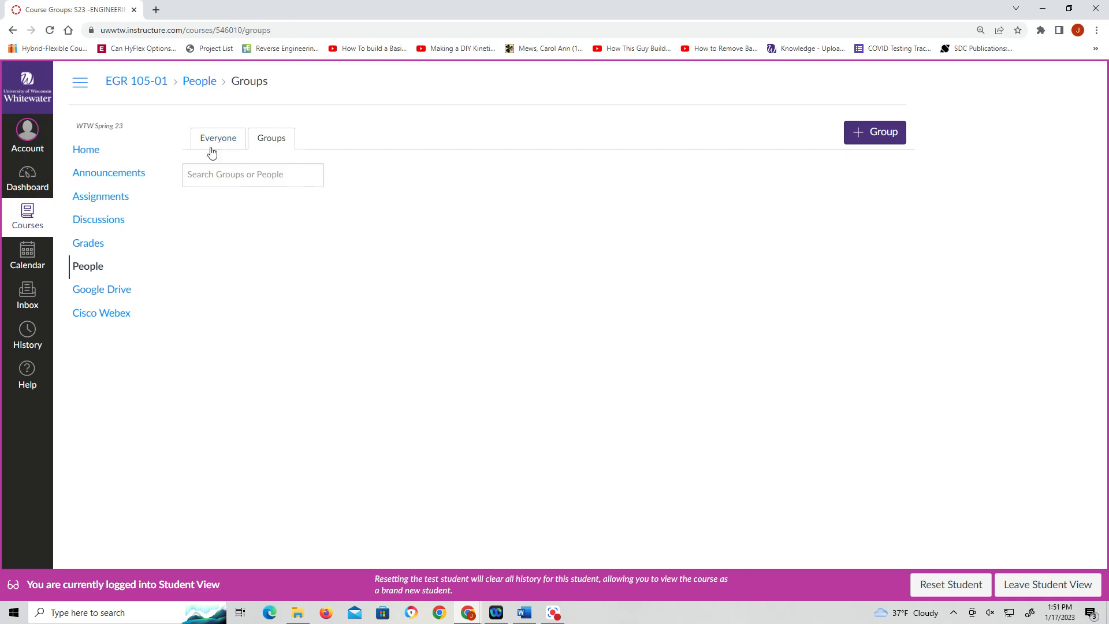
{"action": "left_click", "coordinate": [217, 139]}
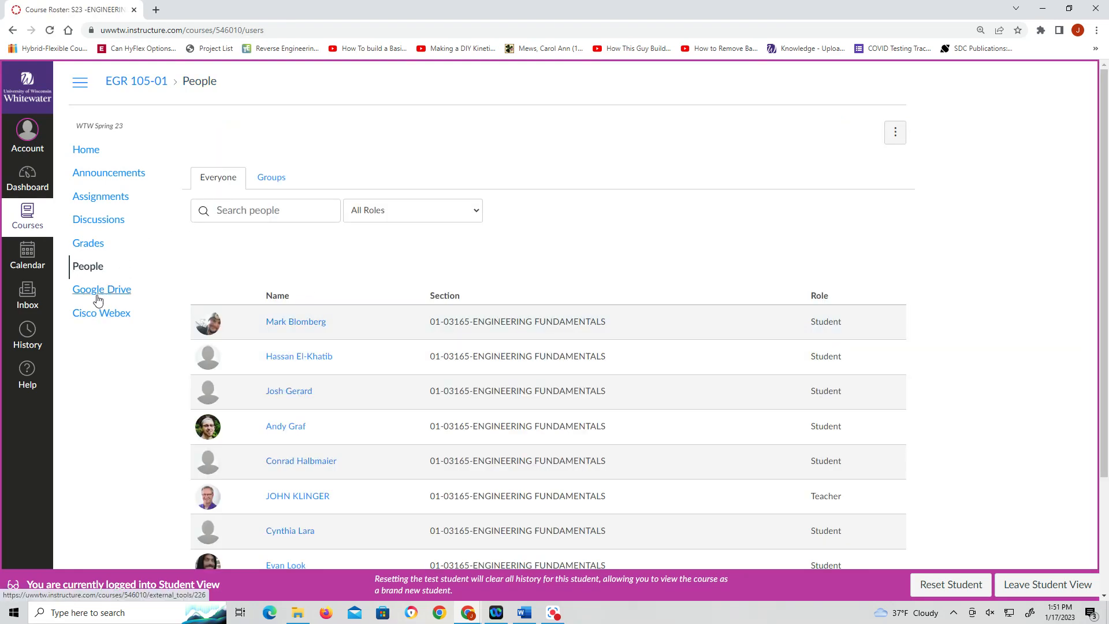
{"action": "left_click", "coordinate": [97, 313]}
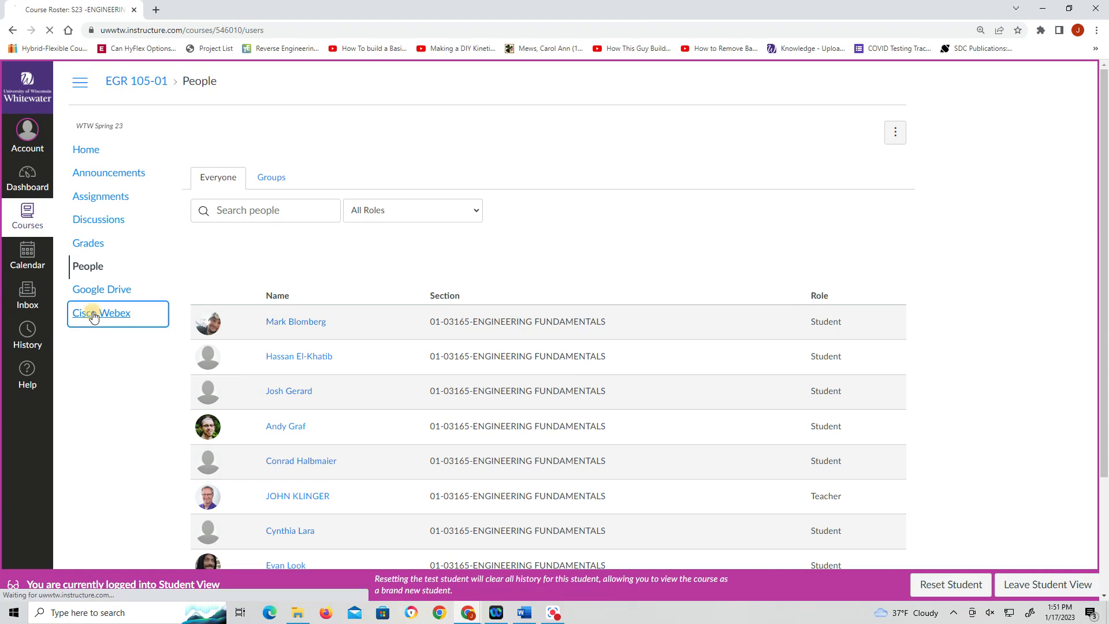
View the Cisco Webex sign-in prompt, then leave Student View for the instructor view
{"action": "left_click", "coordinate": [101, 313]}
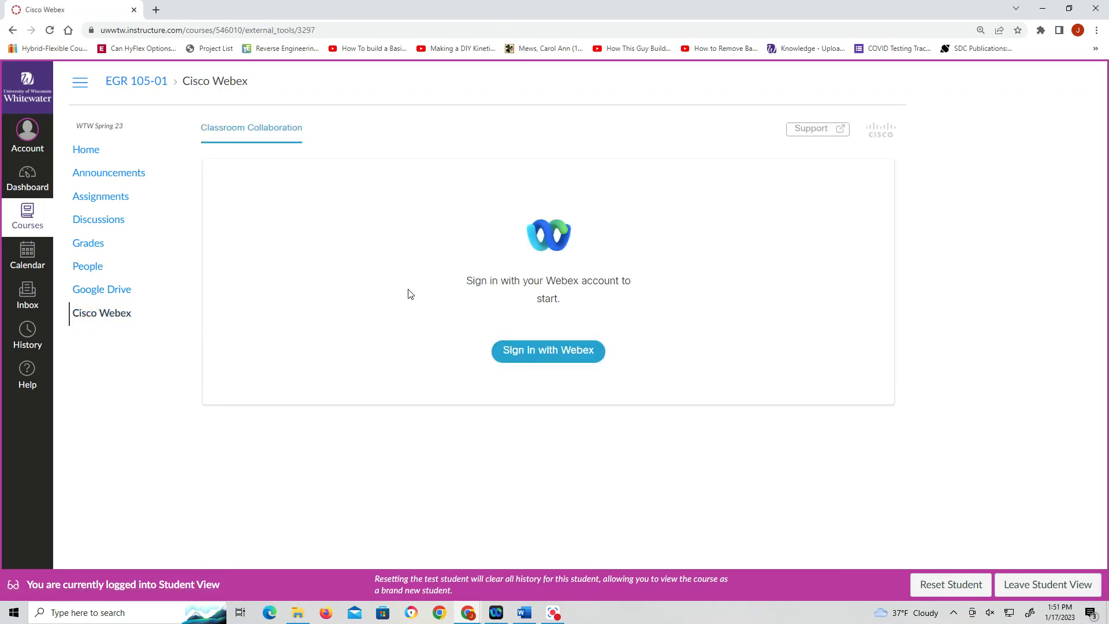
{"action": "mouse_move", "coordinate": [720, 213]}
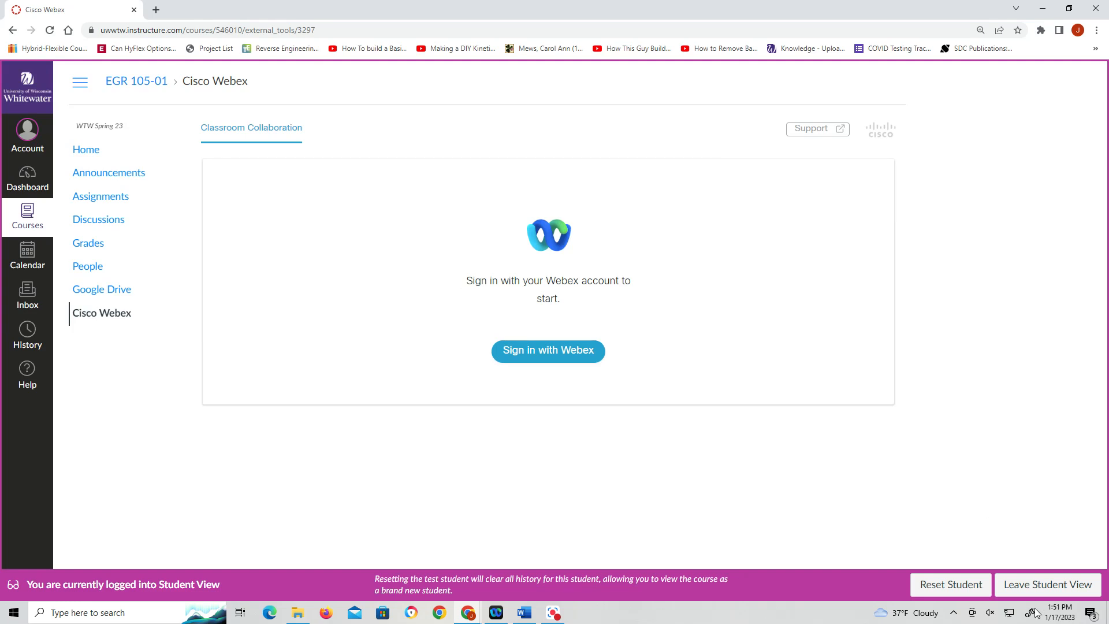
{"action": "mouse_move", "coordinate": [1051, 596]}
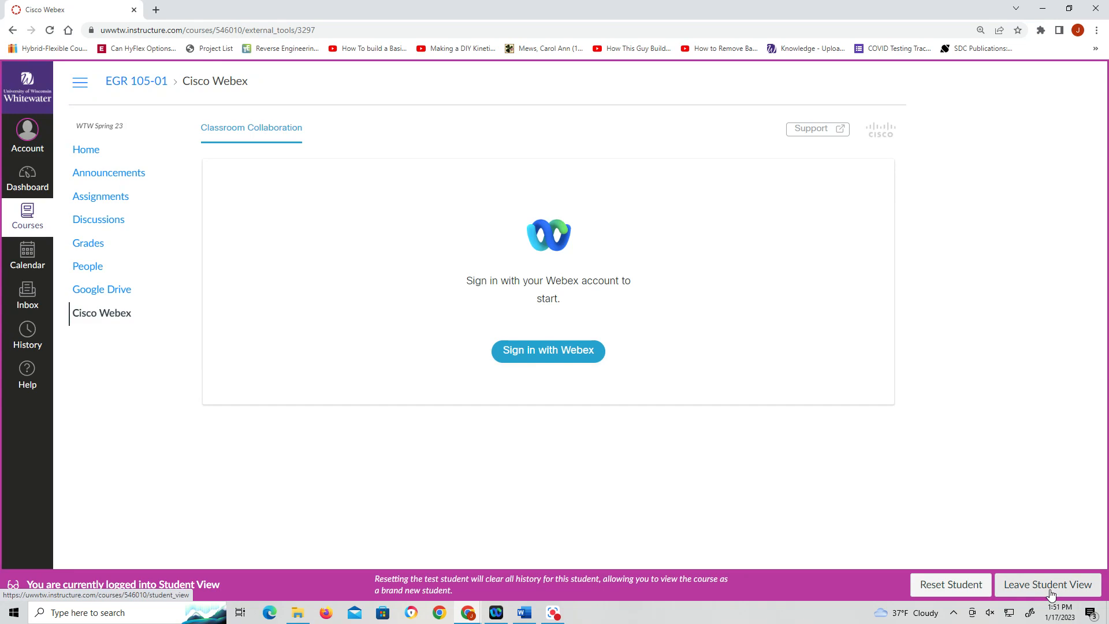
{"action": "left_click", "coordinate": [1047, 584]}
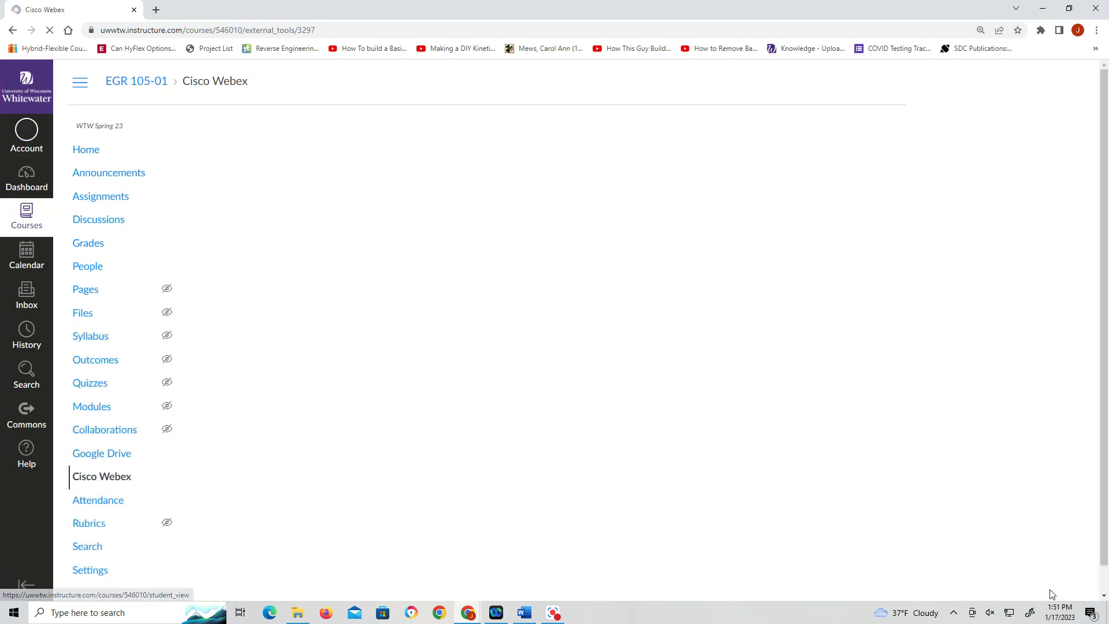
Show the class team's General space messages and Members list, selecting Test Student
{"action": "left_click", "coordinate": [102, 476]}
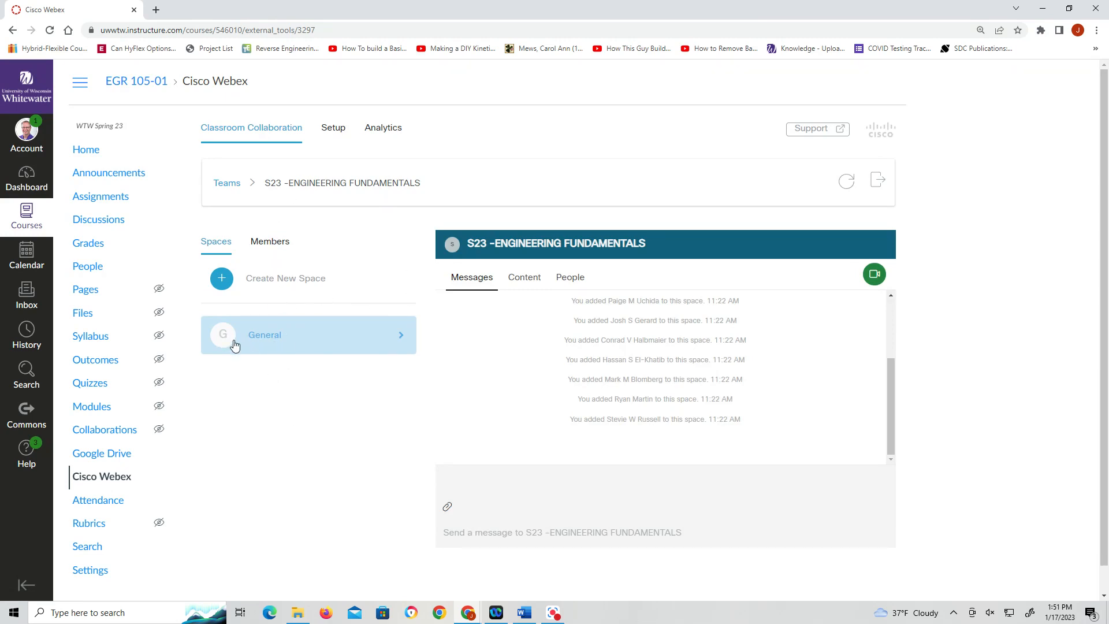
{"action": "mouse_move", "coordinate": [709, 356]}
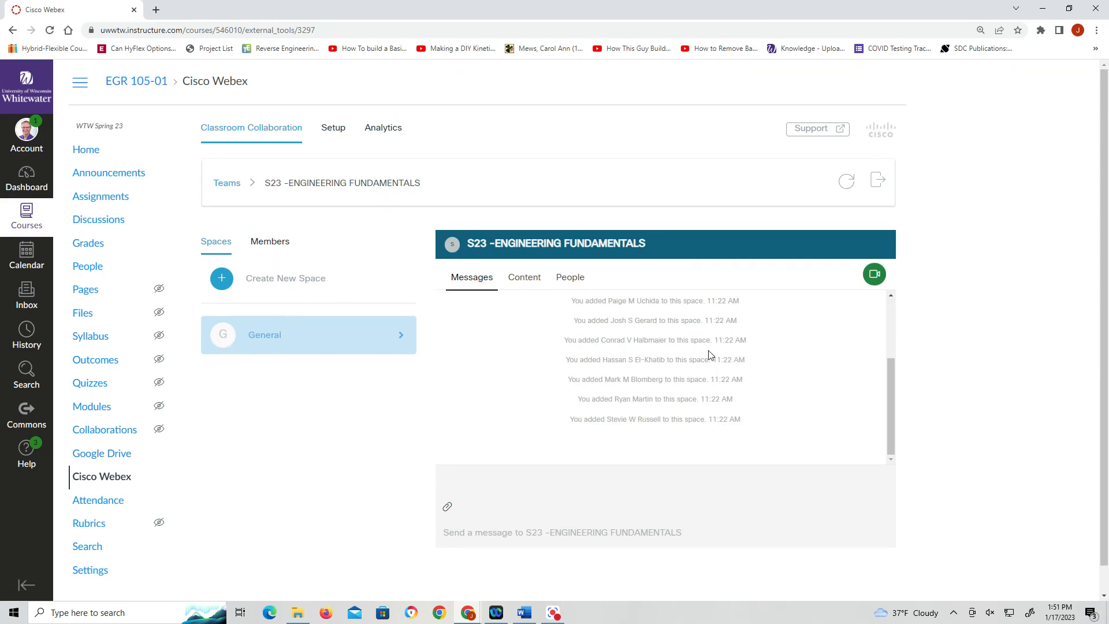
{"action": "mouse_move", "coordinate": [435, 538]}
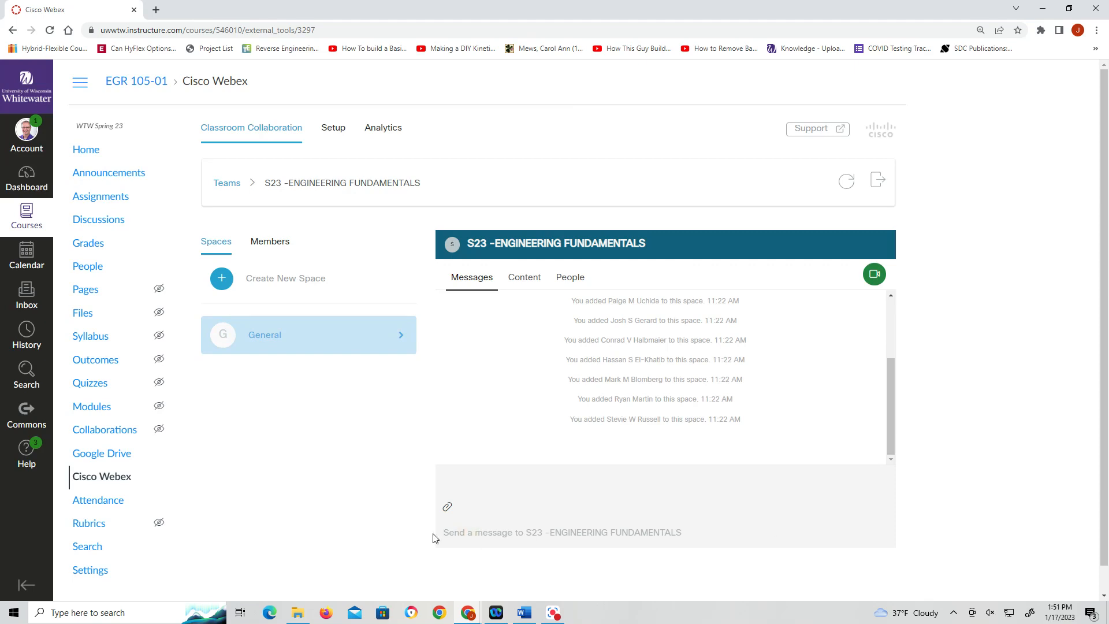
{"action": "mouse_move", "coordinate": [619, 398]}
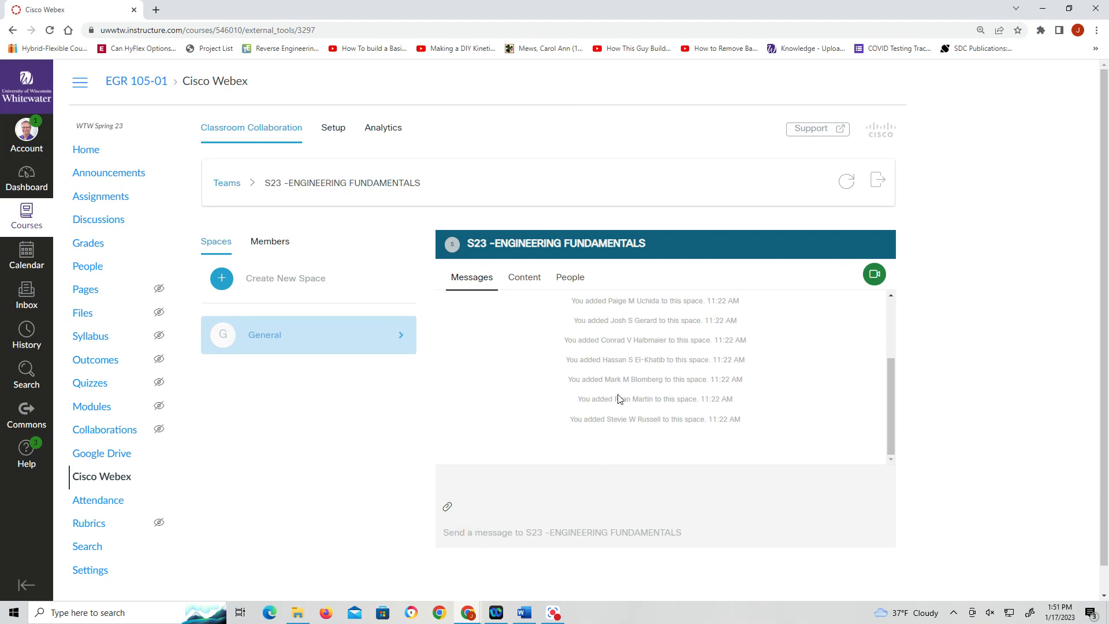
{"action": "left_click", "coordinate": [271, 241]}
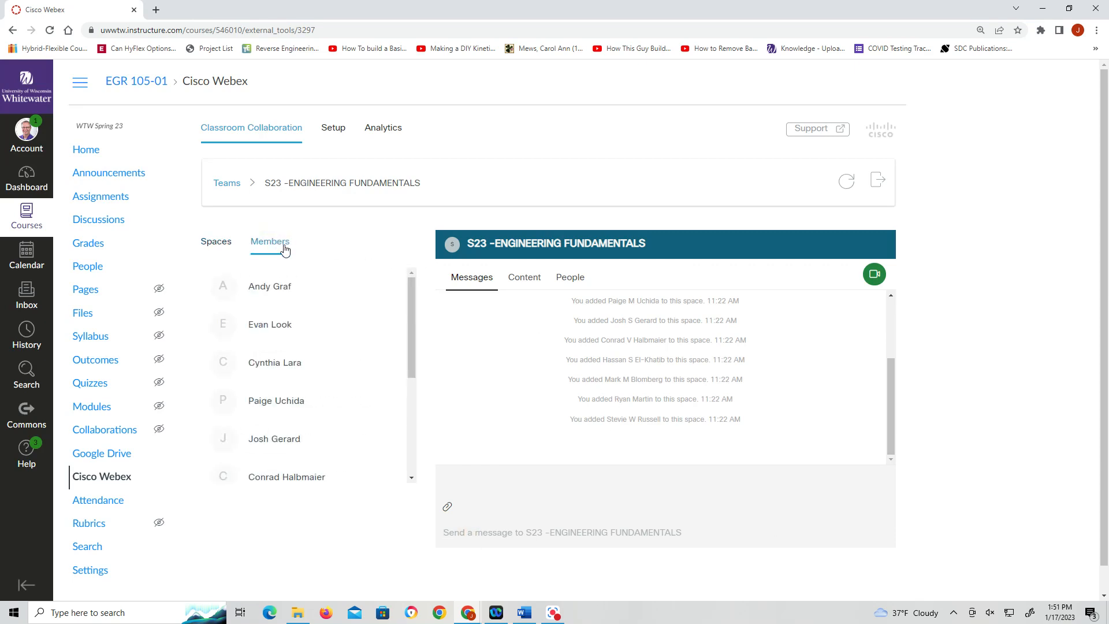
{"action": "scroll", "scroll_direction": "down", "scroll_amount": 3}
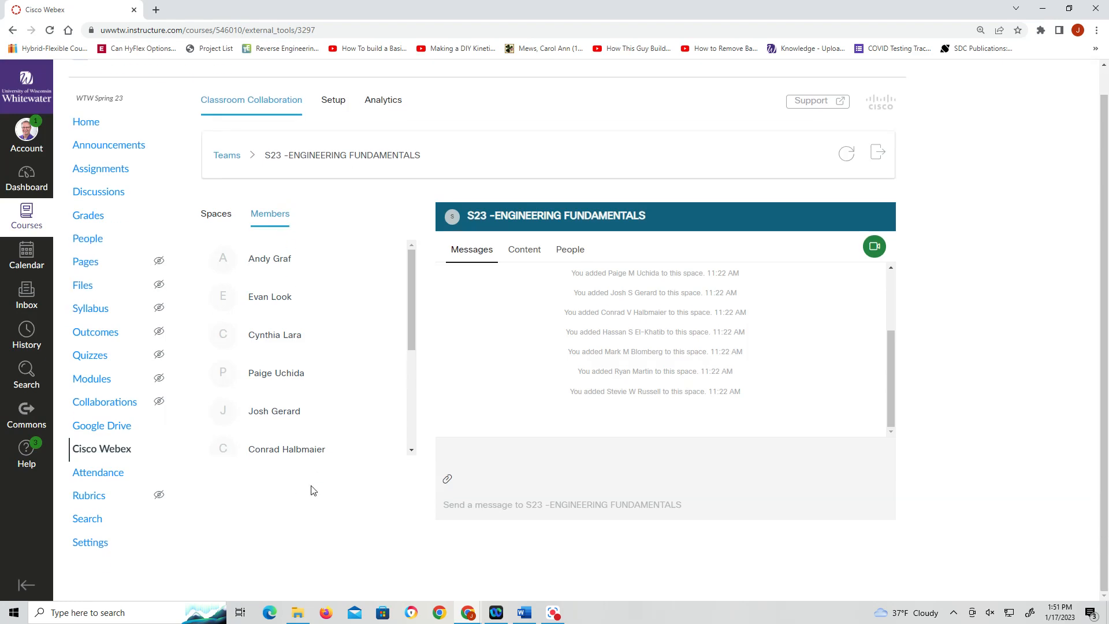
{"action": "scroll", "scroll_direction": "down", "scroll_amount": 3}
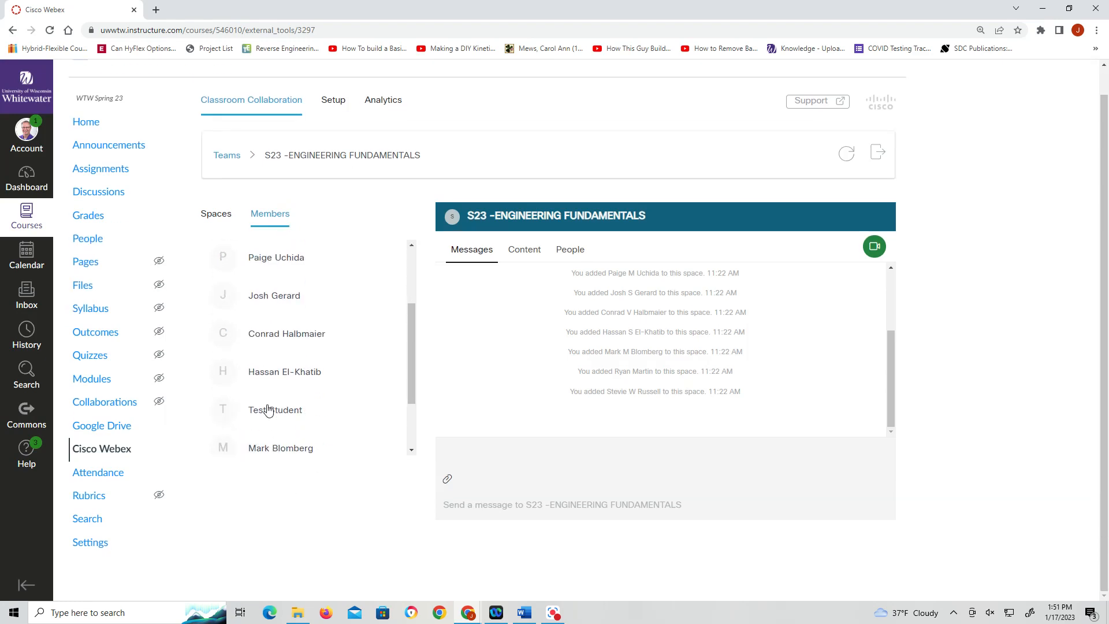
{"action": "left_click", "coordinate": [275, 409]}
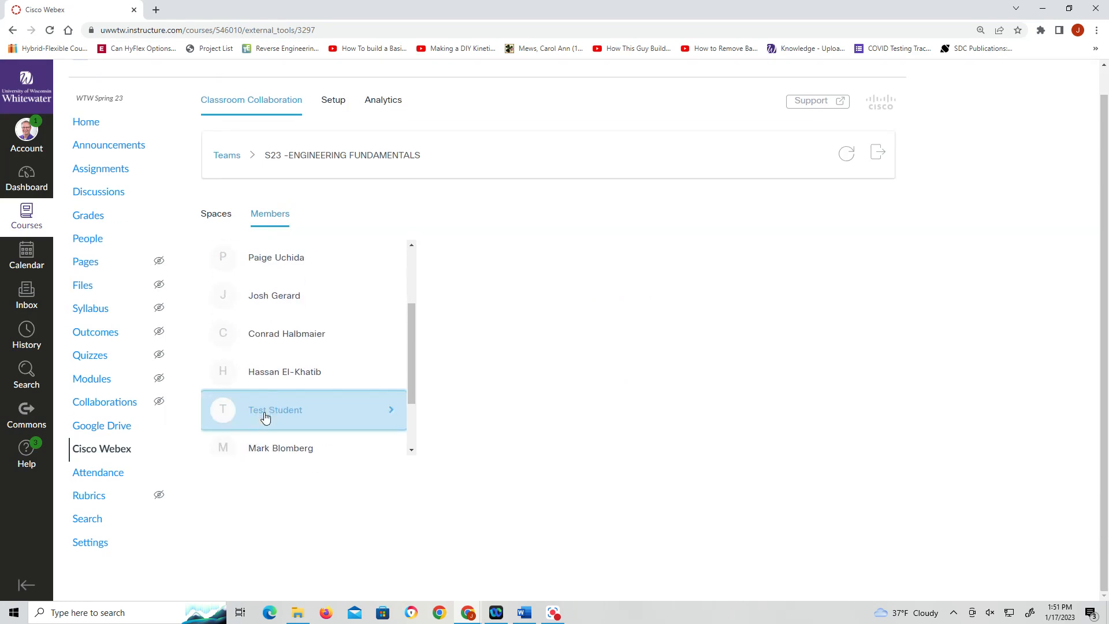
{"action": "mouse_move", "coordinate": [269, 462]}
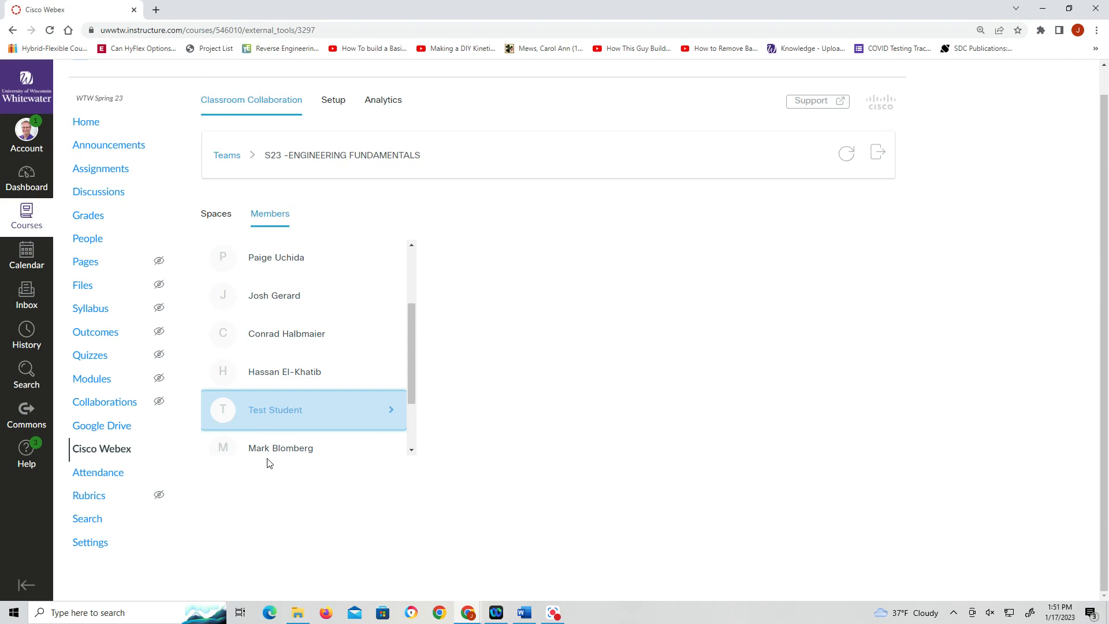
{"action": "left_click", "coordinate": [275, 449]}
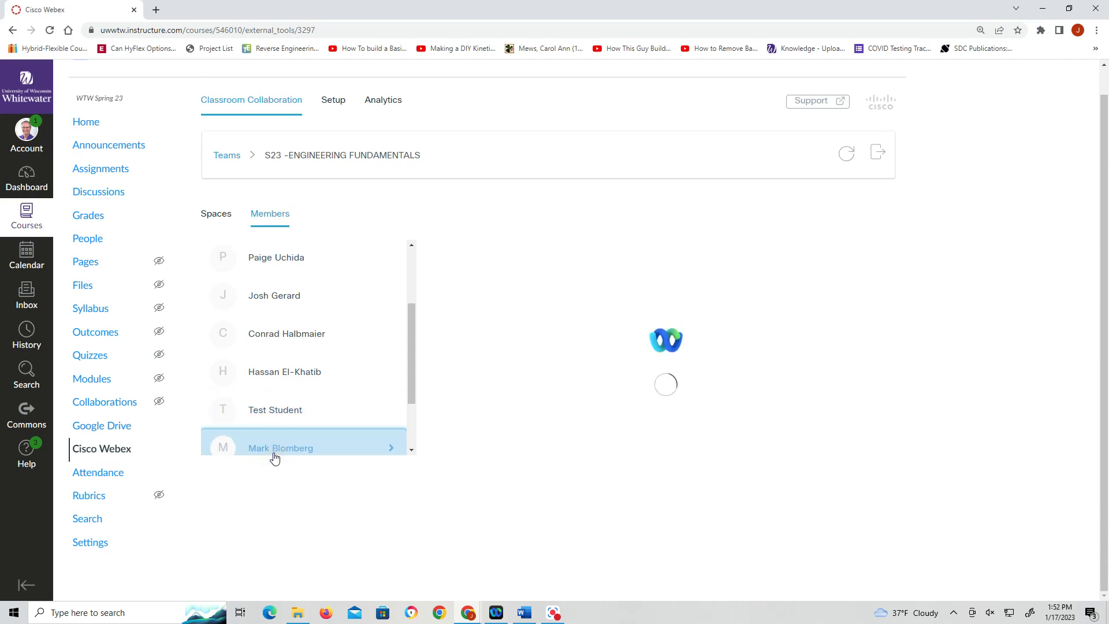
{"action": "left_click", "coordinate": [279, 448]}
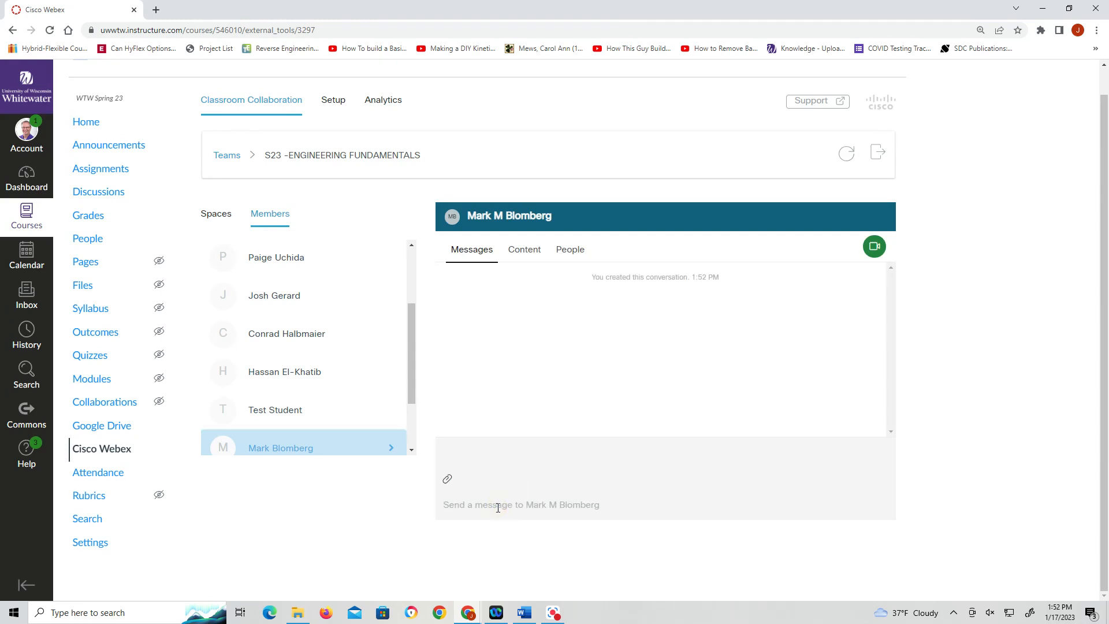
{"action": "type", "text": "sadfsadf"}
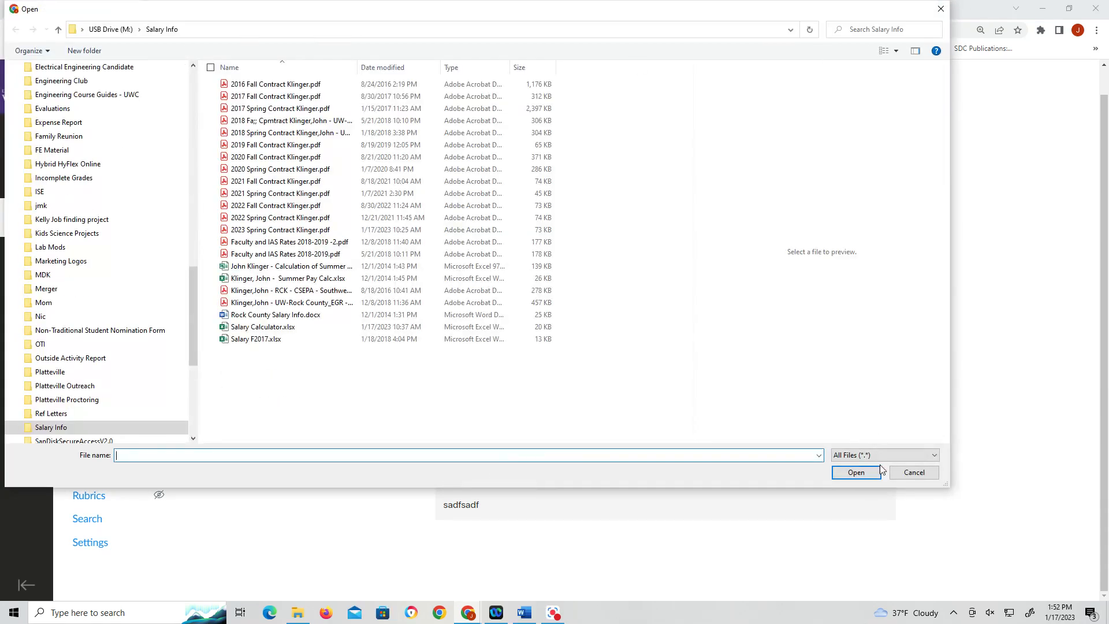
{"action": "left_click", "coordinate": [914, 472]}
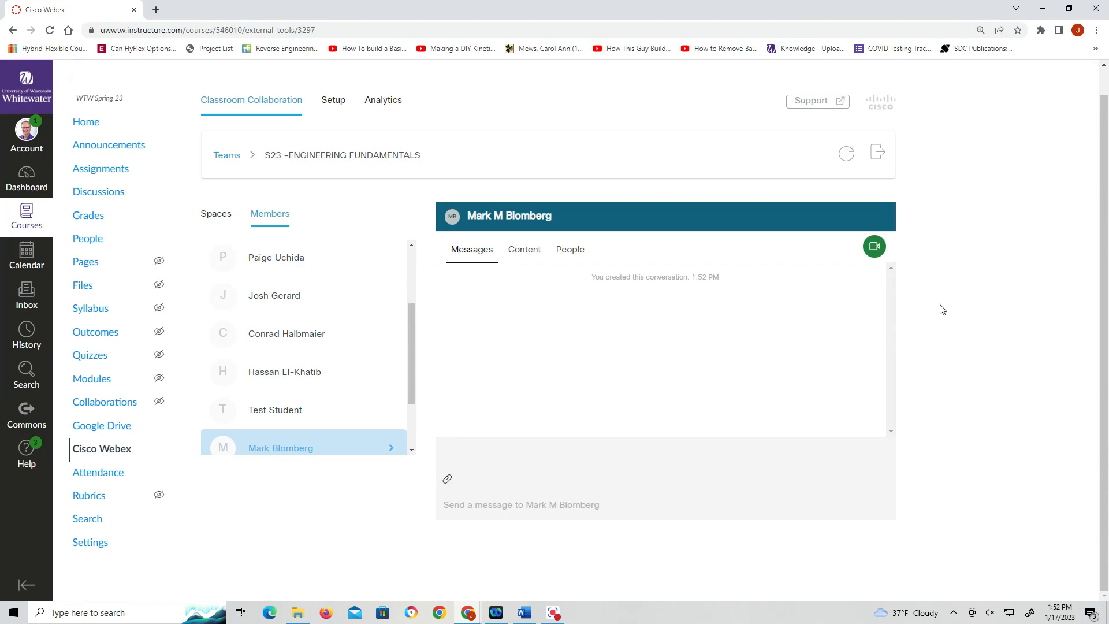
Check the conversation's Content and People tabs, return to Messages, then go to the course home
{"action": "left_click", "coordinate": [524, 249]}
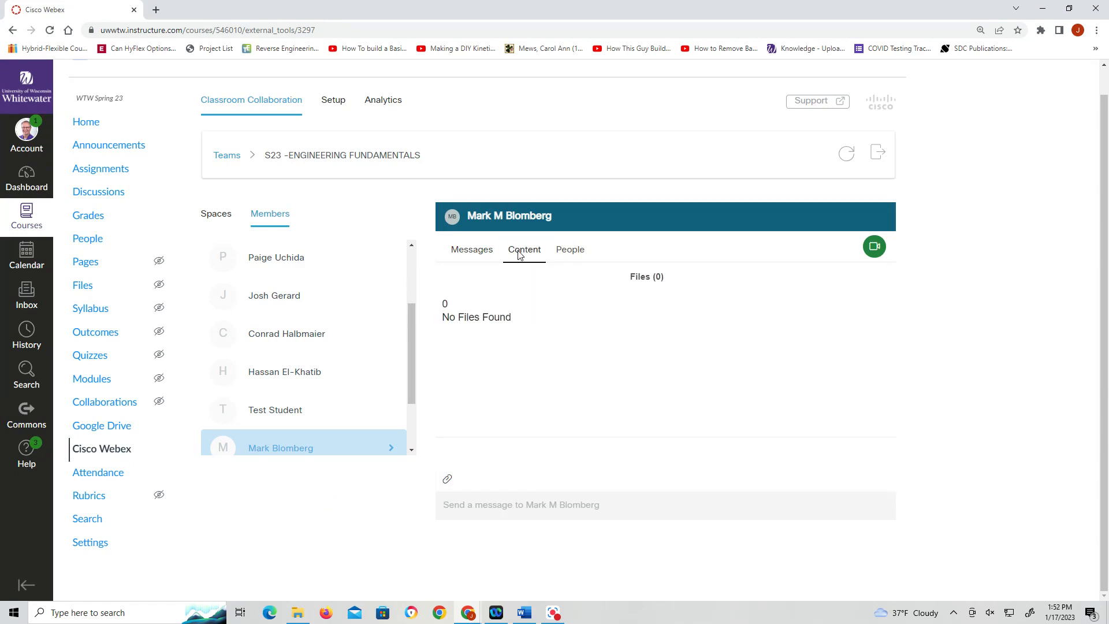
{"action": "left_click", "coordinate": [571, 249]}
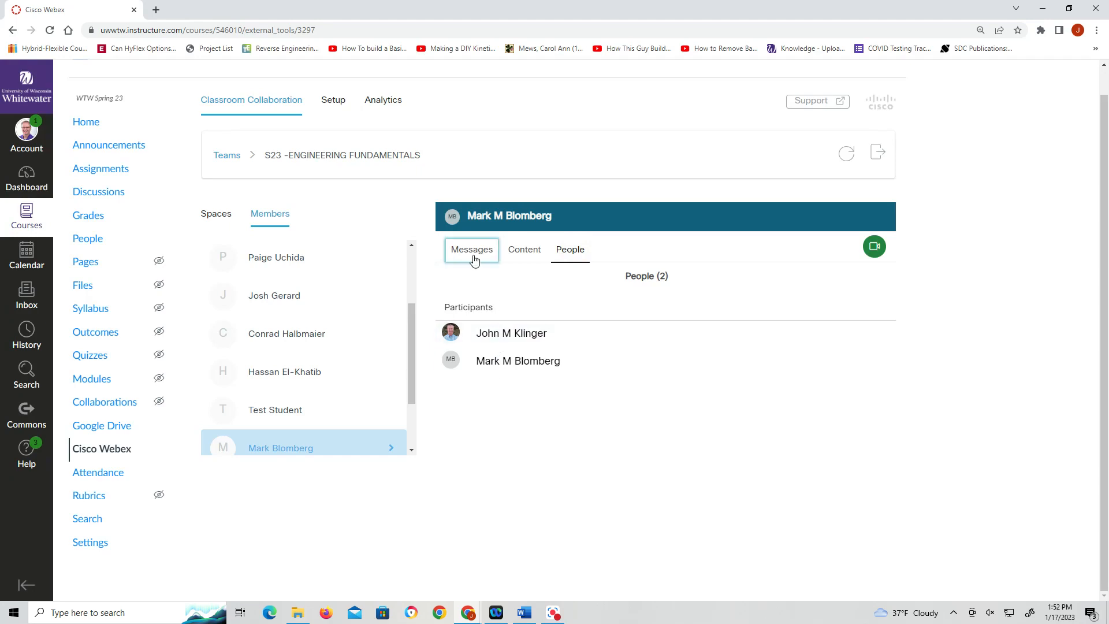
{"action": "left_click", "coordinate": [471, 250]}
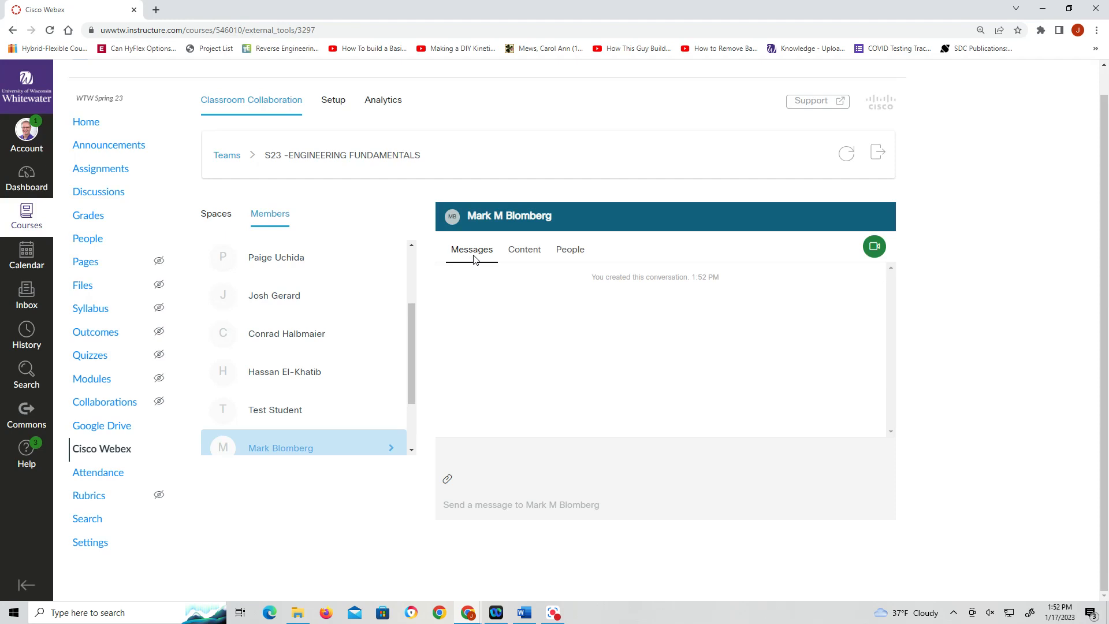
{"action": "mouse_move", "coordinate": [895, 215]}
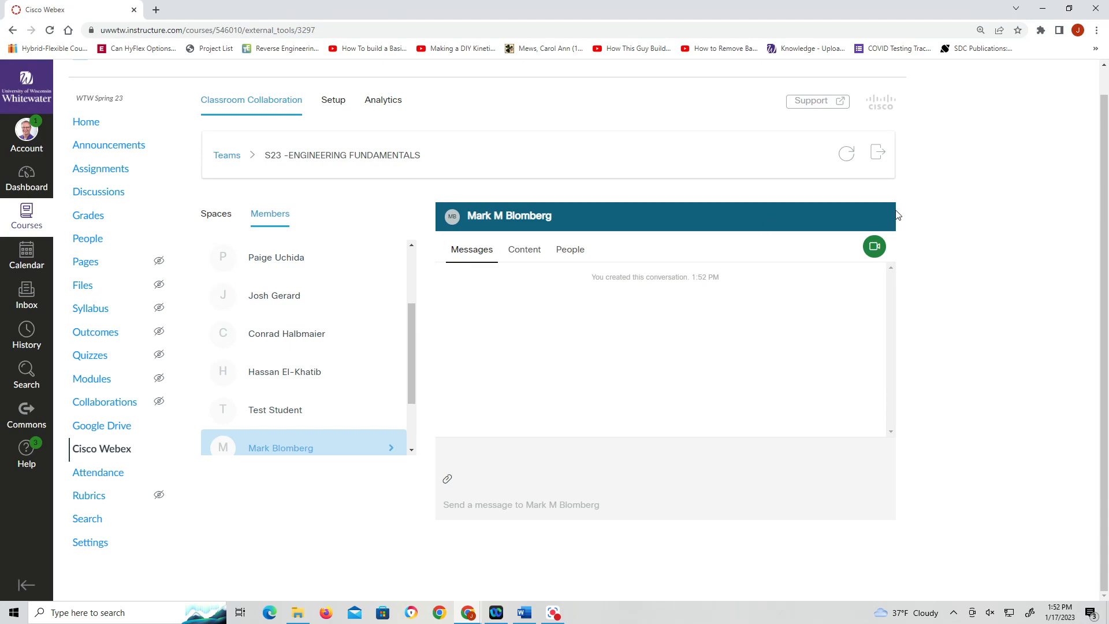
{"action": "mouse_move", "coordinate": [378, 301]}
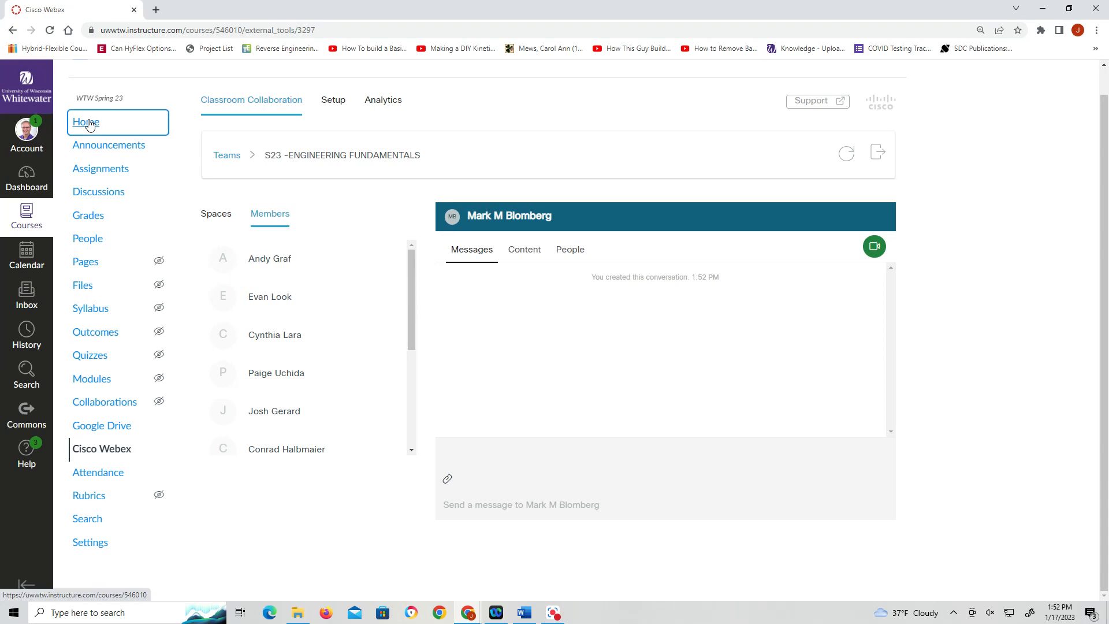
{"action": "left_click", "coordinate": [86, 123]}
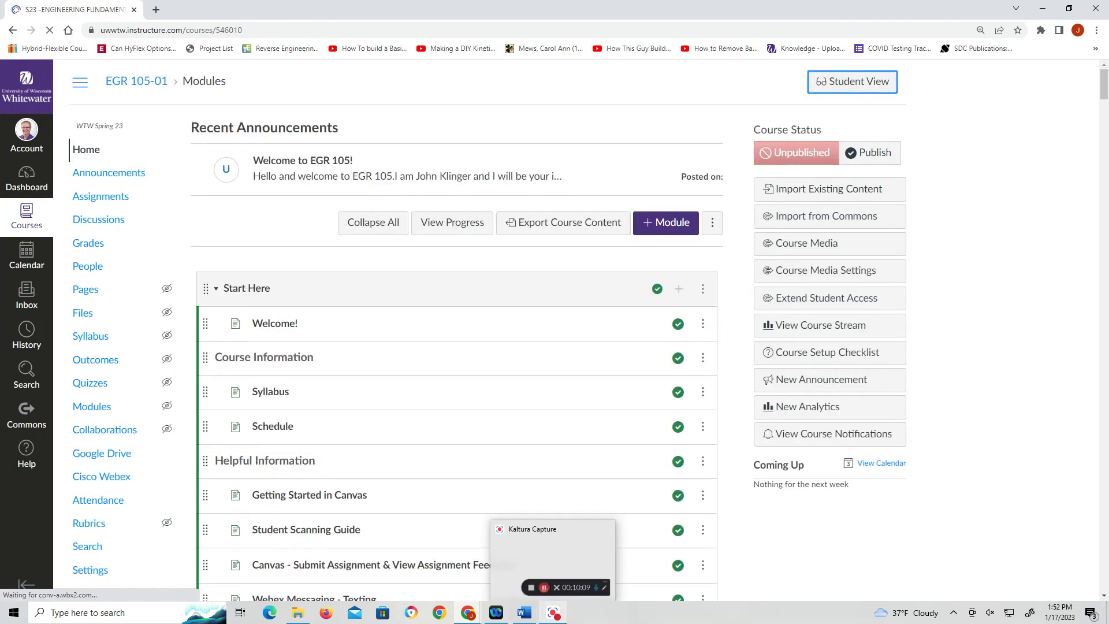
Switch back into Student View on the EGR 105-01 course home
{"action": "left_click", "coordinate": [853, 81]}
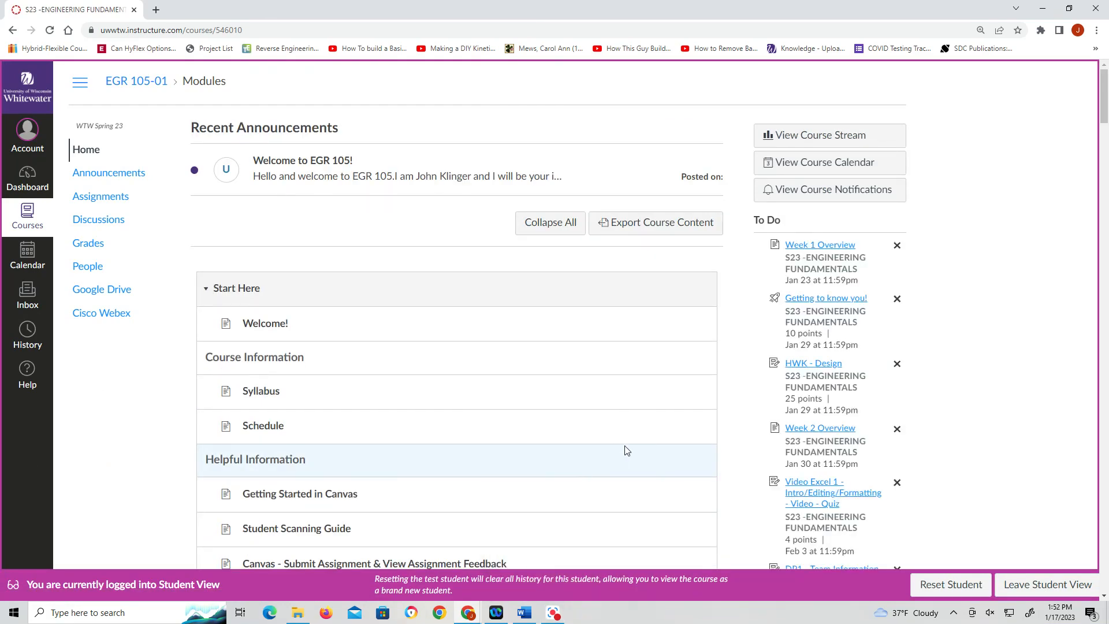
{"action": "mouse_move", "coordinate": [1092, 425]}
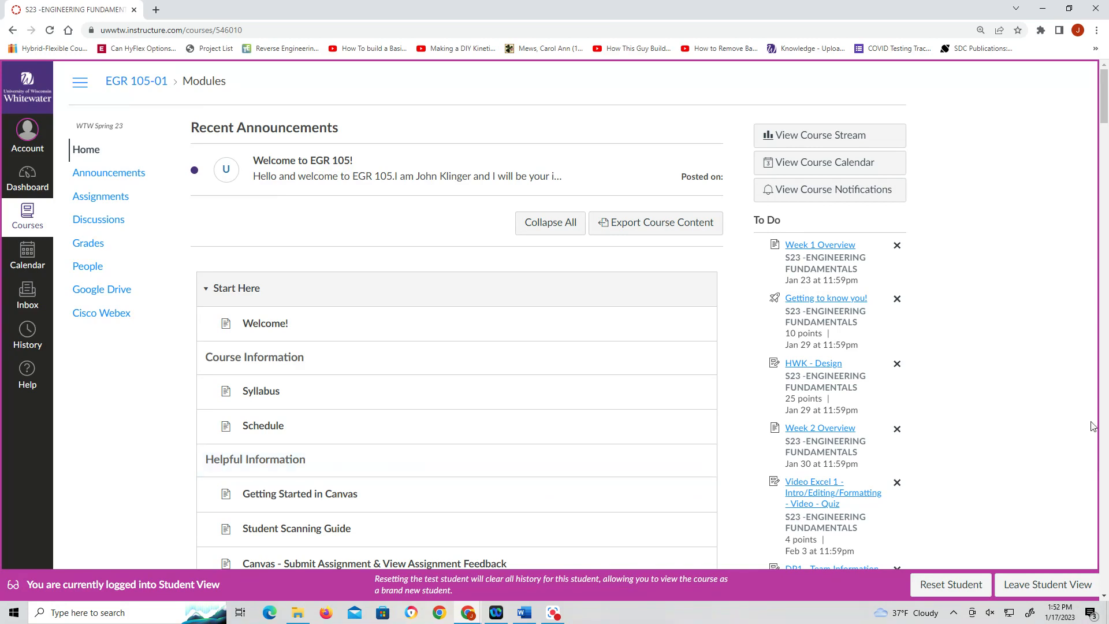
{"action": "mouse_move", "coordinate": [97, 302]}
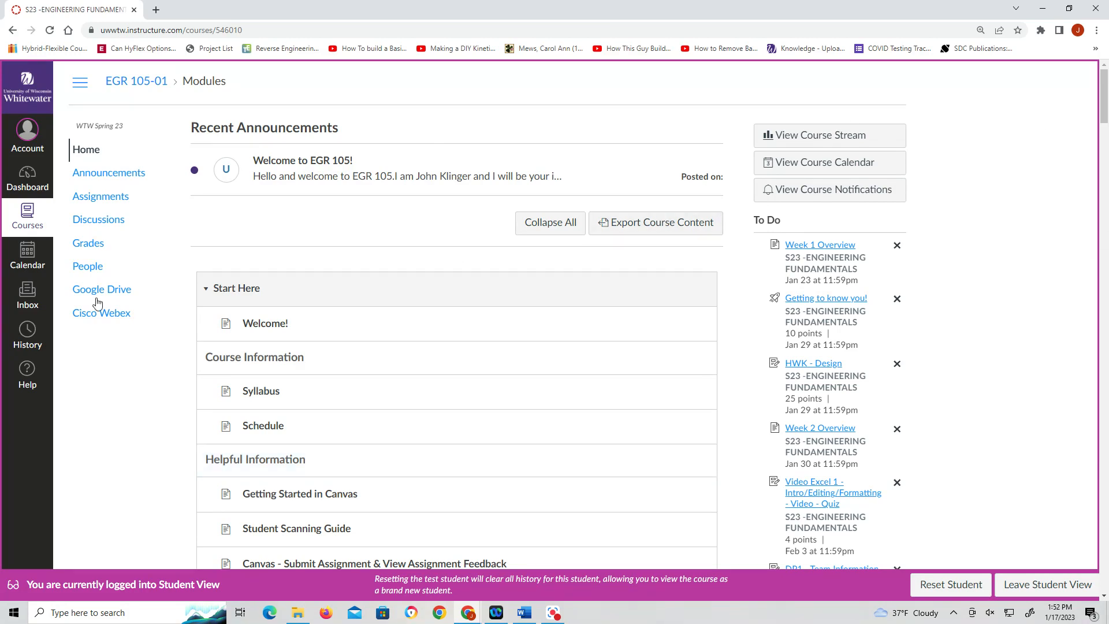